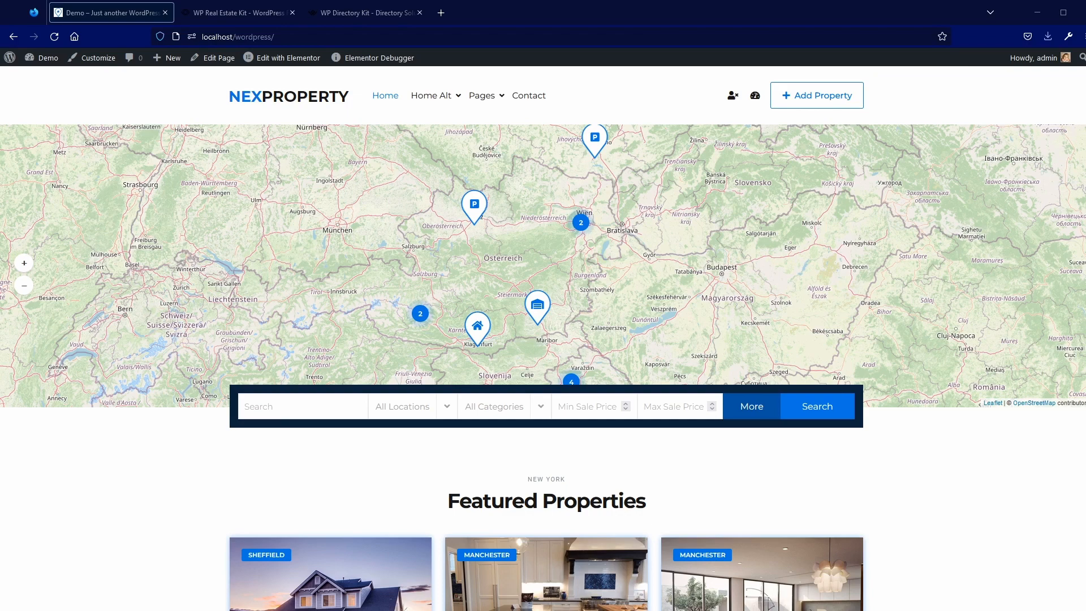
mouse_move(448, 352)
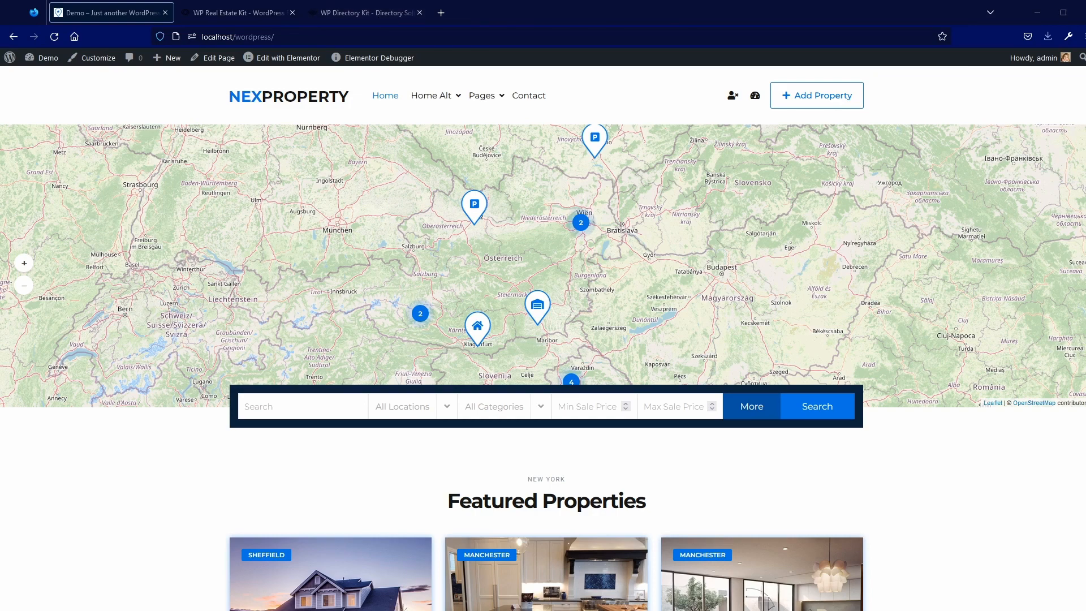
Switch to the 'WP Directory Kit – Directory Solutions' website tab
left_click(365, 12)
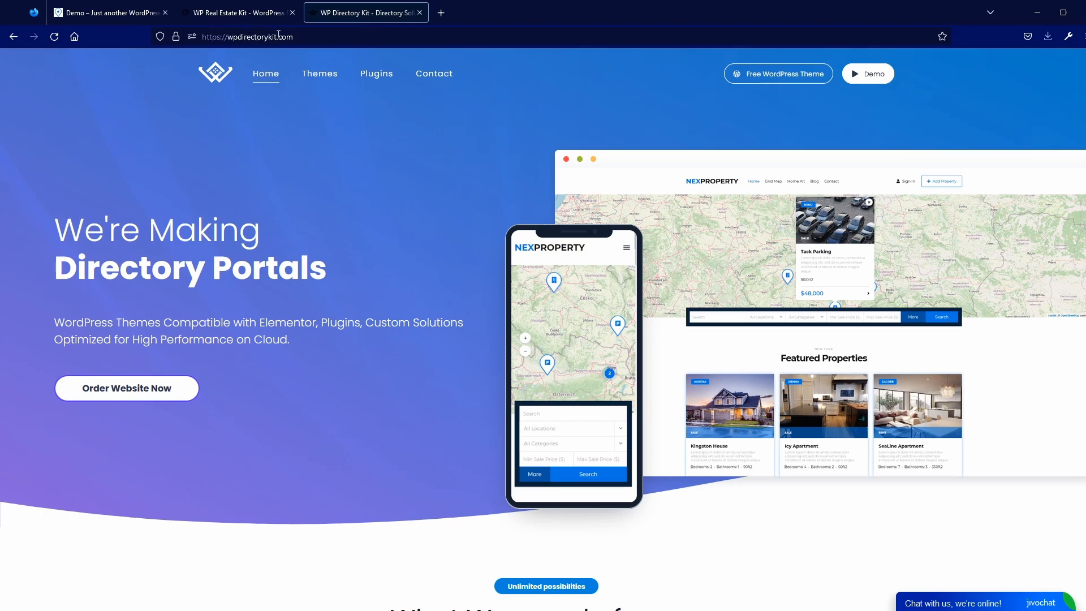
From the Plugins catalogue, view Booking & Calendar details and scroll through its features and images
left_click(376, 74)
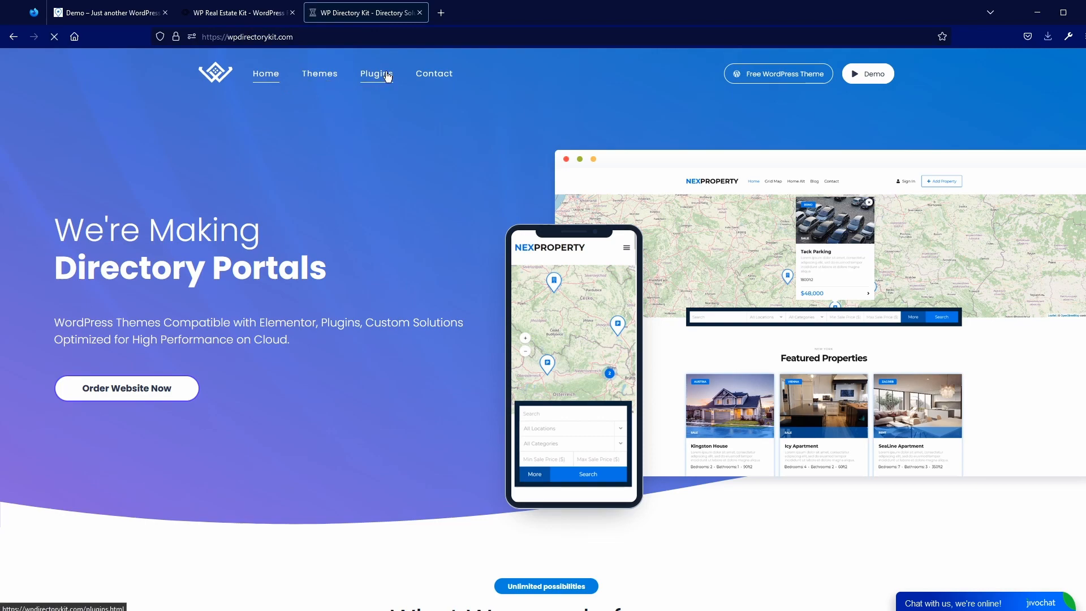
left_click(376, 74)
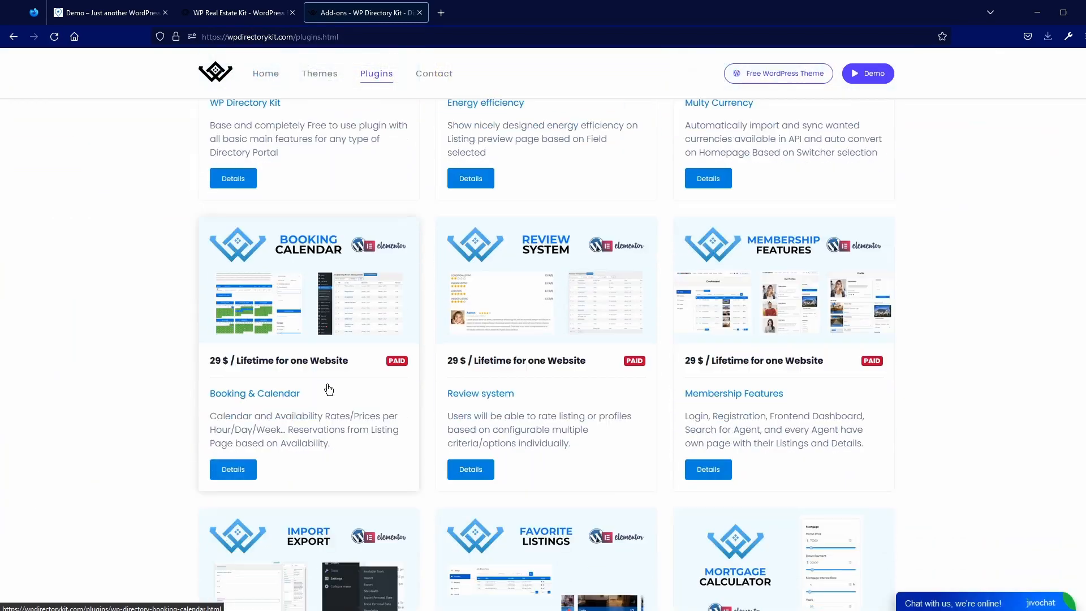
mouse_move(310, 304)
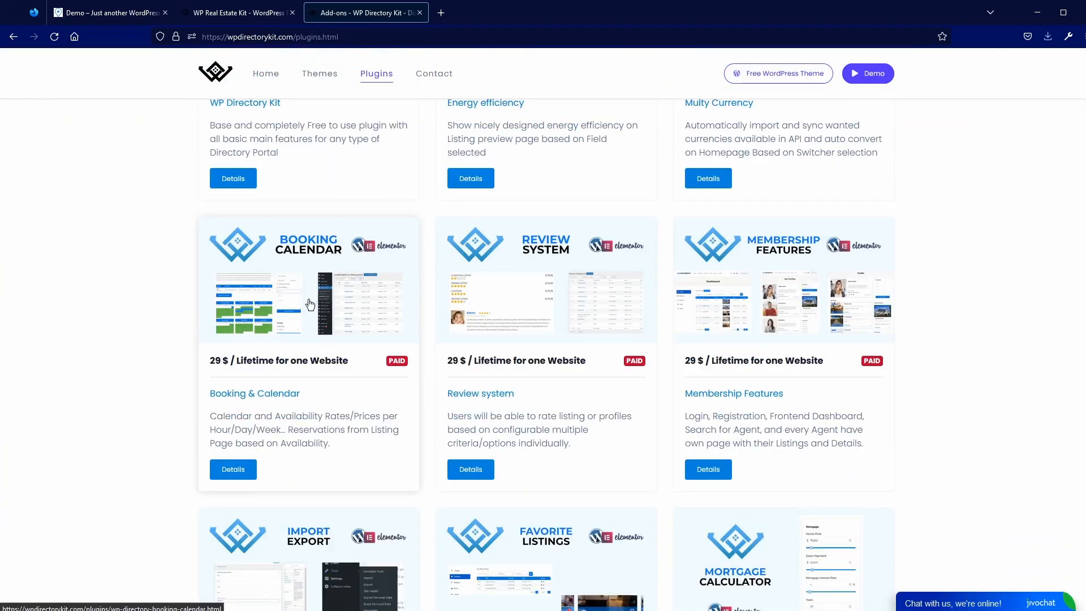
left_click(233, 470)
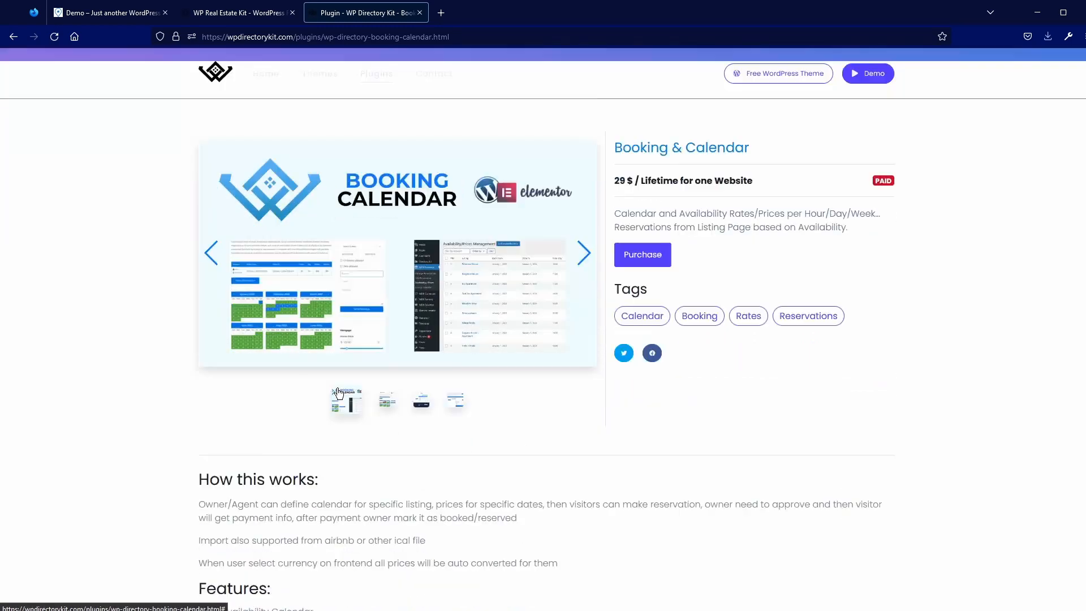
scroll("down", 3)
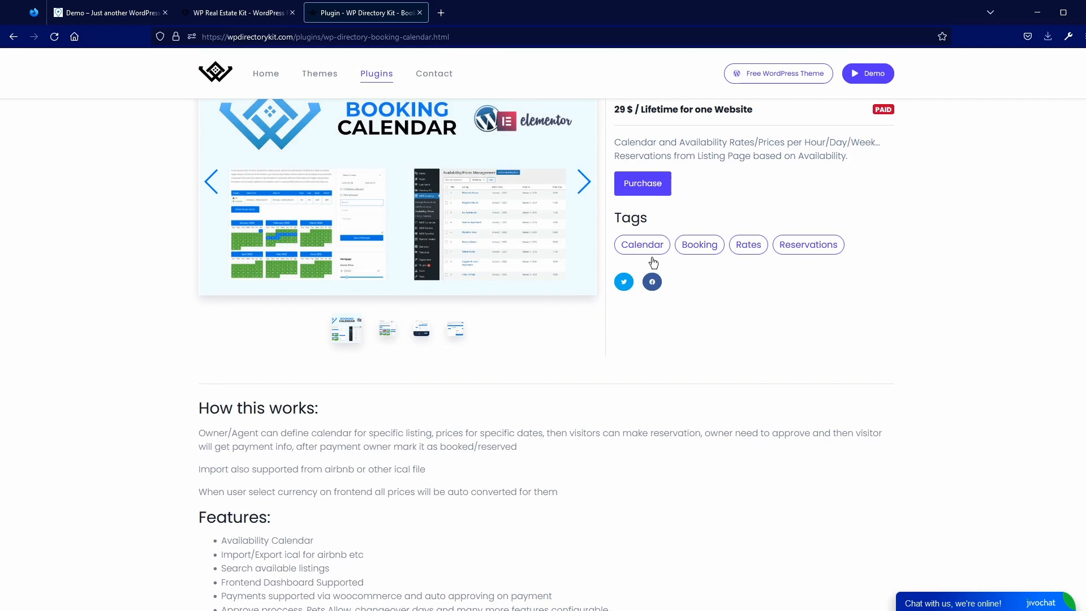
scroll("down", 3)
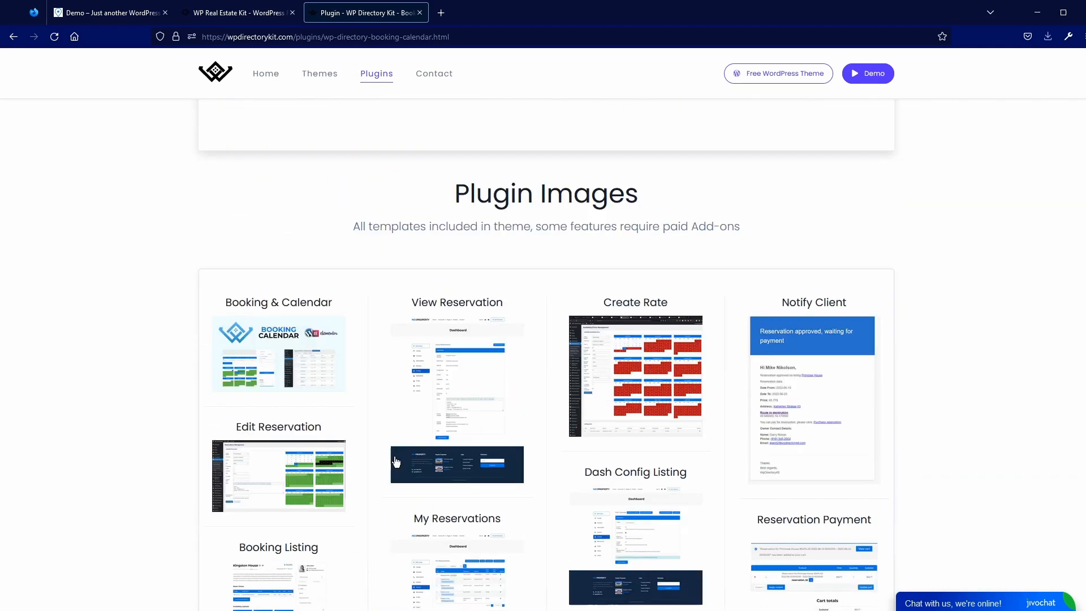
scroll("down", 3)
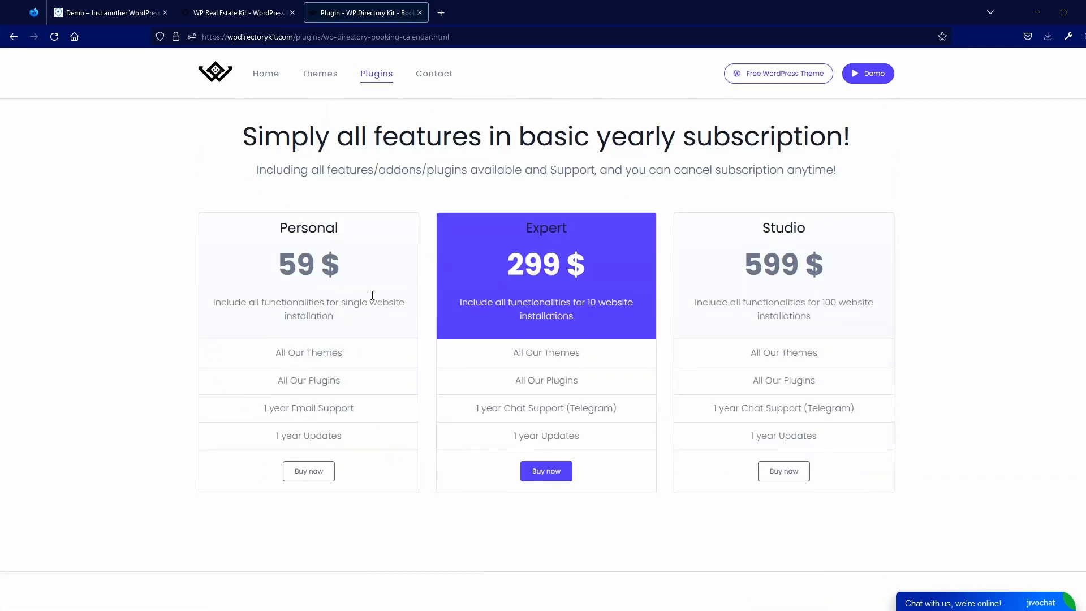
mouse_move(256, 412)
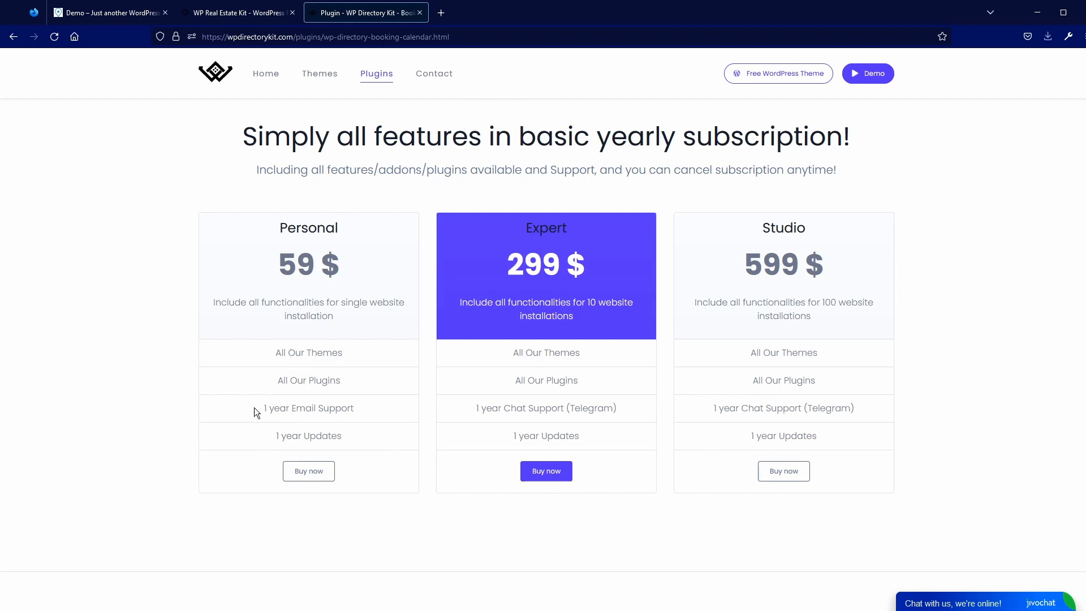
mouse_move(274, 441)
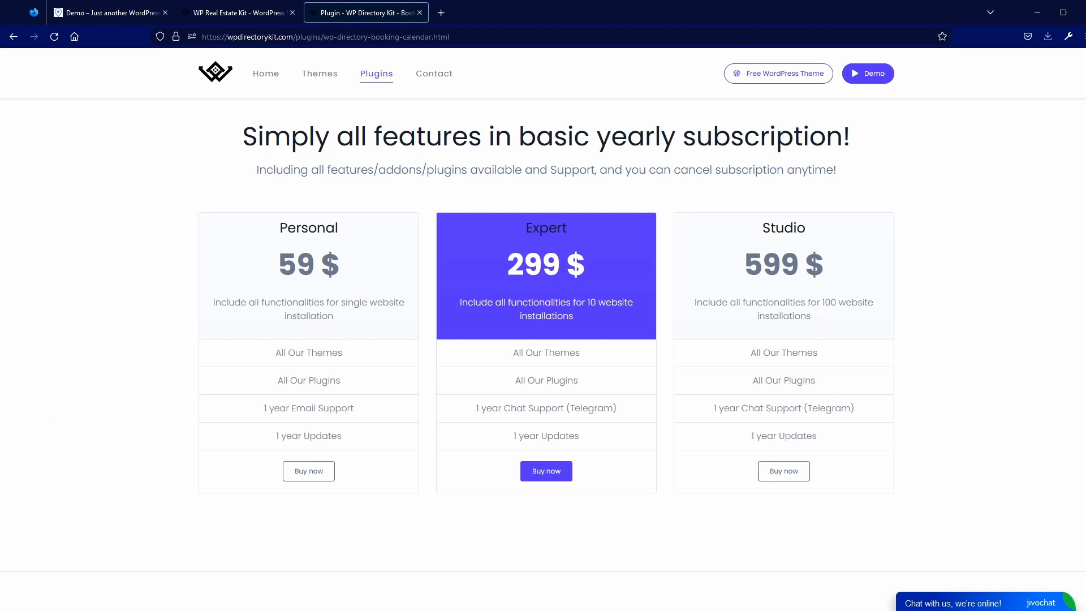
mouse_move(217, 406)
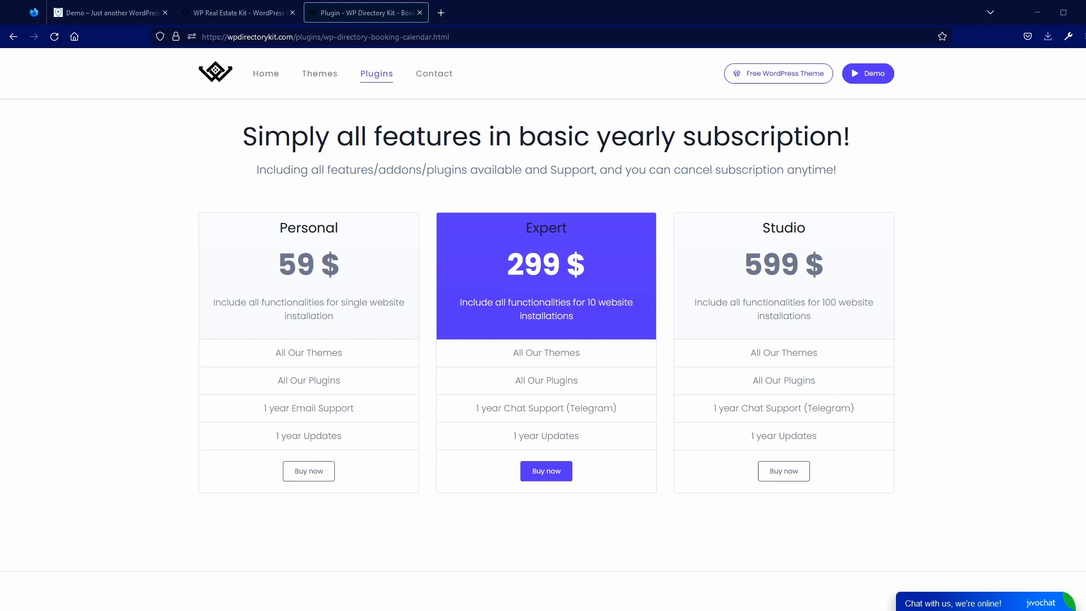
mouse_move(27, 427)
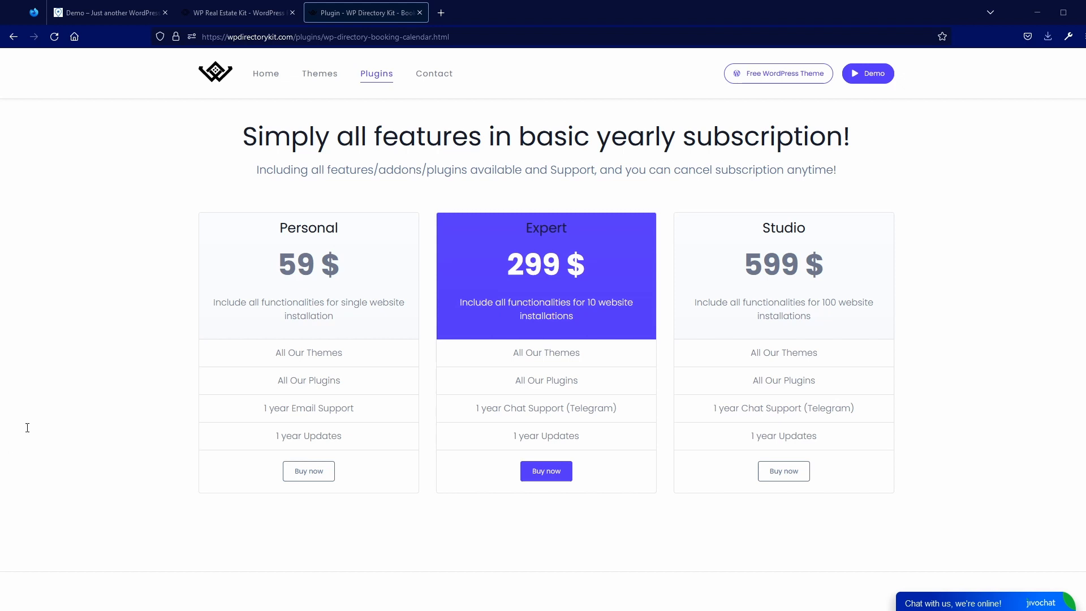
mouse_move(387, 257)
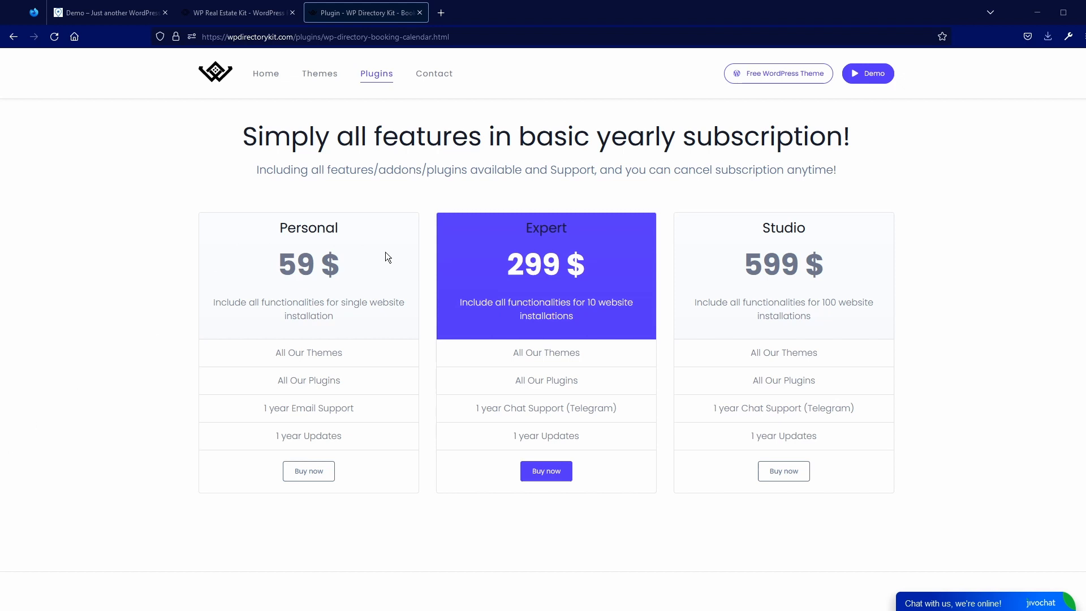
mouse_move(180, 98)
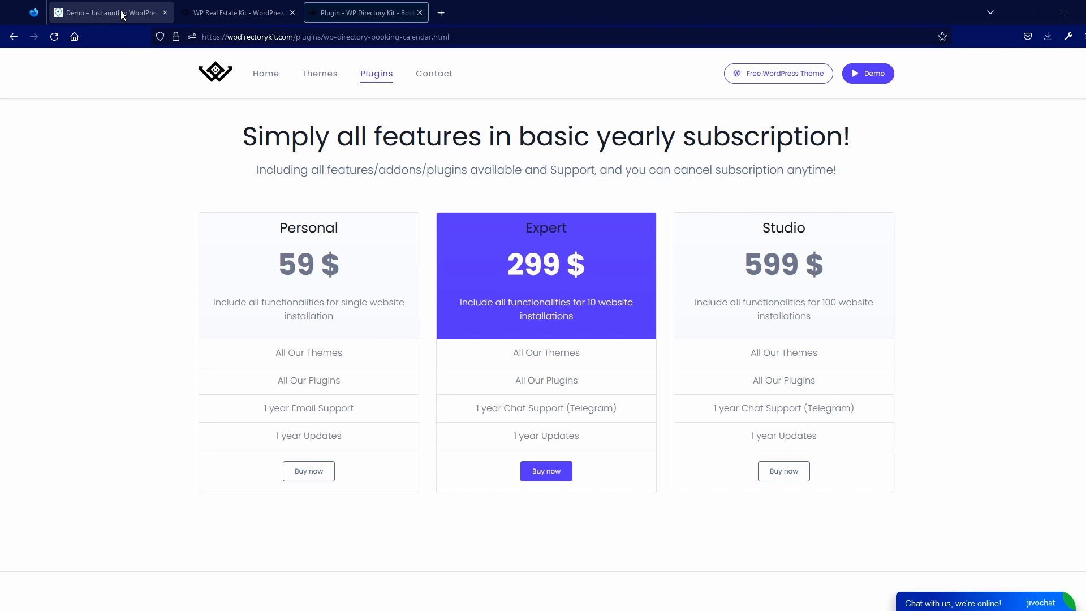
Return to the 'Demo' site tab, scroll the homepage, and reveal the admin bar shortcuts
left_click(108, 13)
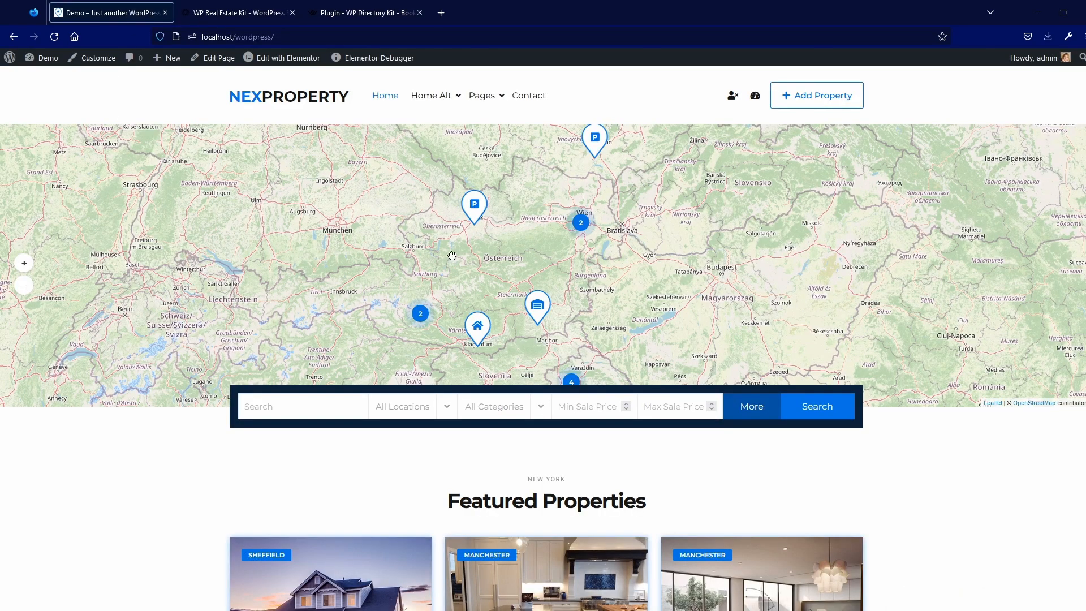
mouse_move(1049, 393)
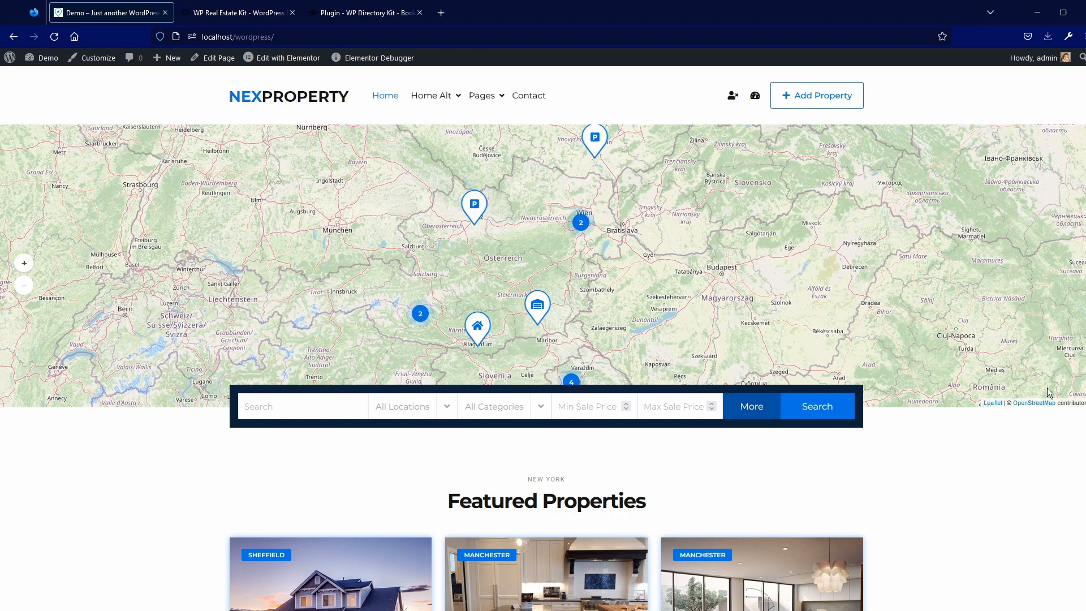
mouse_move(143, 386)
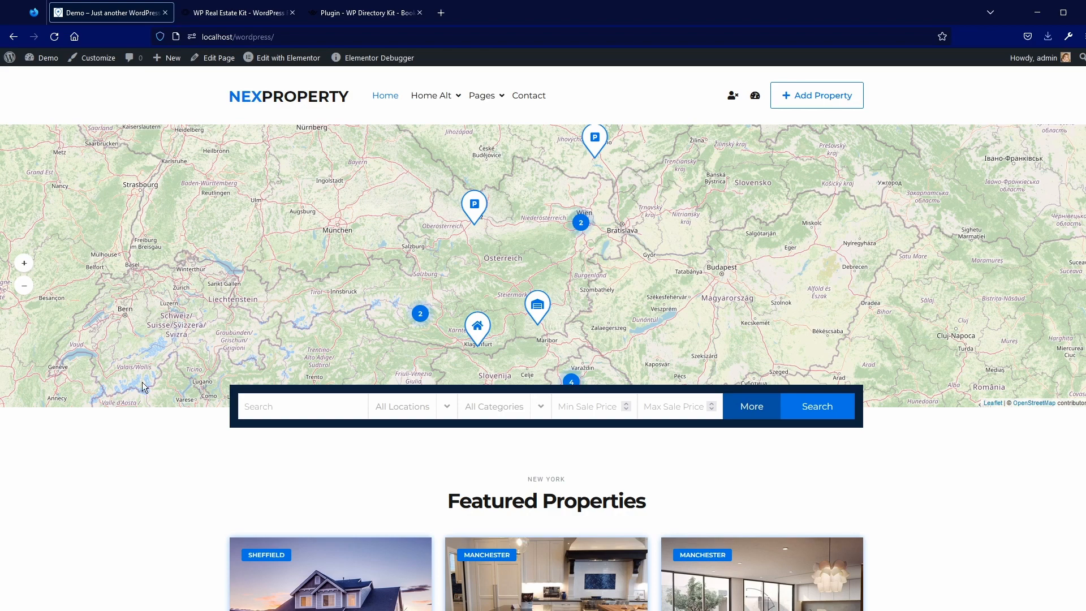
scroll("down", 3)
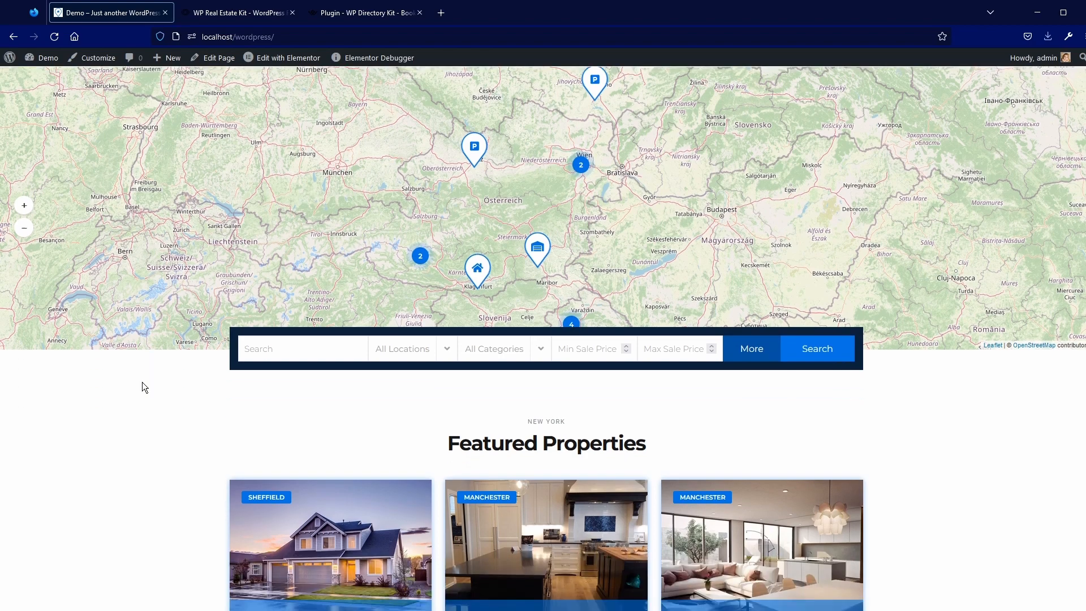
mouse_move(233, 463)
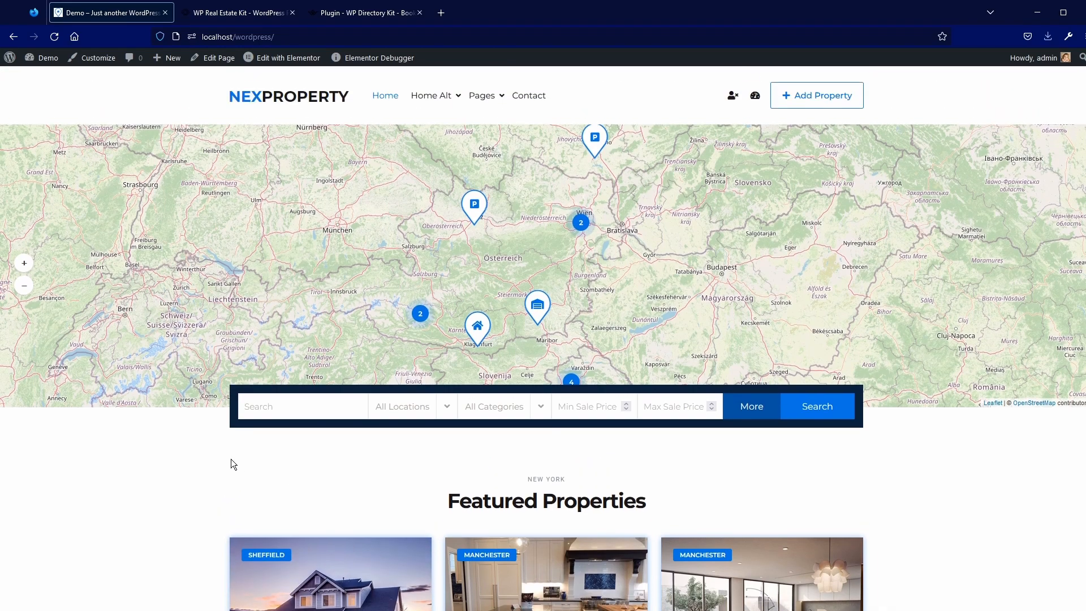
mouse_move(79, 115)
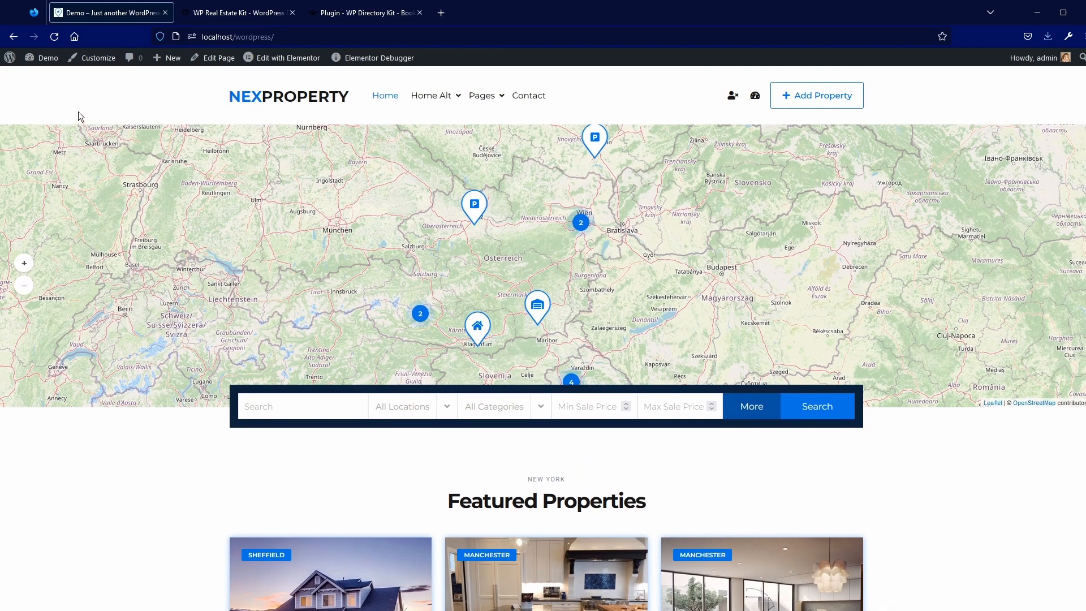
left_click(48, 58)
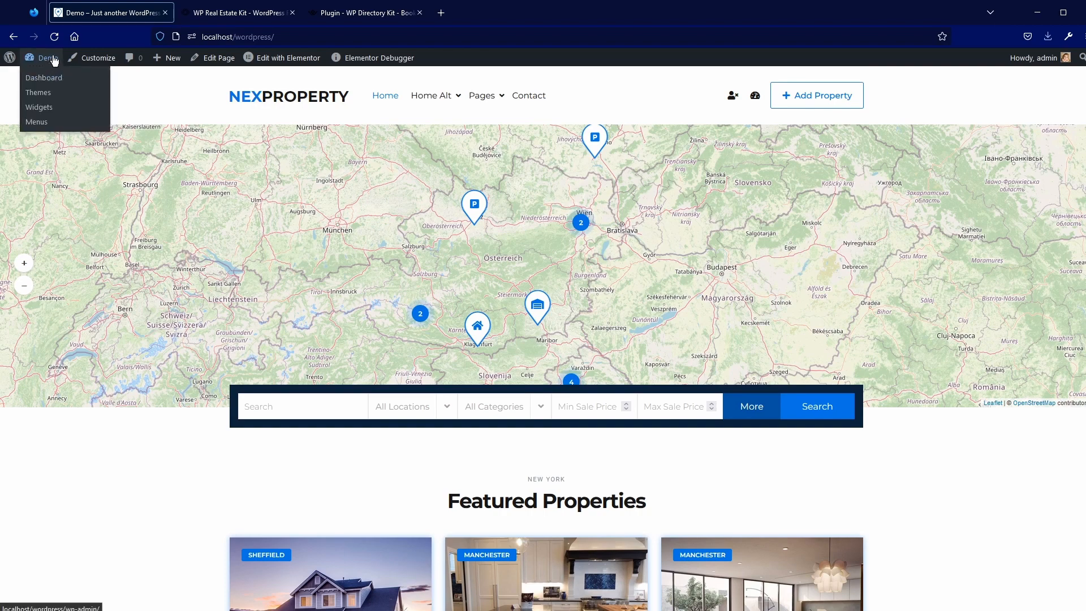
Go to the admin dashboard and open Plugins > Add New
left_click(43, 78)
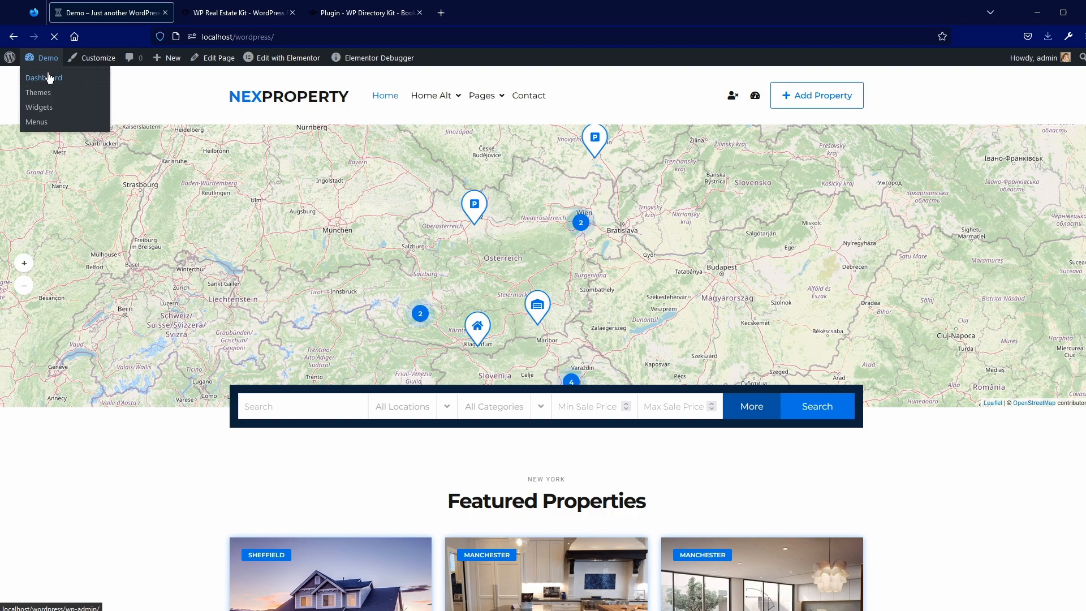
left_click(44, 77)
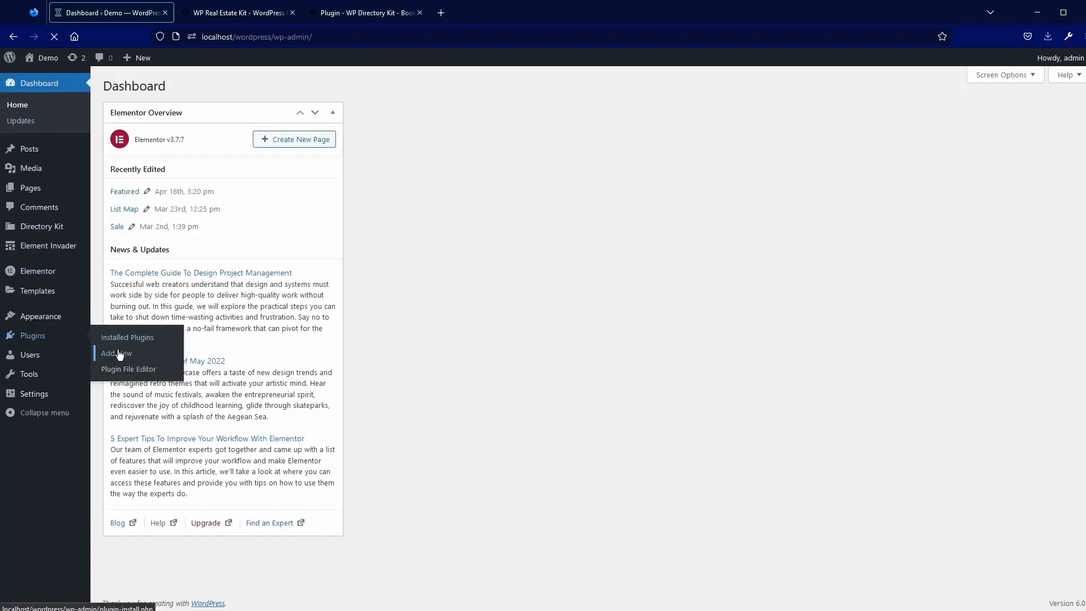
left_click(113, 353)
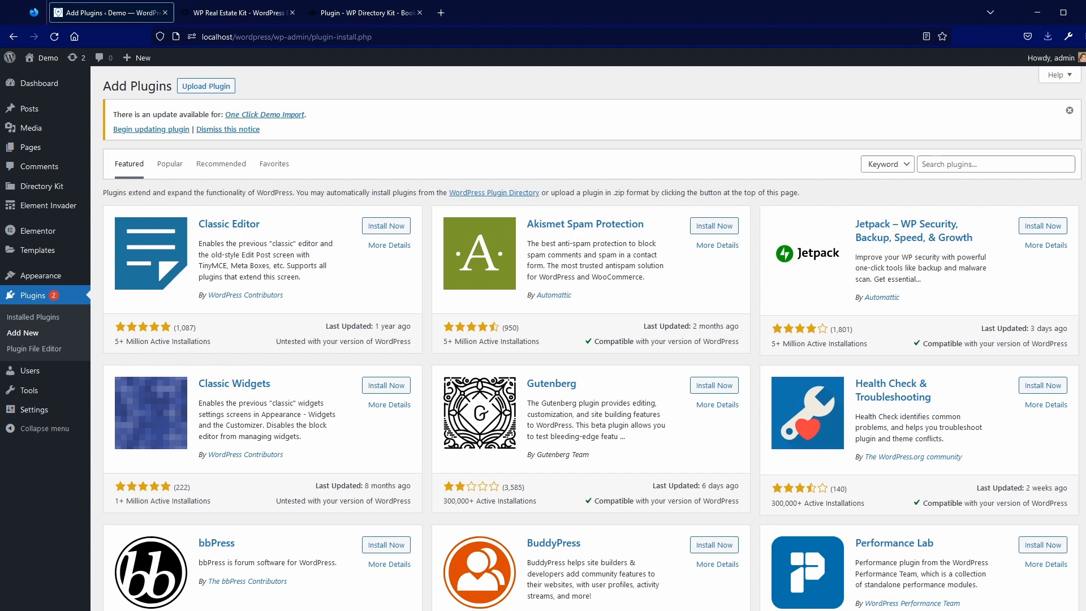
mouse_move(83, 434)
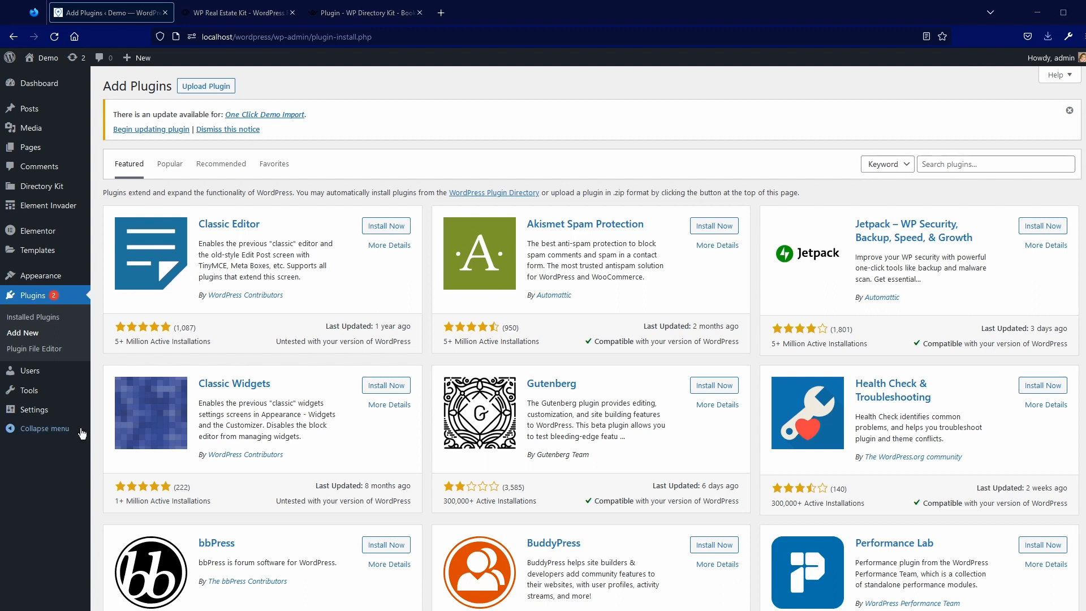
mouse_move(890, 23)
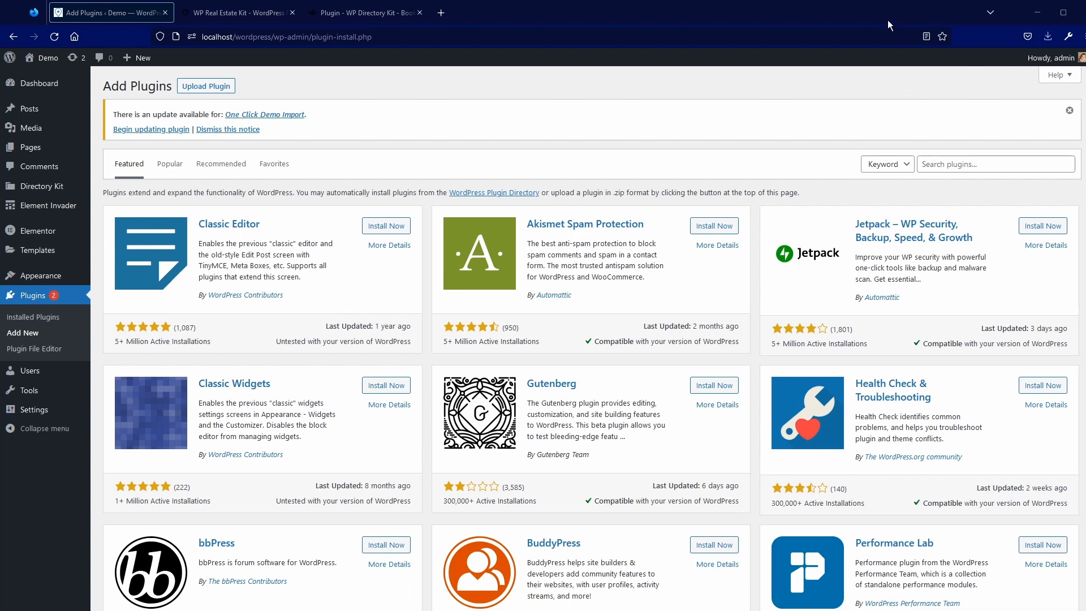
mouse_move(887, 21)
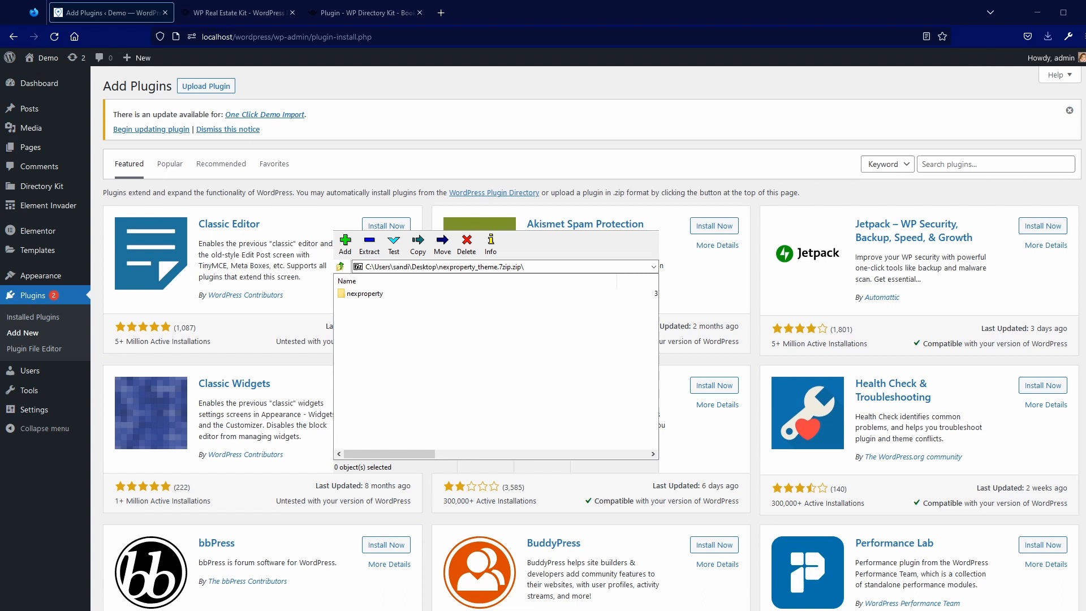
Browse into the nexproperty > addons folder of the theme archive in 7-Zip
left_click(364, 293)
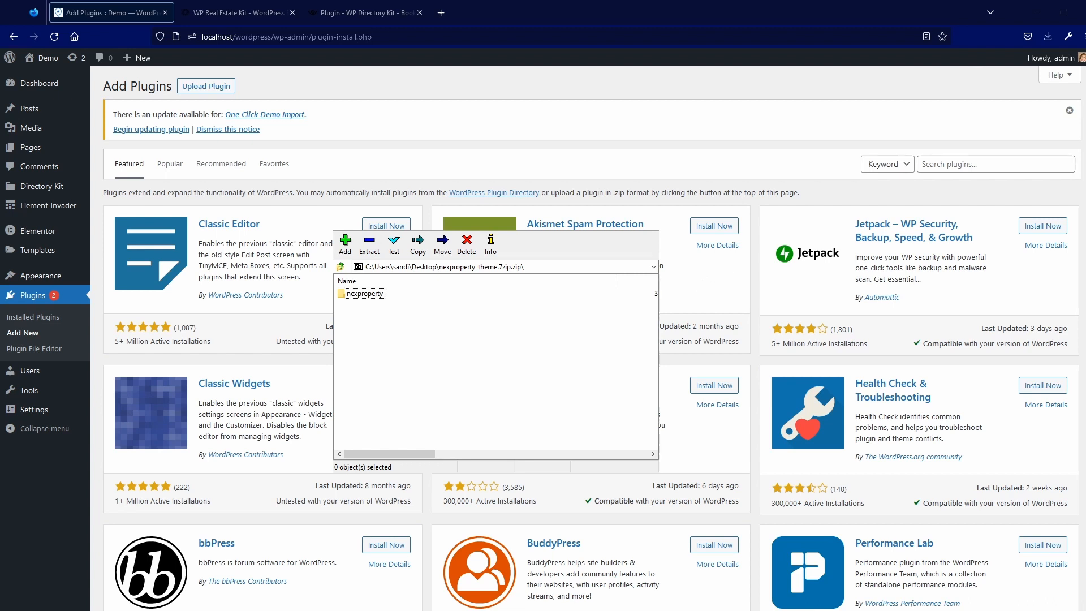
double_click(365, 293)
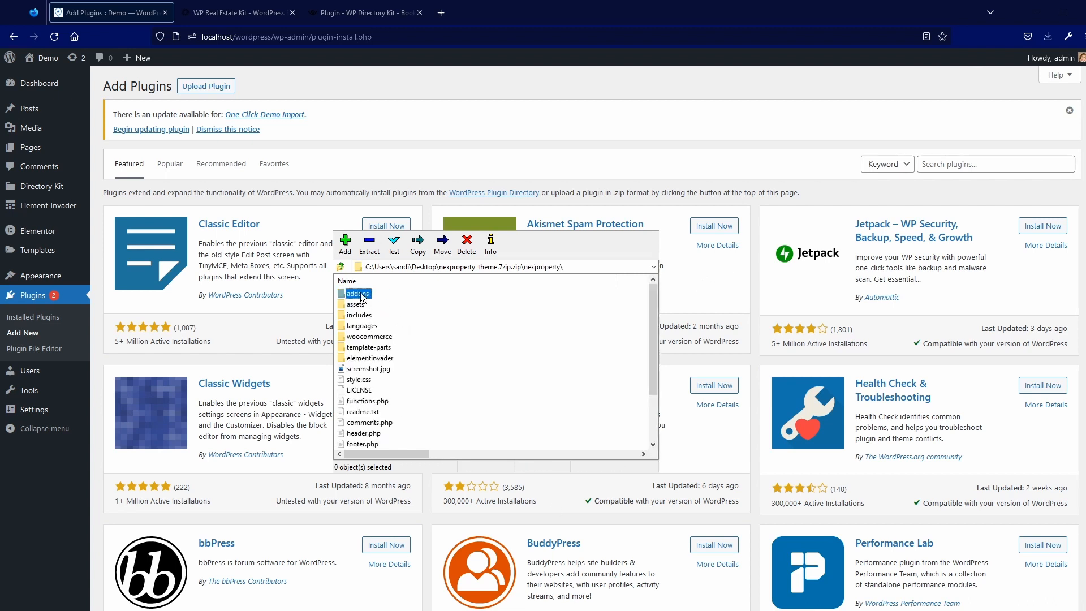
double_click(356, 293)
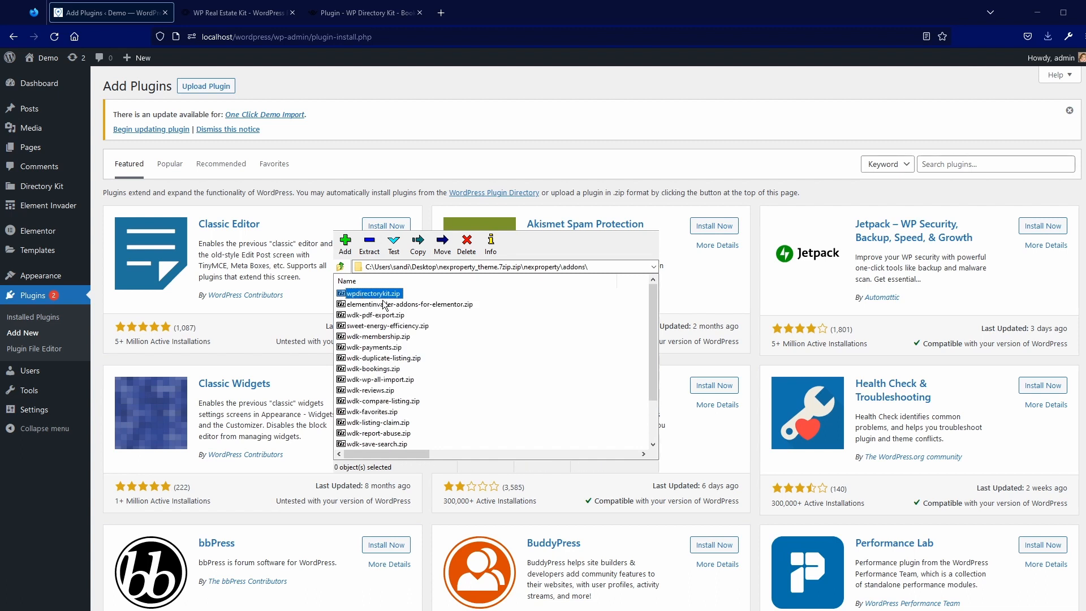
scroll("down", 3)
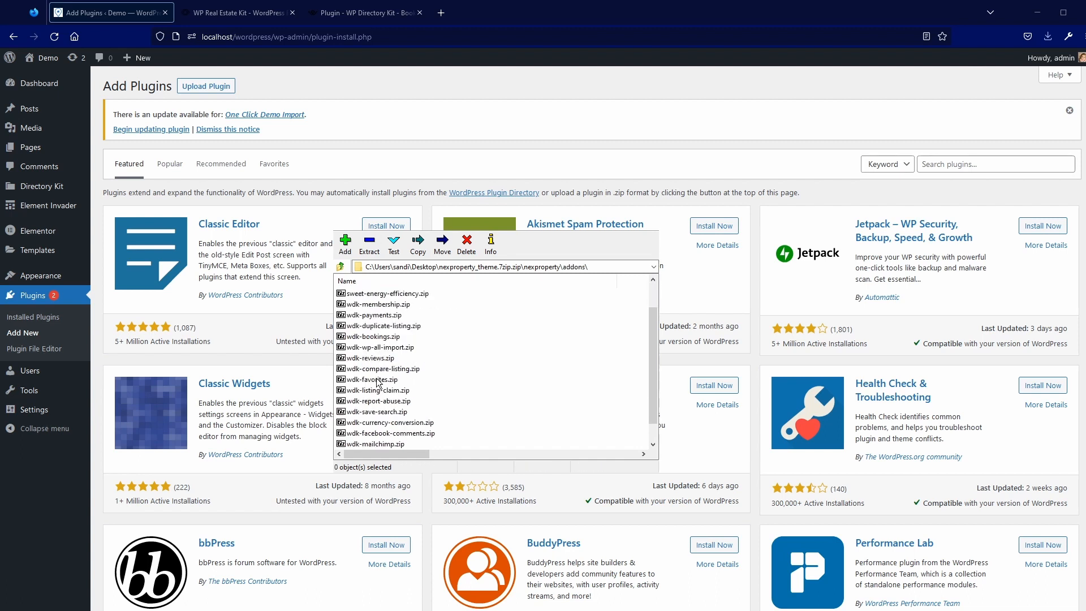
scroll("down", 3)
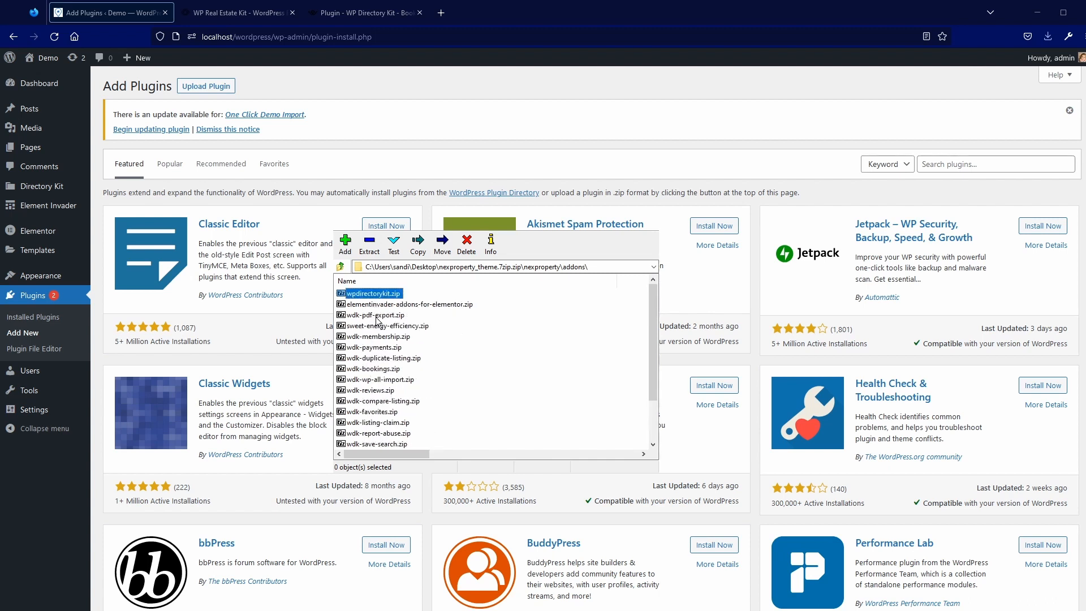
Select wdk-membership.zip and wdk-bookings.zip, show the Upload Plugin form, then view booking docs
left_click(376, 336)
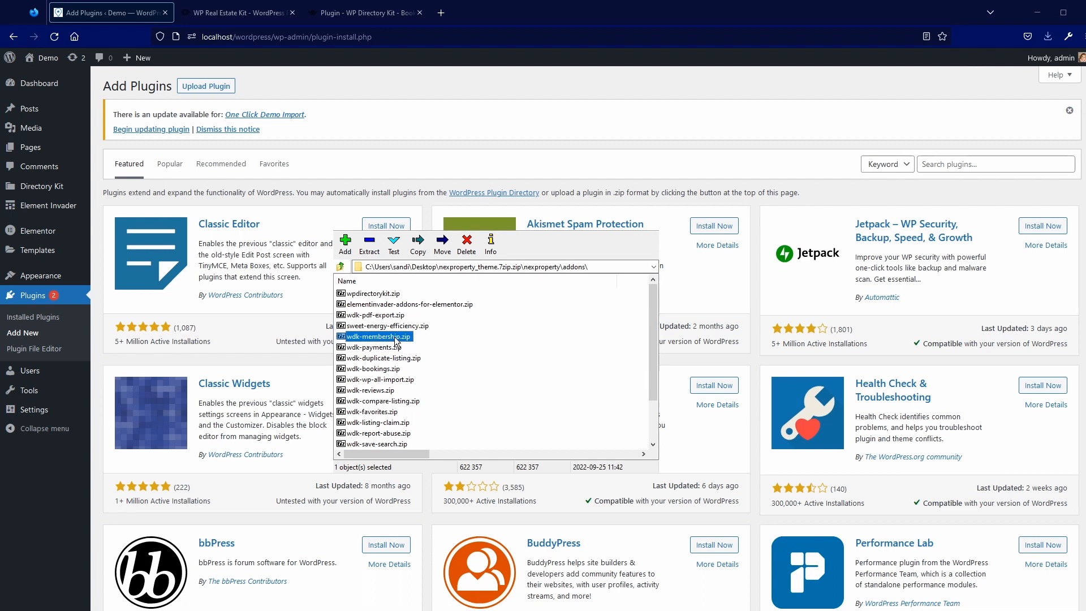
mouse_move(381, 372)
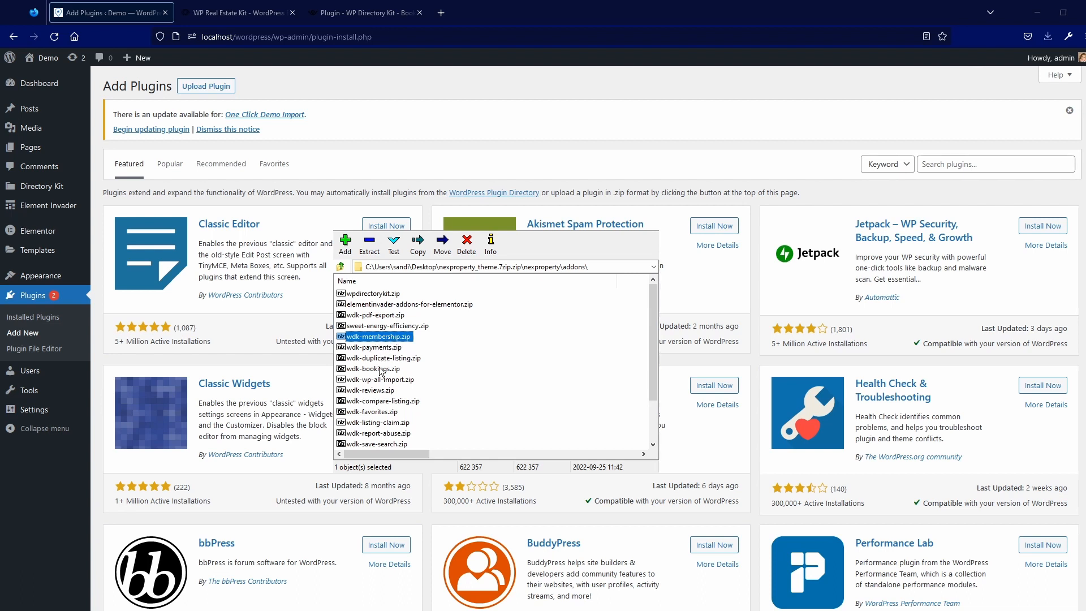
left_click(372, 369)
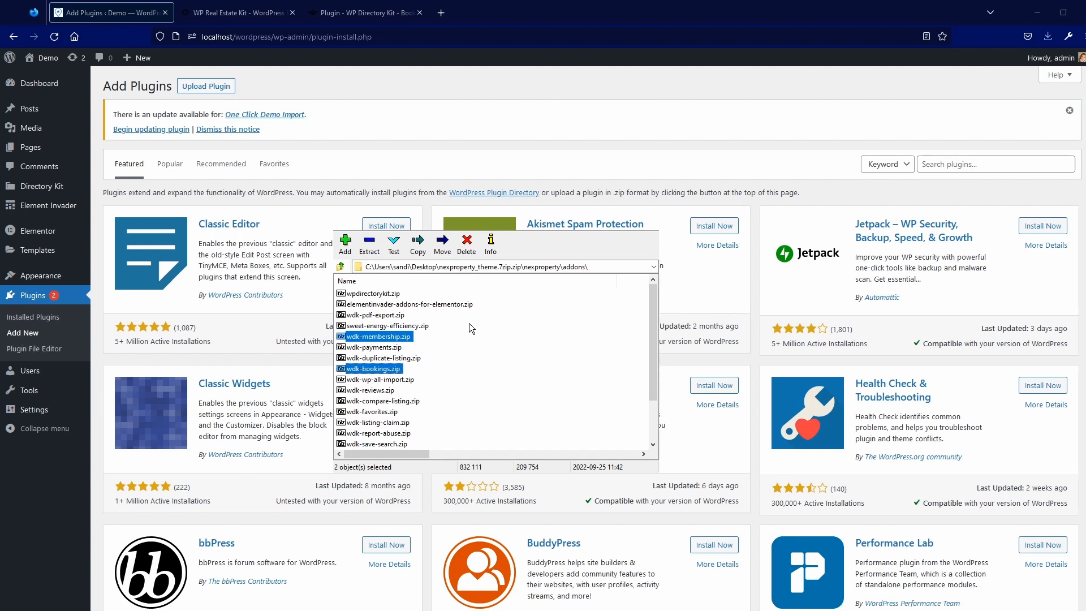
mouse_move(790, 201)
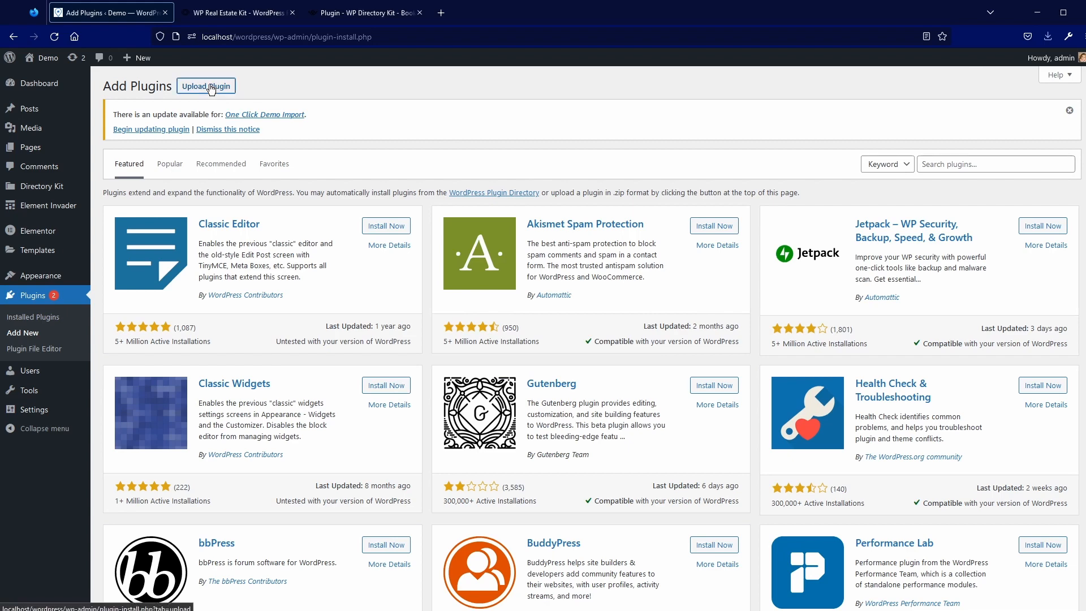
left_click(206, 86)
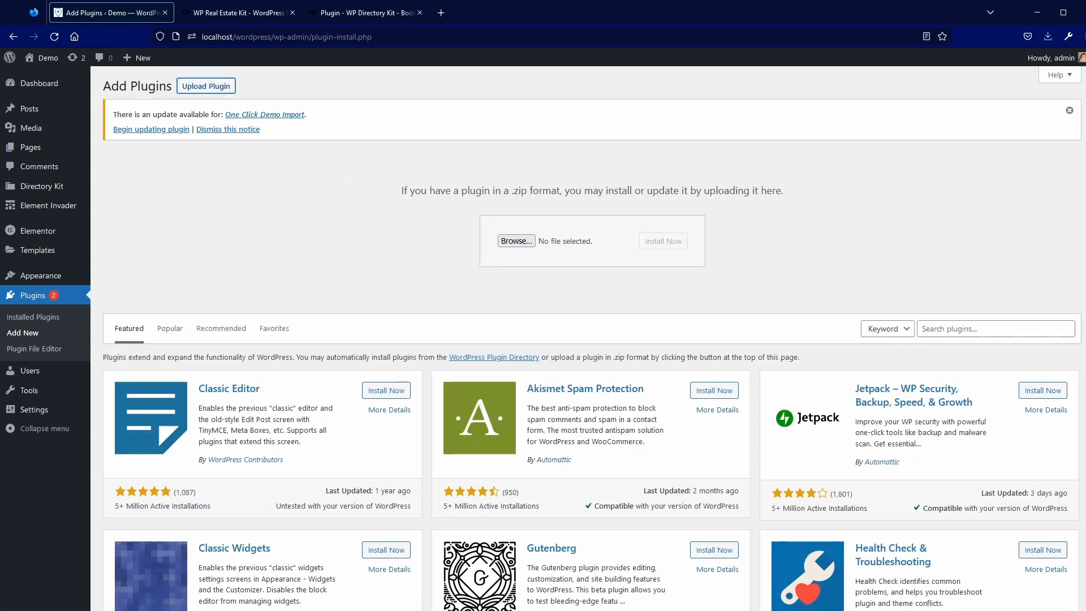
mouse_move(161, 384)
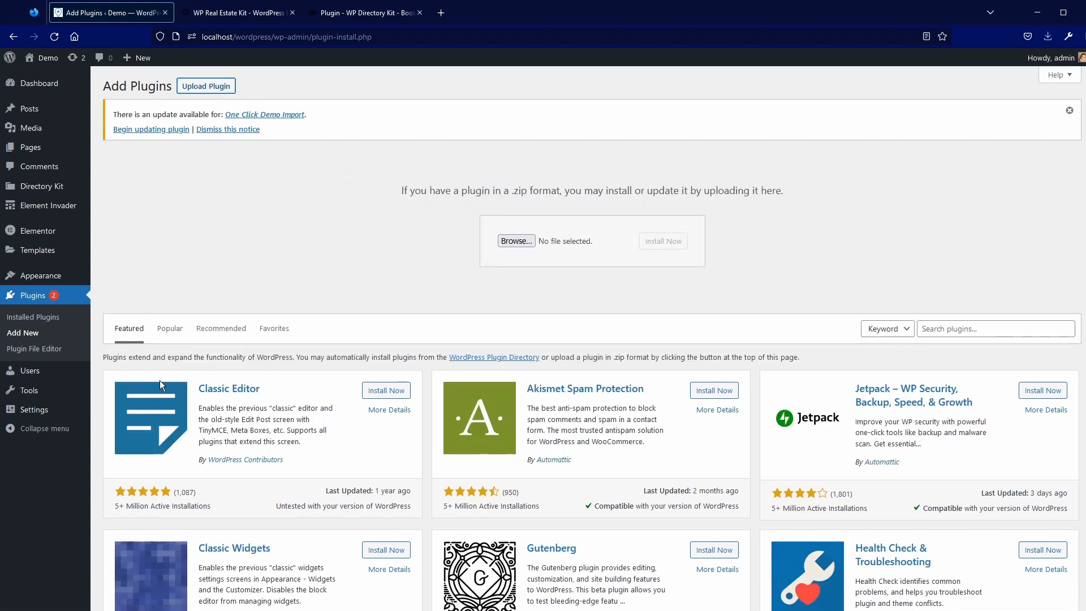
left_click(236, 13)
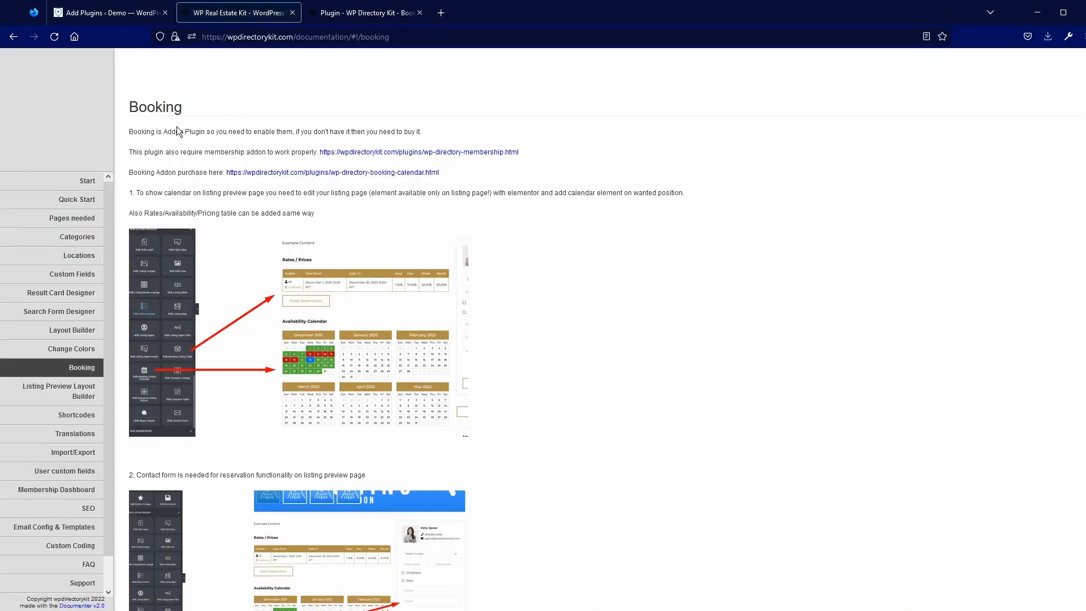
mouse_move(150, 103)
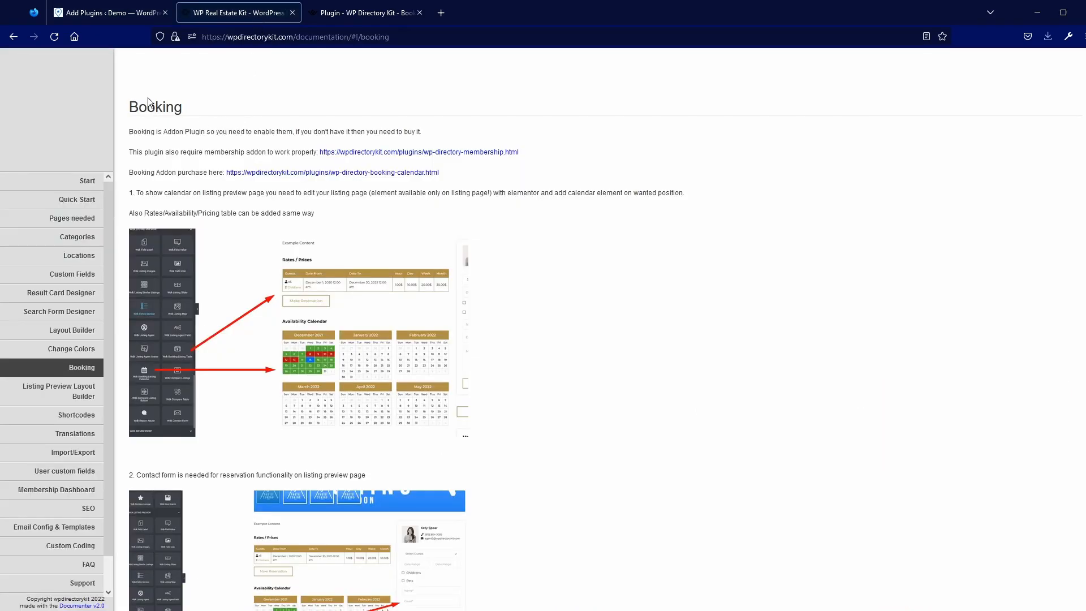
mouse_move(162, 157)
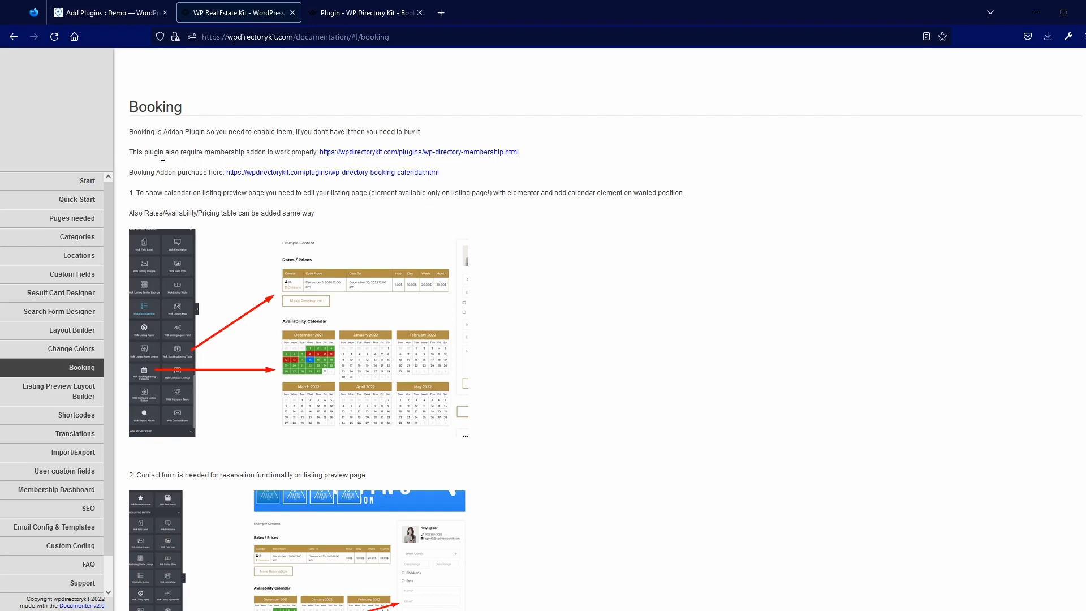
Highlight the membership add-on requirement note, then return to the WordPress upload page
left_click_drag(138, 152, 275, 151)
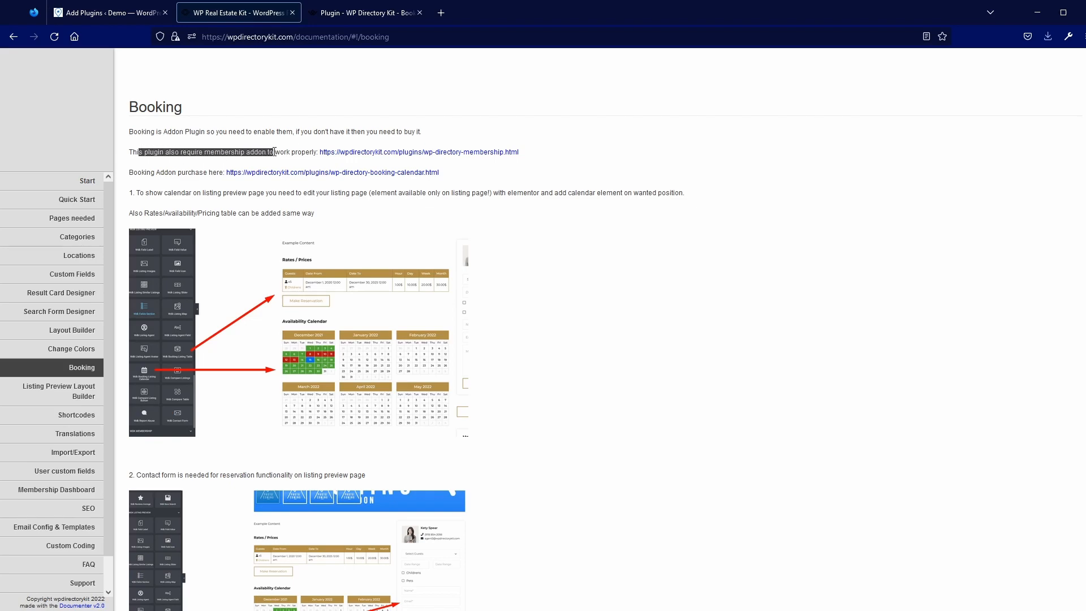
left_click(102, 12)
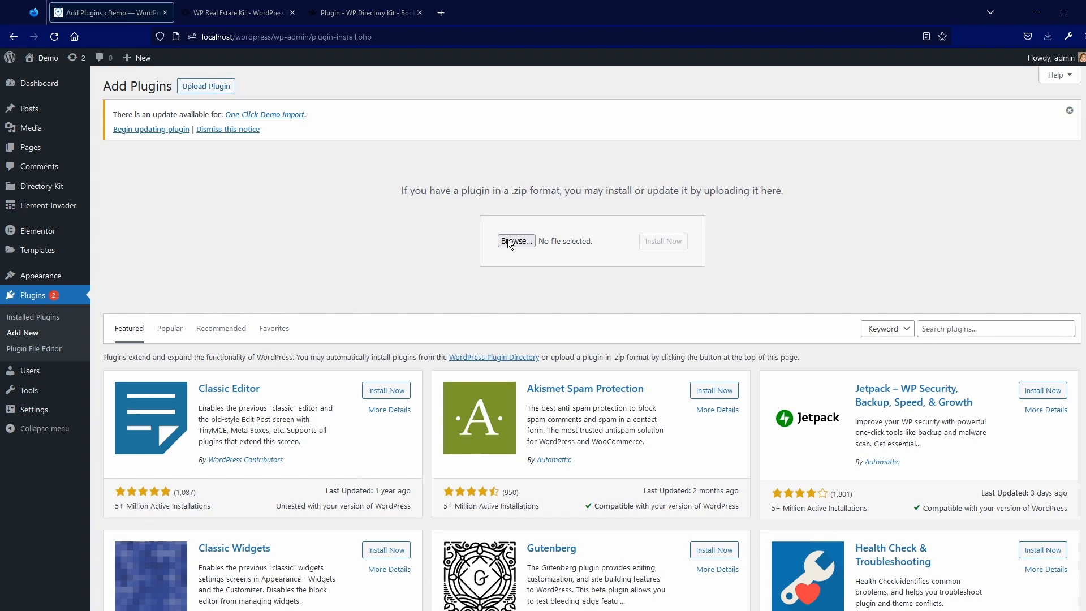
Upload wdk-membership.zip, install it, and activate the WDK Membership plugin
left_click(516, 241)
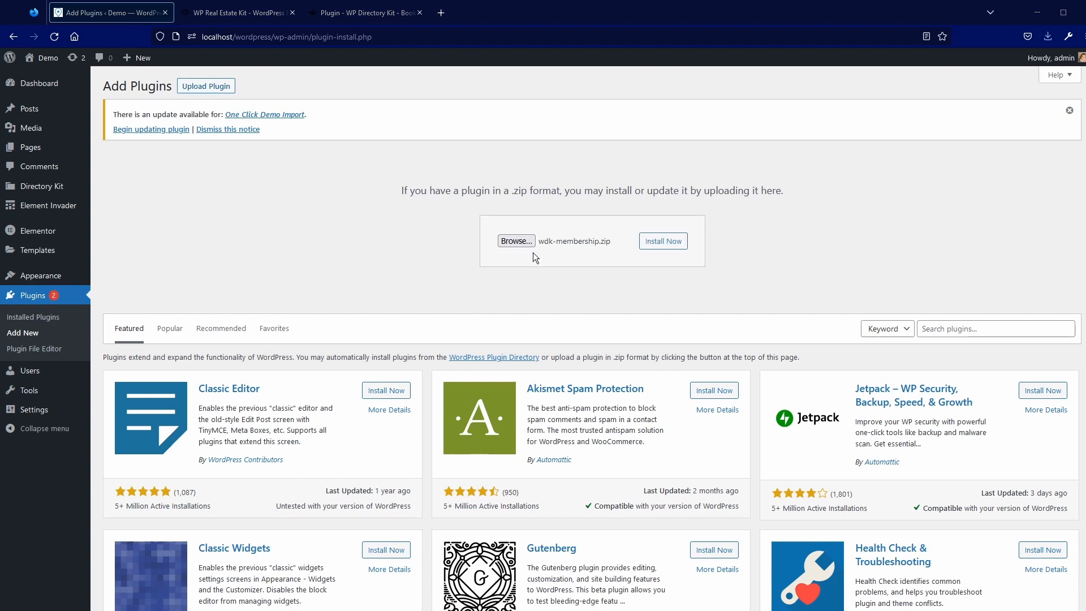
left_click(663, 241)
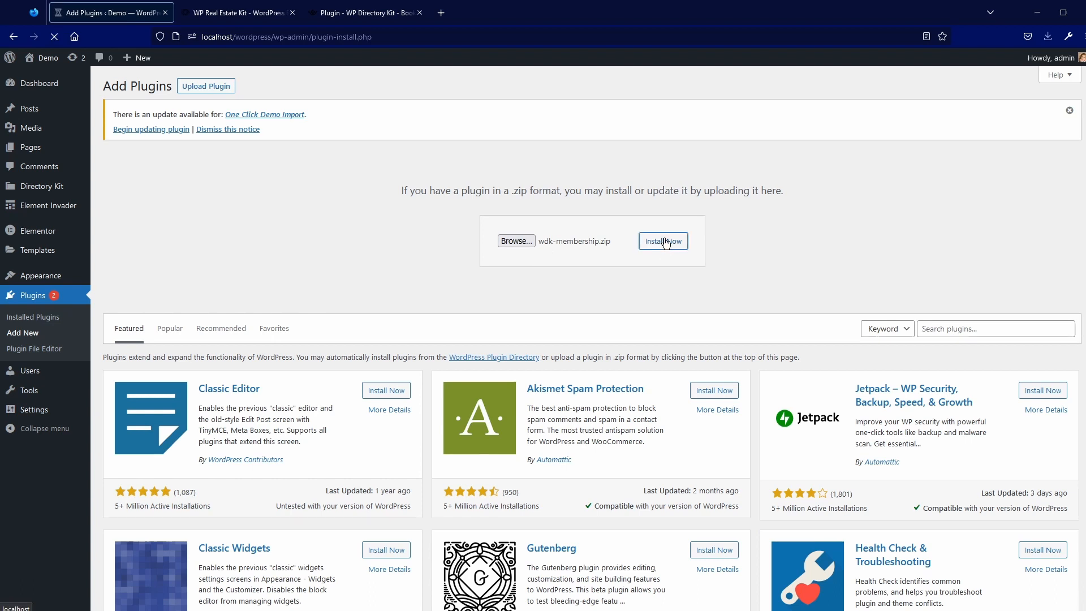
left_click(663, 241)
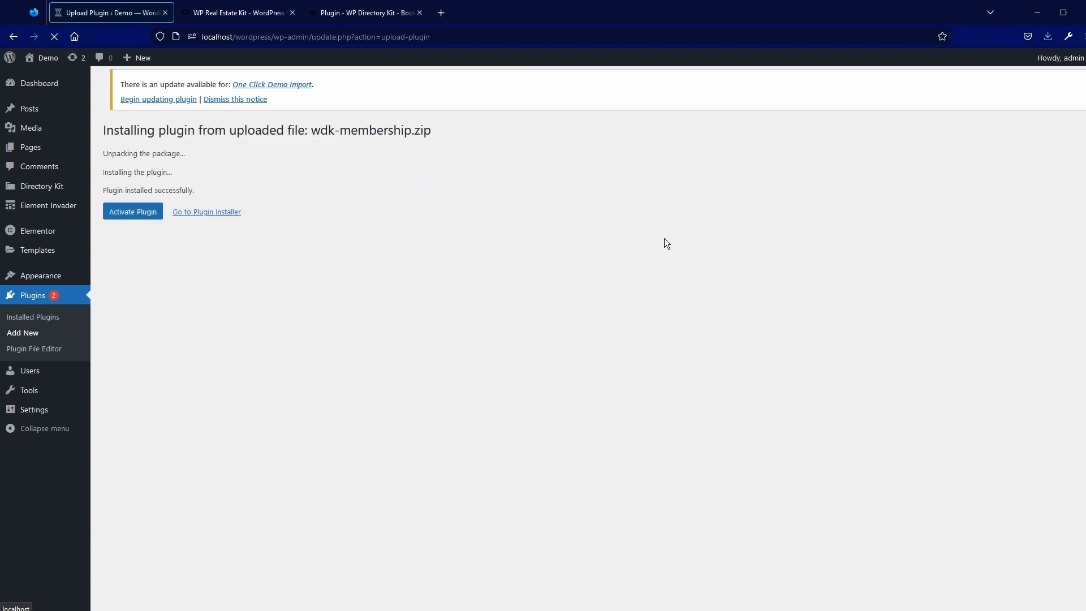
left_click(133, 211)
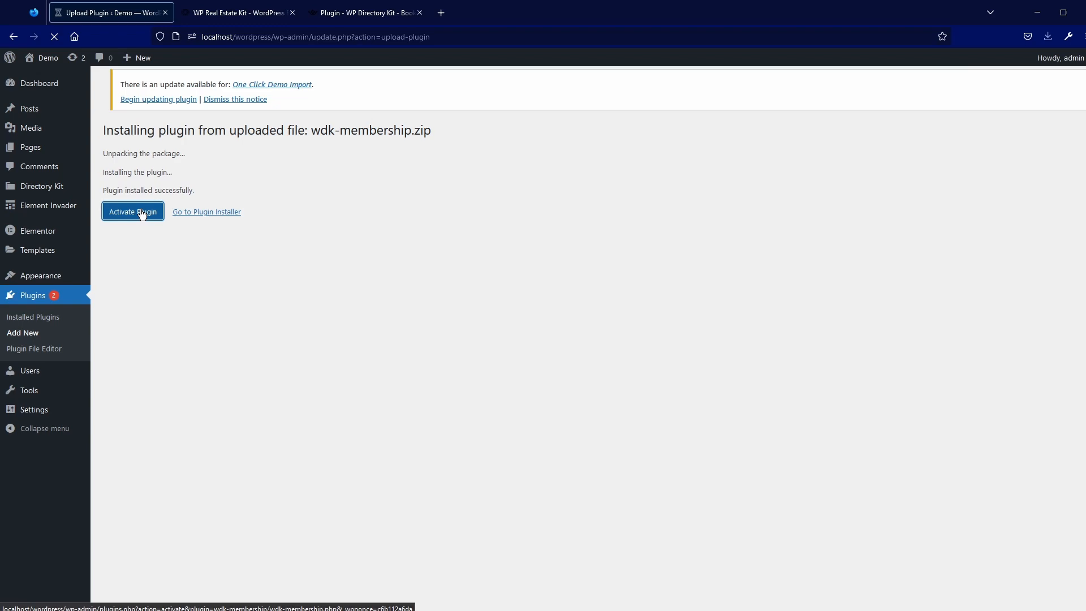
left_click(133, 212)
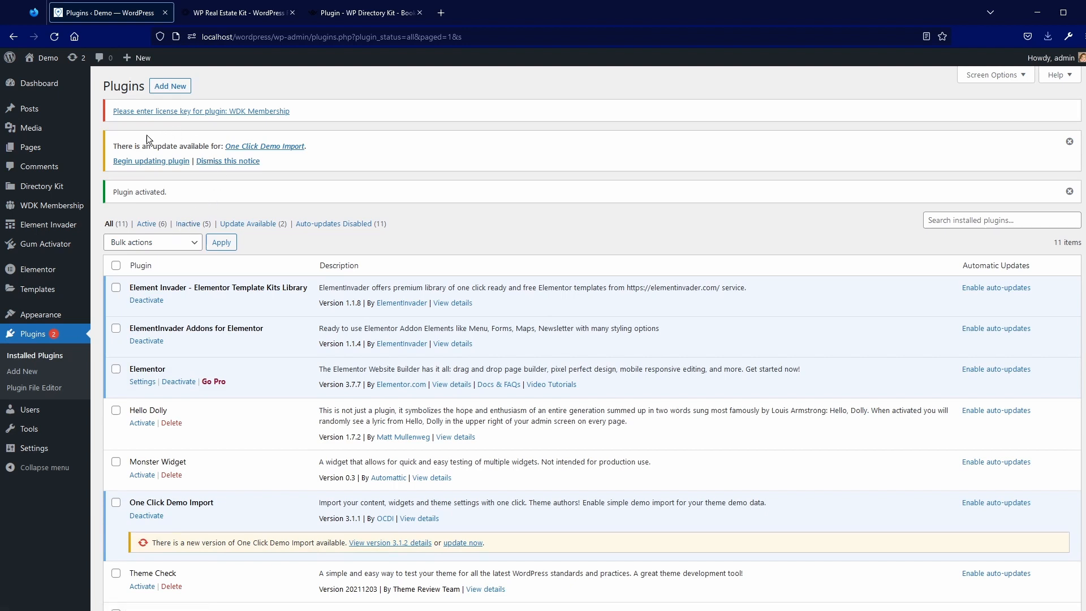
mouse_move(198, 114)
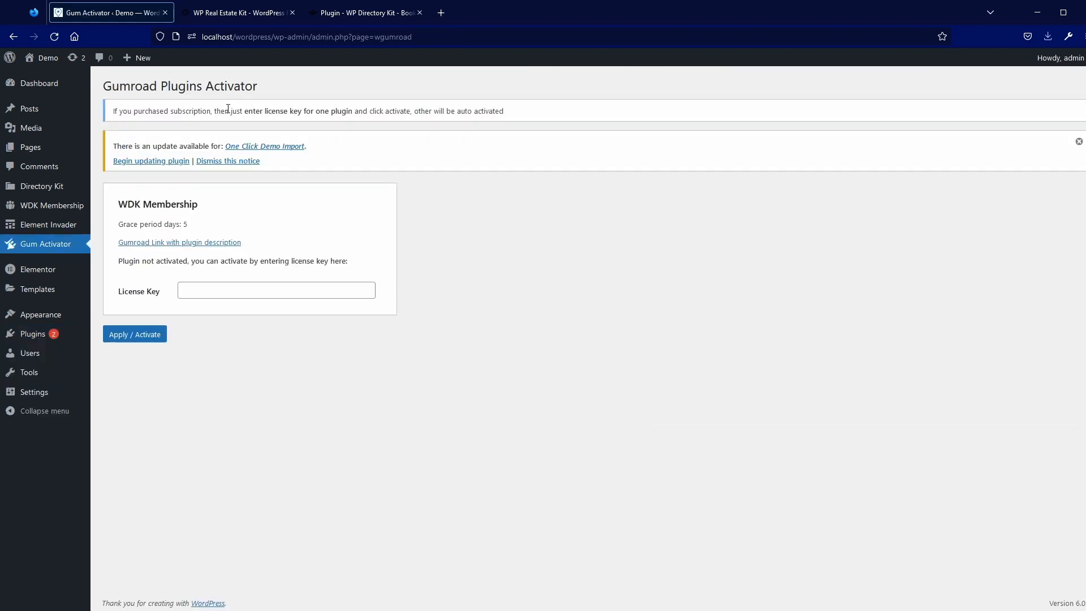
Focus the license key field, then go to WDK Membership > Settings in the sidebar
left_click(276, 290)
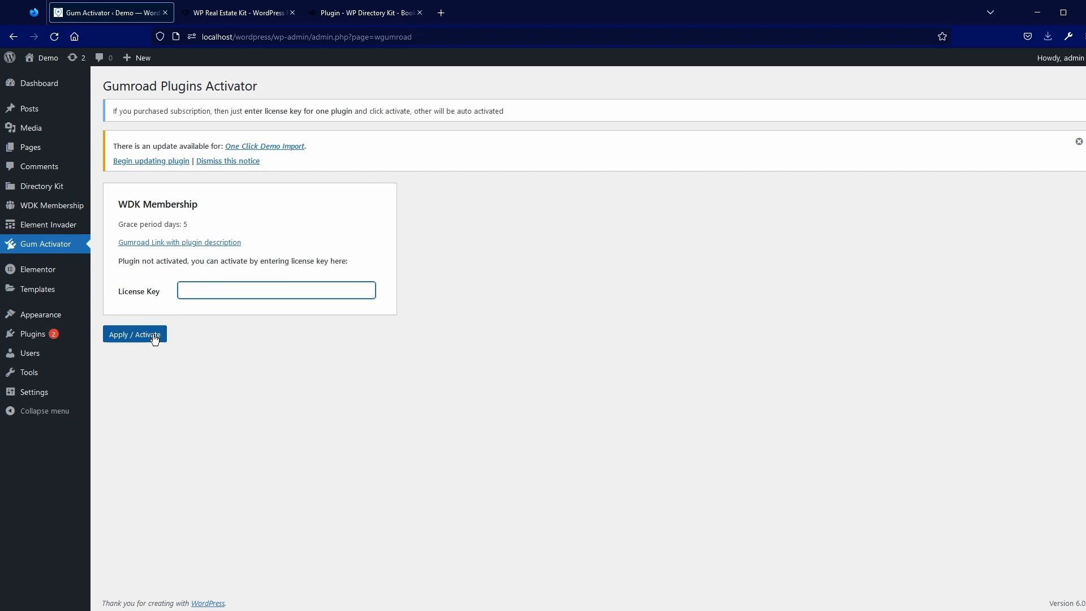
left_click(276, 290)
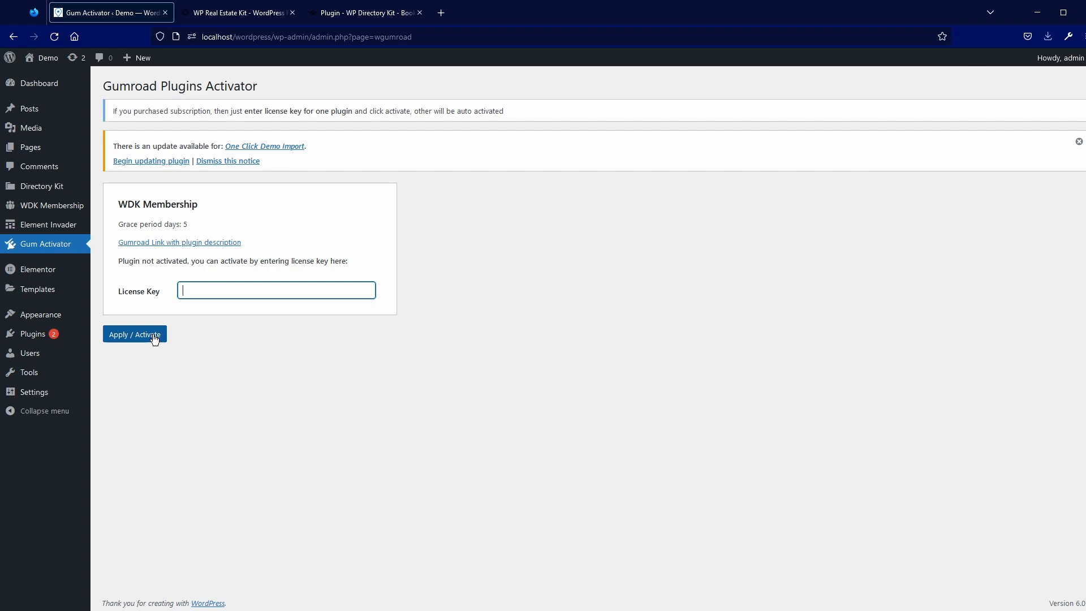
mouse_move(51, 205)
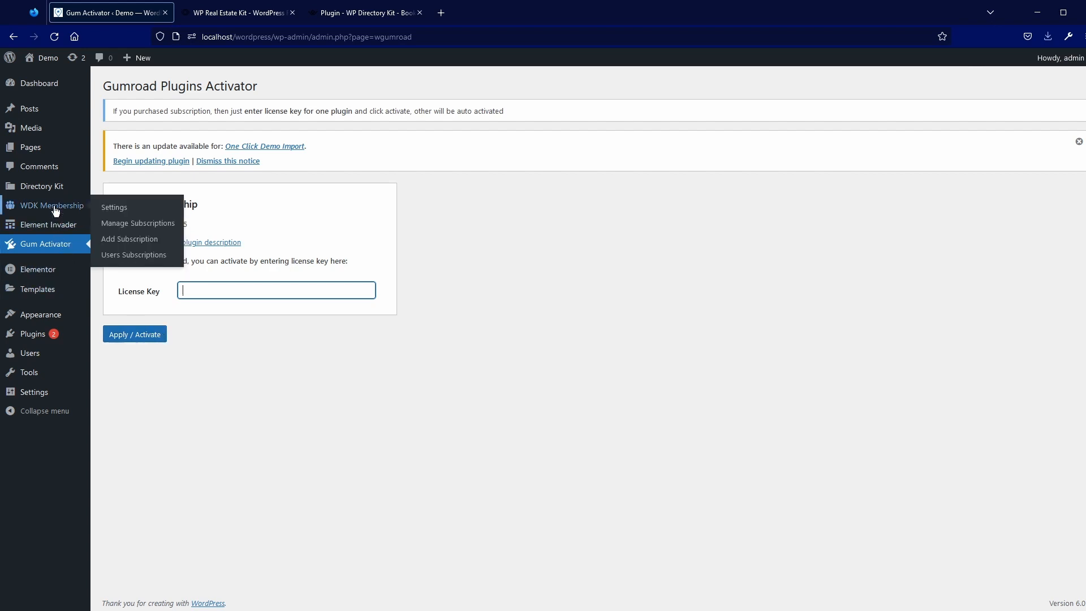
left_click(51, 205)
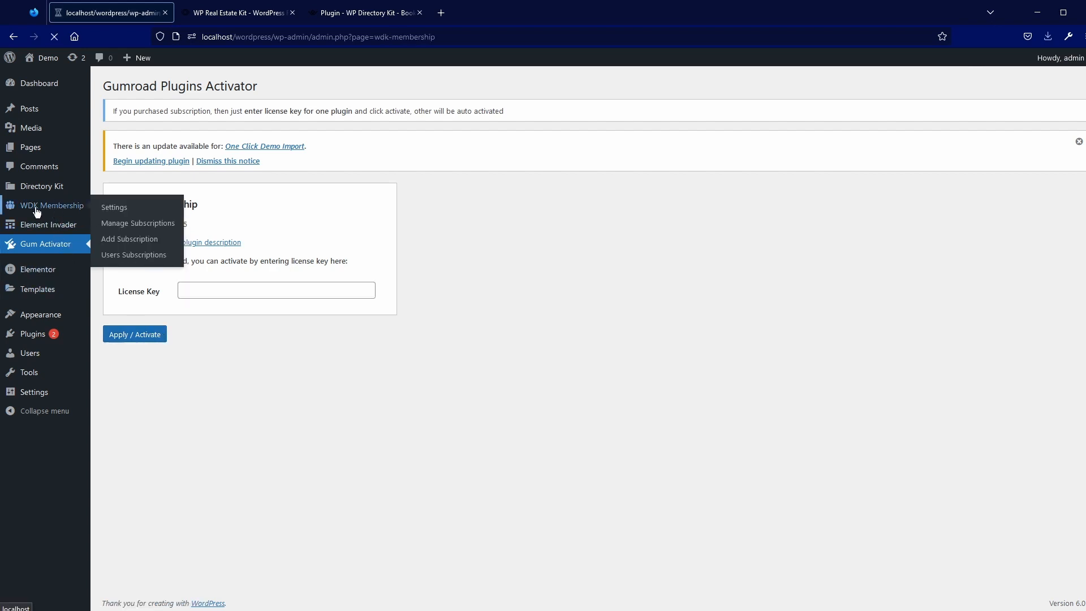
left_click(113, 208)
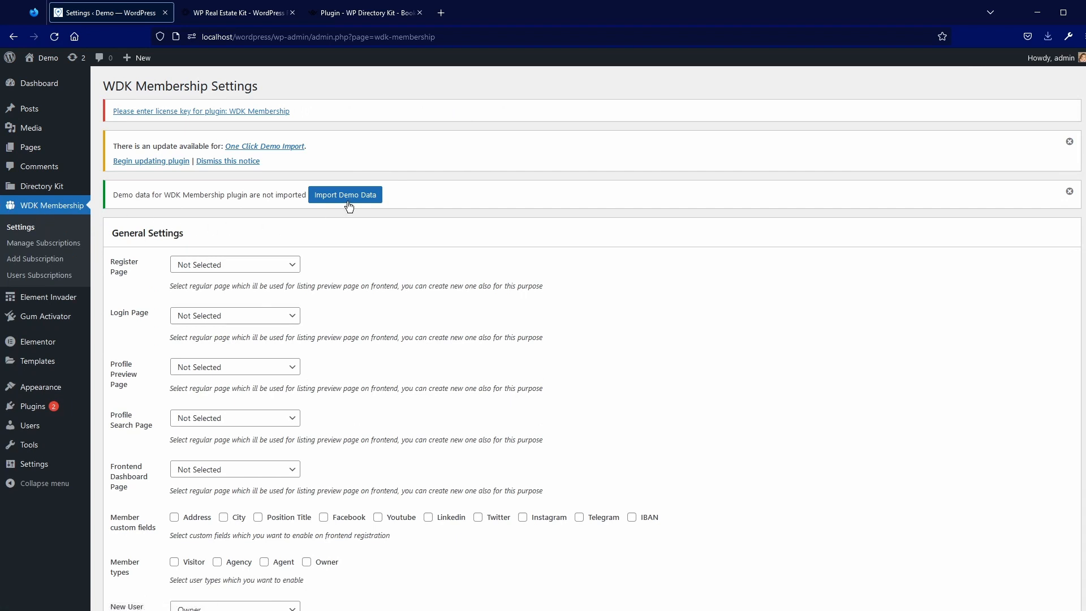
mouse_move(353, 202)
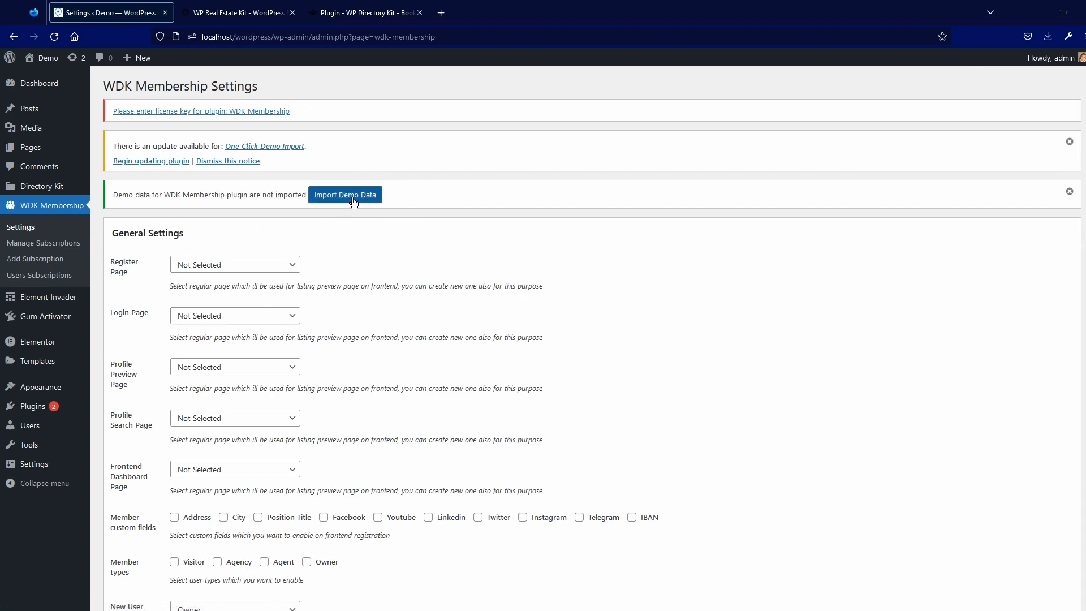
Open the WDK Membership demo importer and run the demo data import
left_click(345, 195)
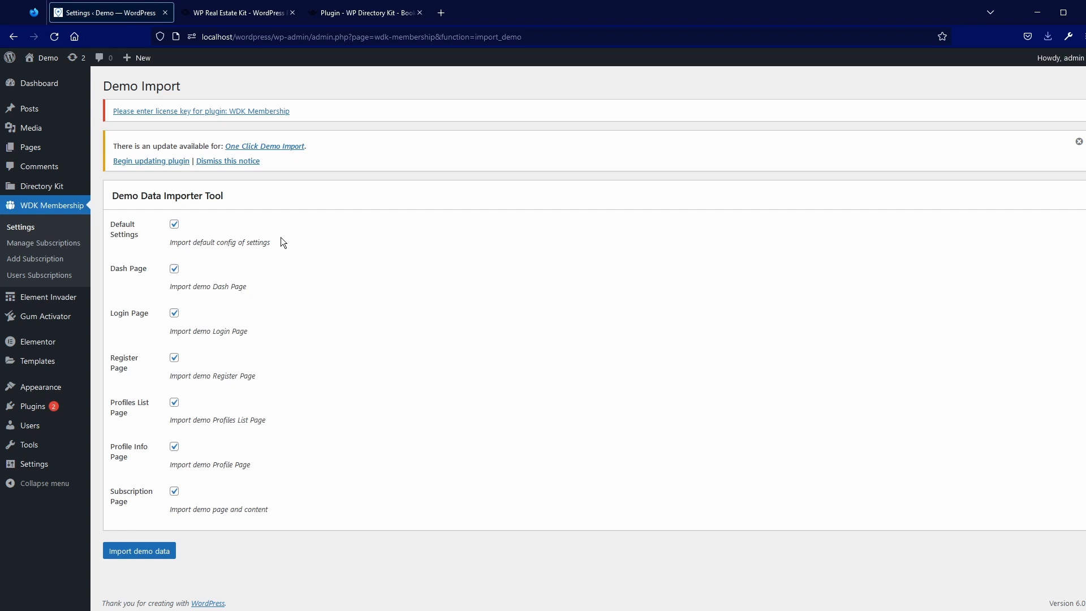
left_click(139, 551)
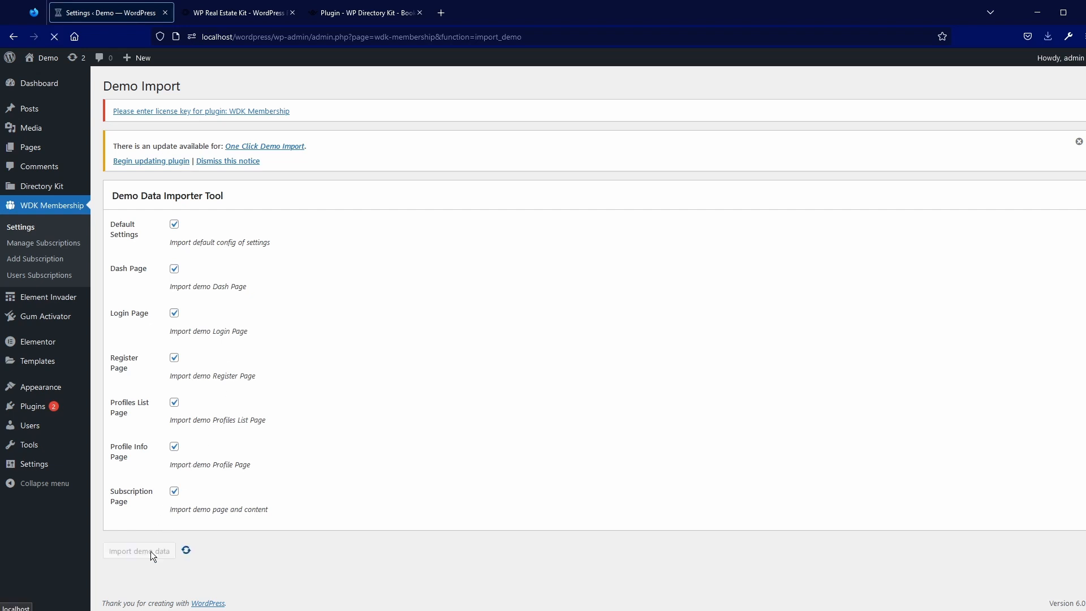
left_click(139, 550)
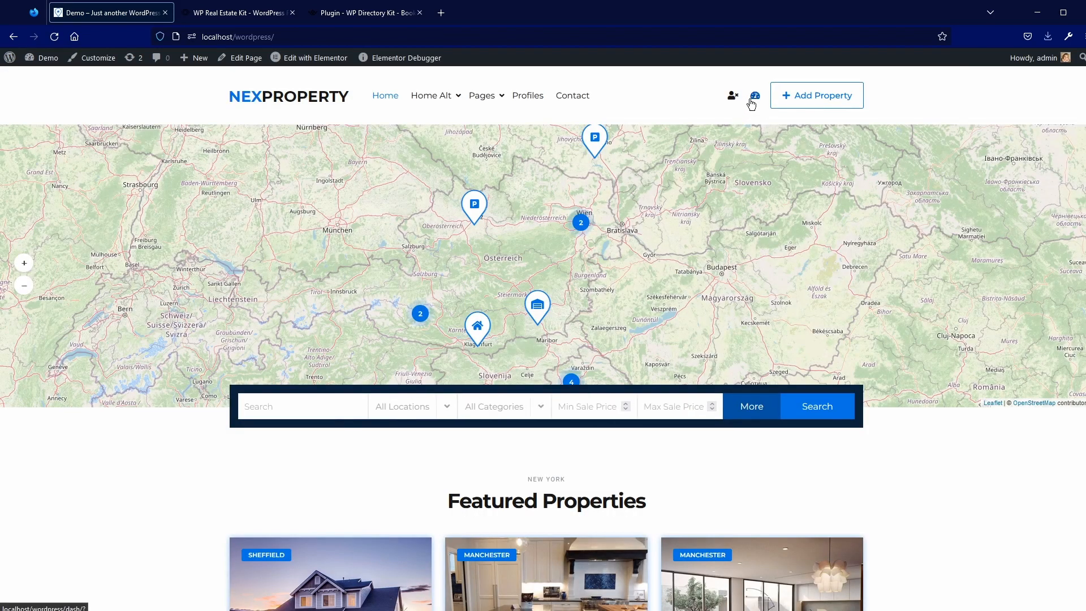
Open the NexProperty front-end Dash page showing admin's zero listings
left_click(755, 95)
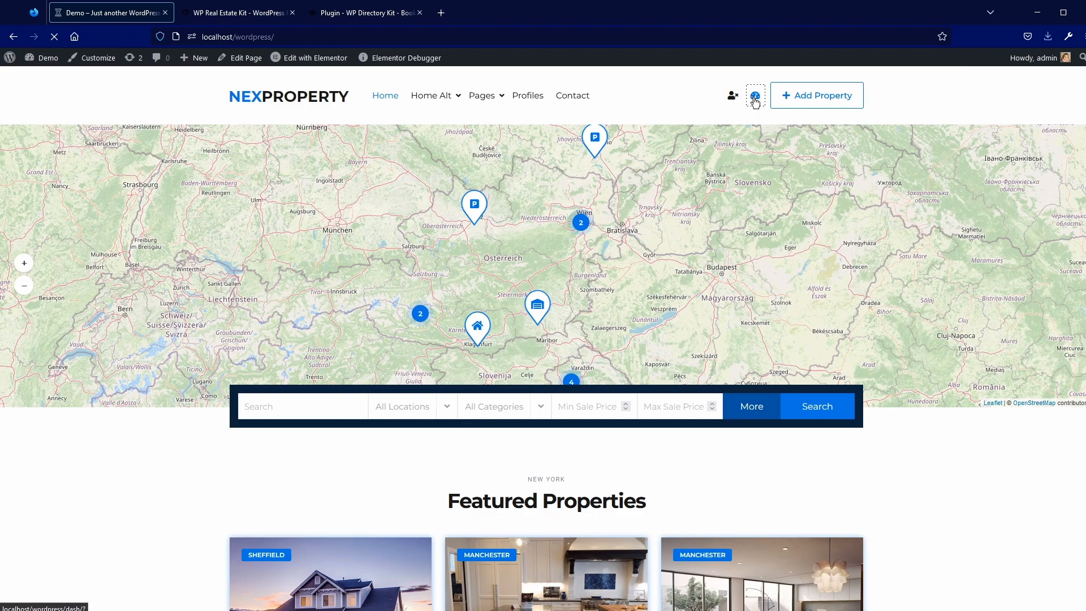
left_click(755, 95)
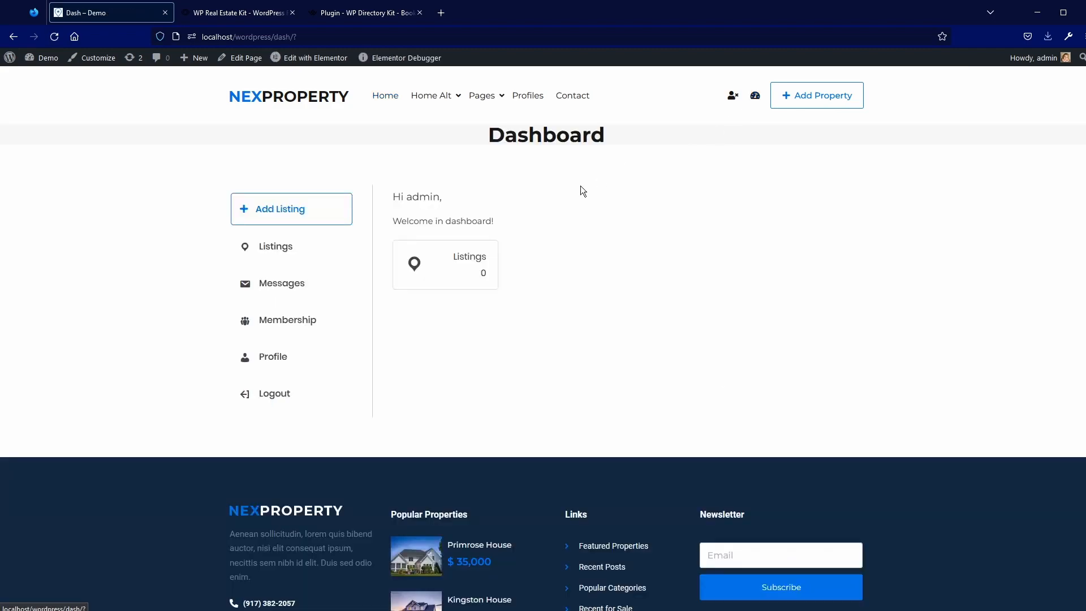
mouse_move(452, 128)
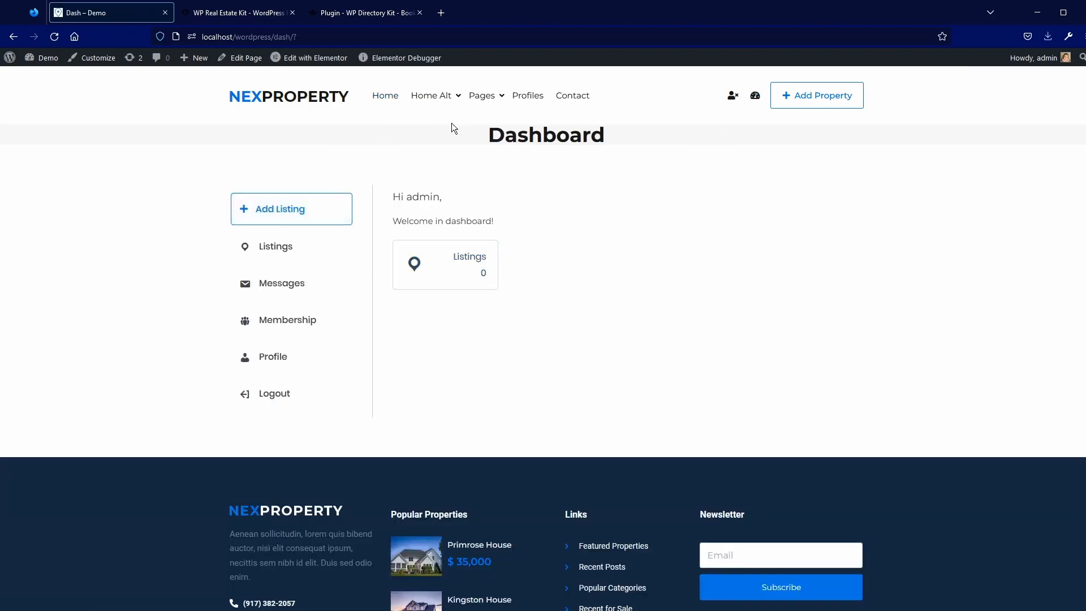
mouse_move(359, 383)
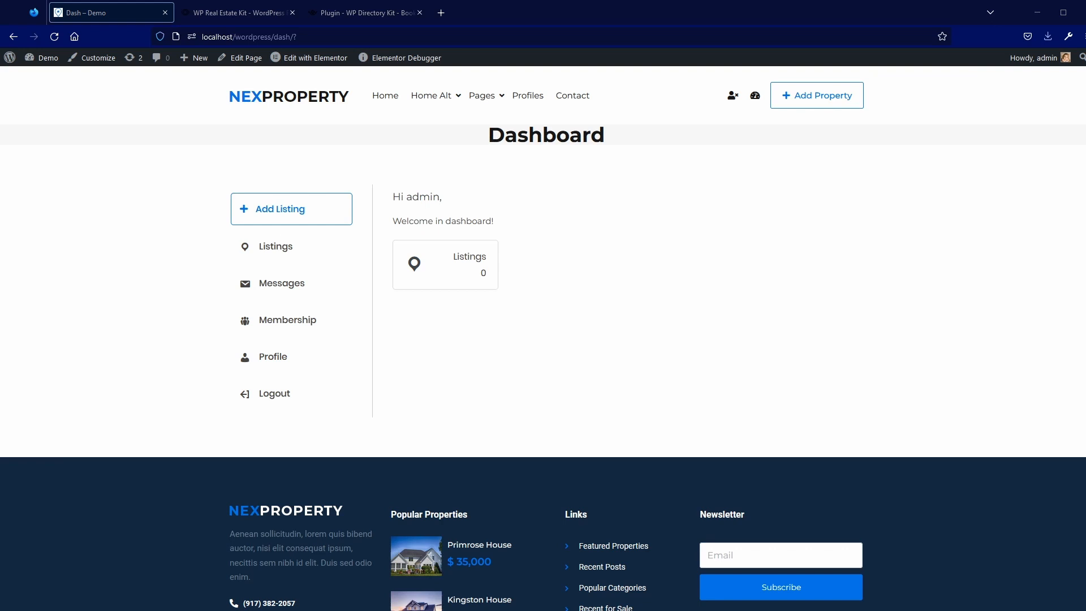
mouse_move(258, 91)
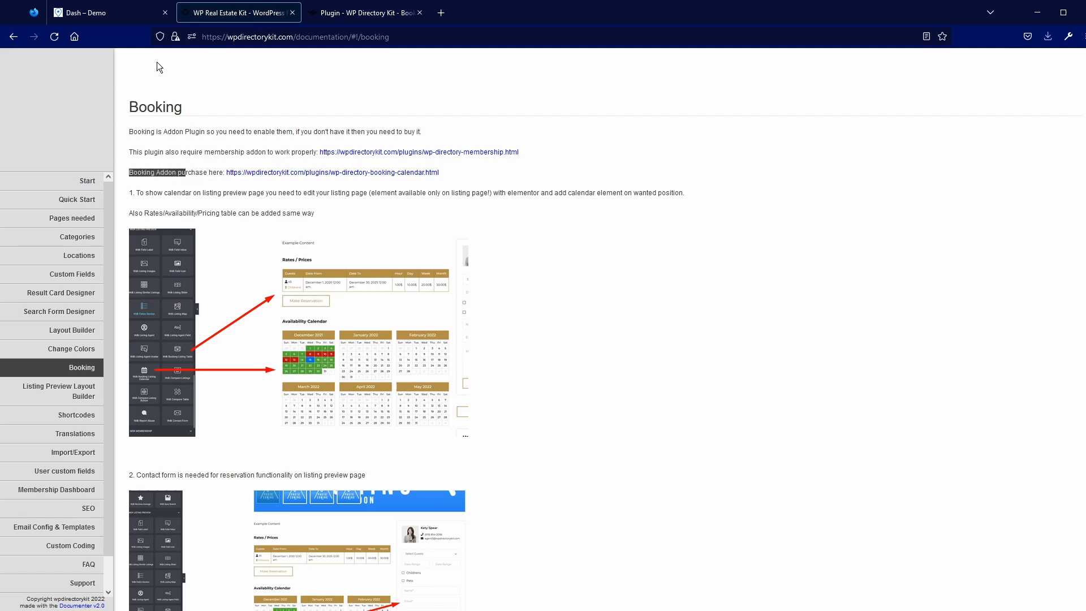
Return to the demo site's admin dashboard and open Plugins > Add New
left_click(91, 12)
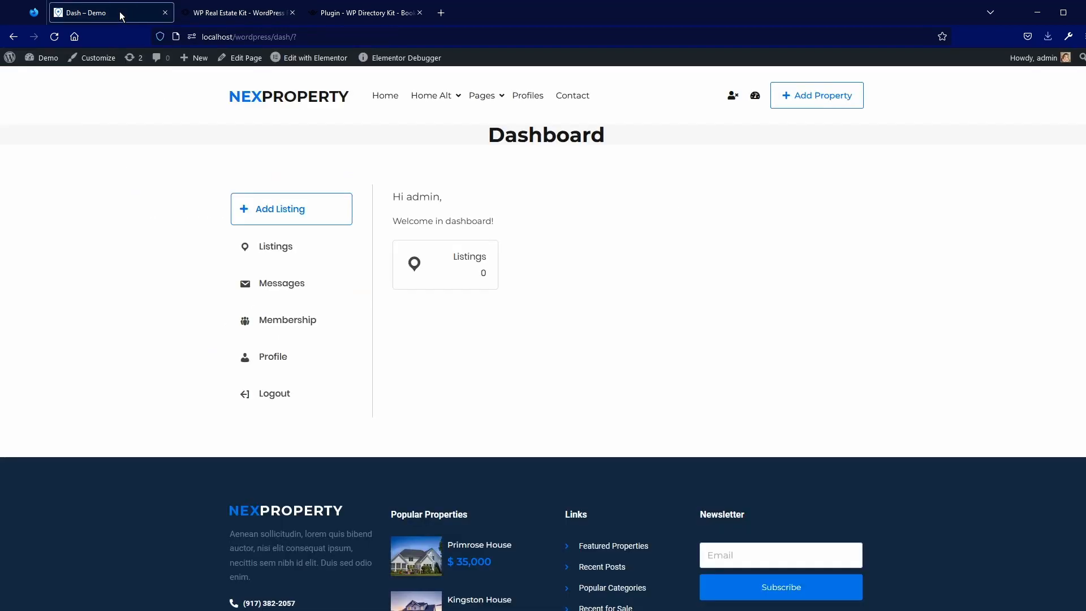
left_click(44, 58)
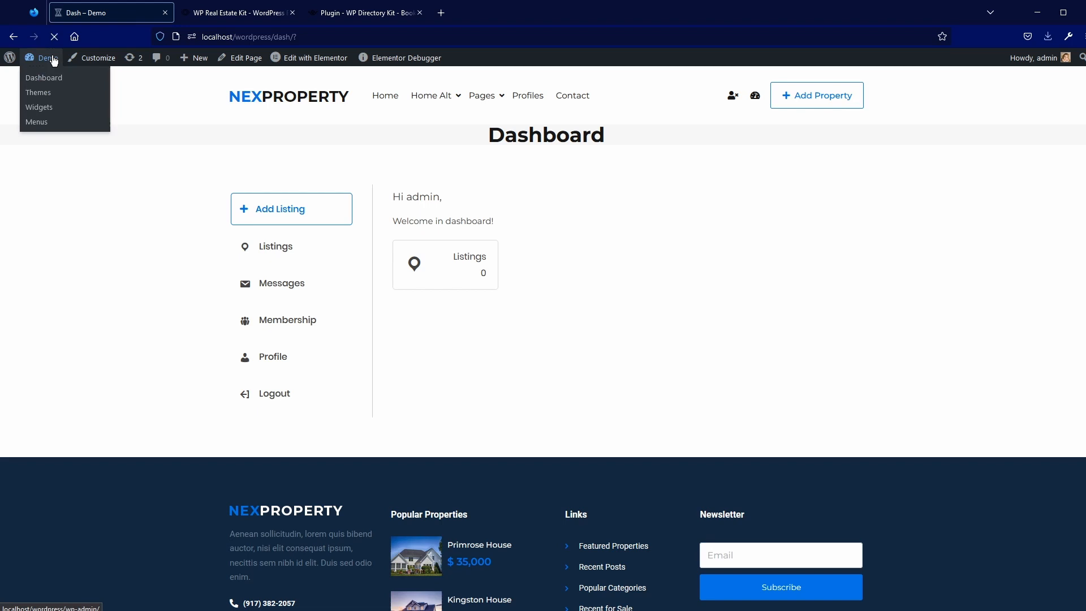
left_click(44, 77)
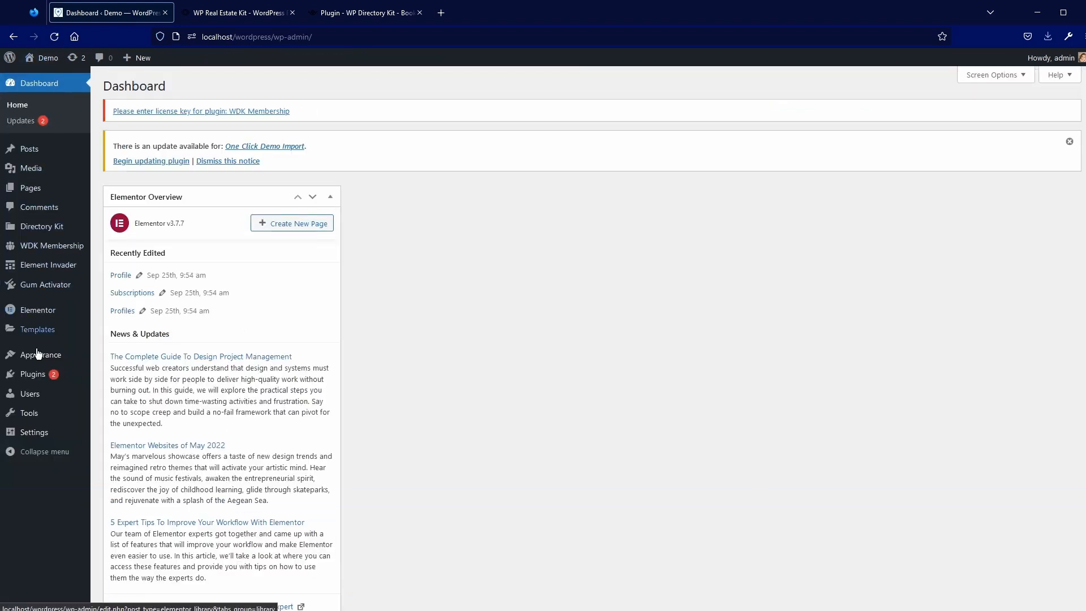
left_click(116, 391)
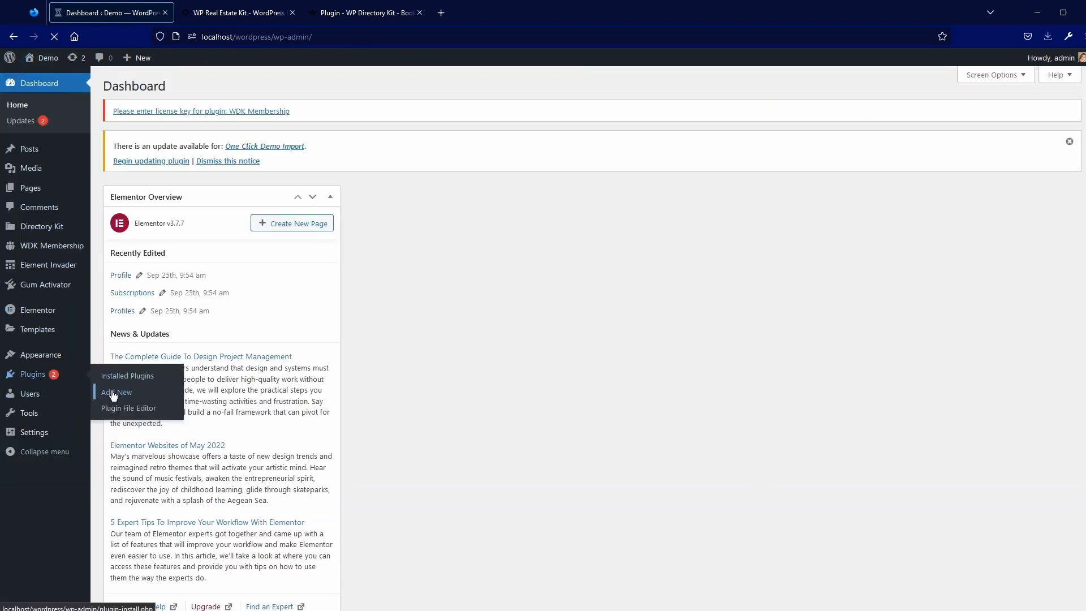
left_click(116, 392)
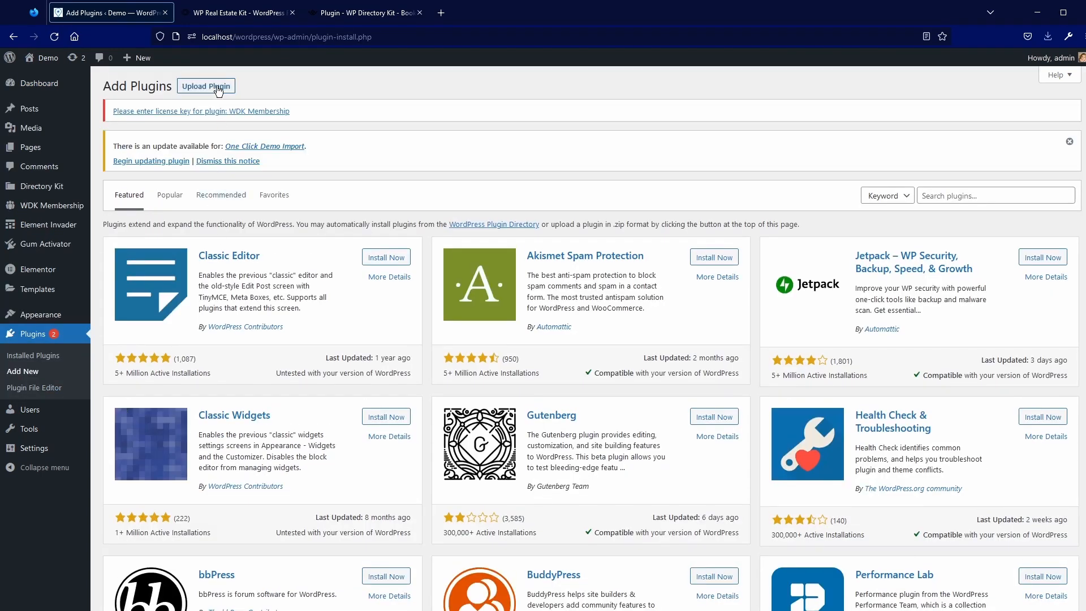
Upload and install wdk-bookings.zip, then activate the WDK Bookings plugin
left_click(206, 86)
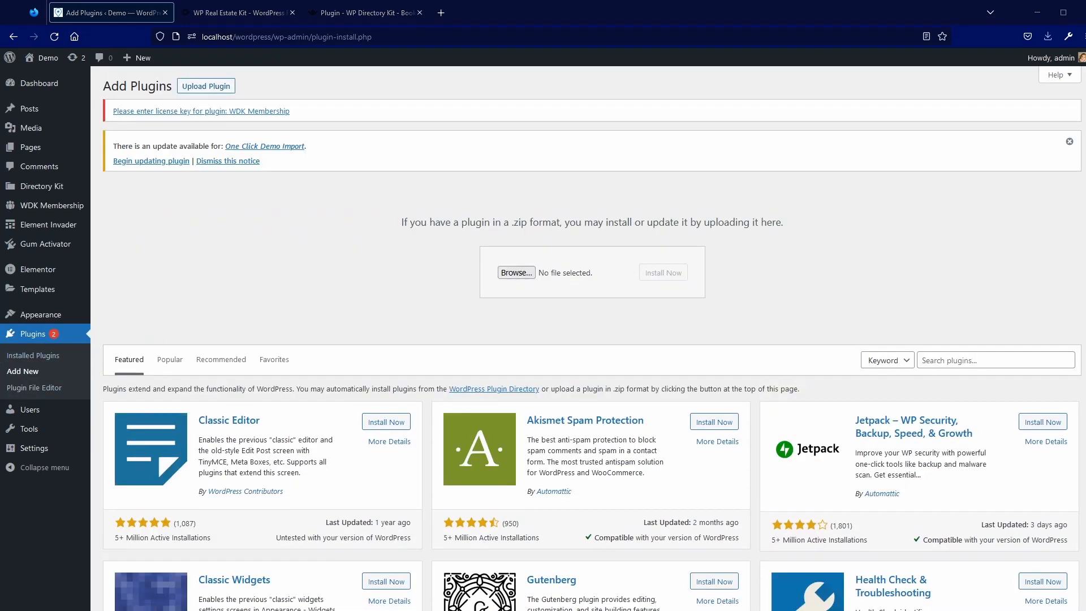
left_click(516, 272)
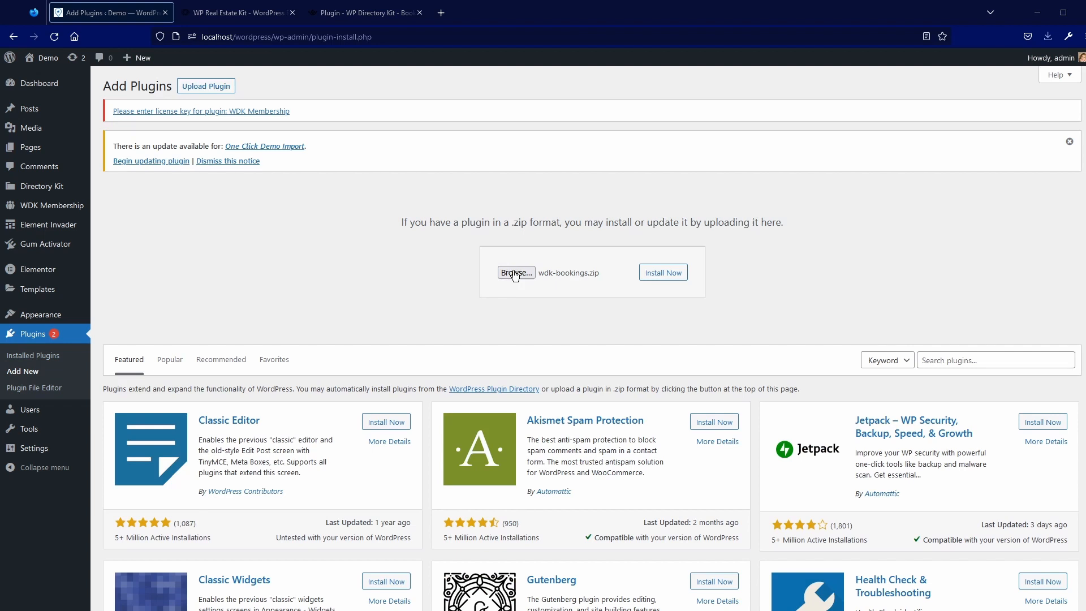
mouse_move(407, 298)
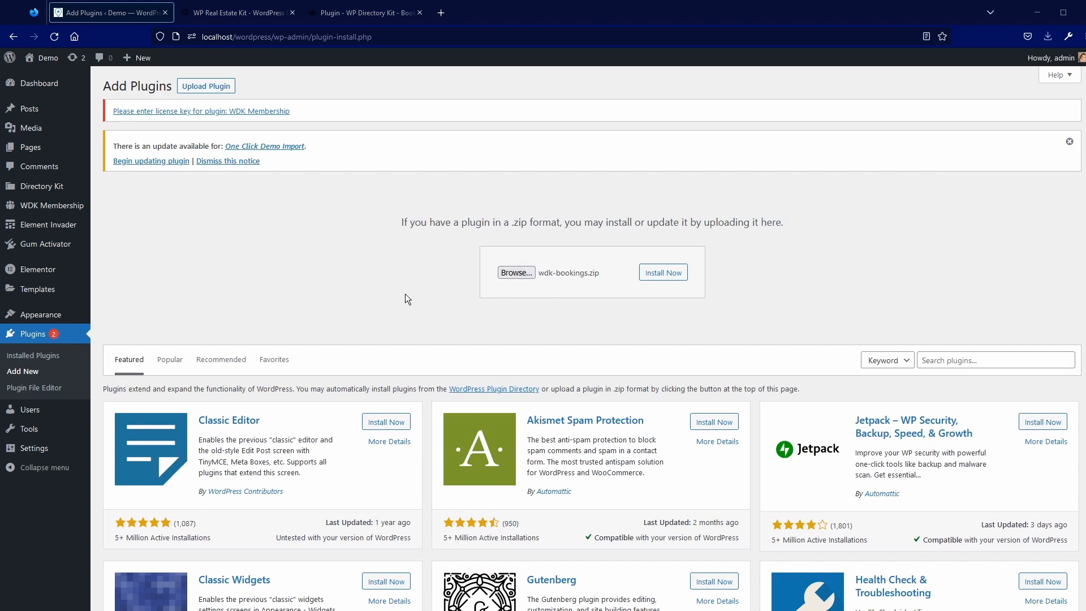
mouse_move(623, 286)
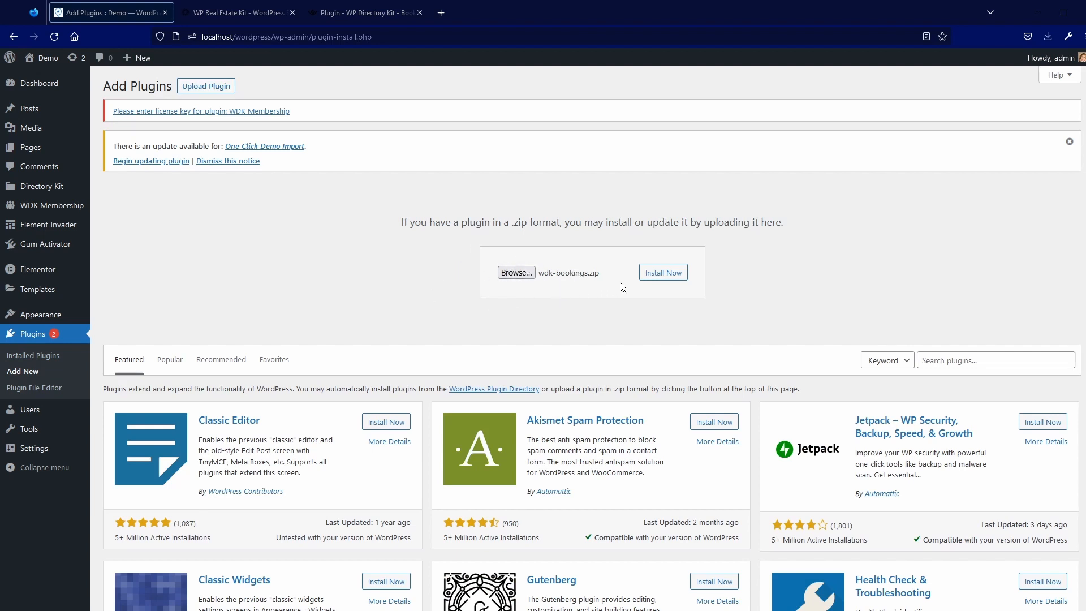
left_click(663, 272)
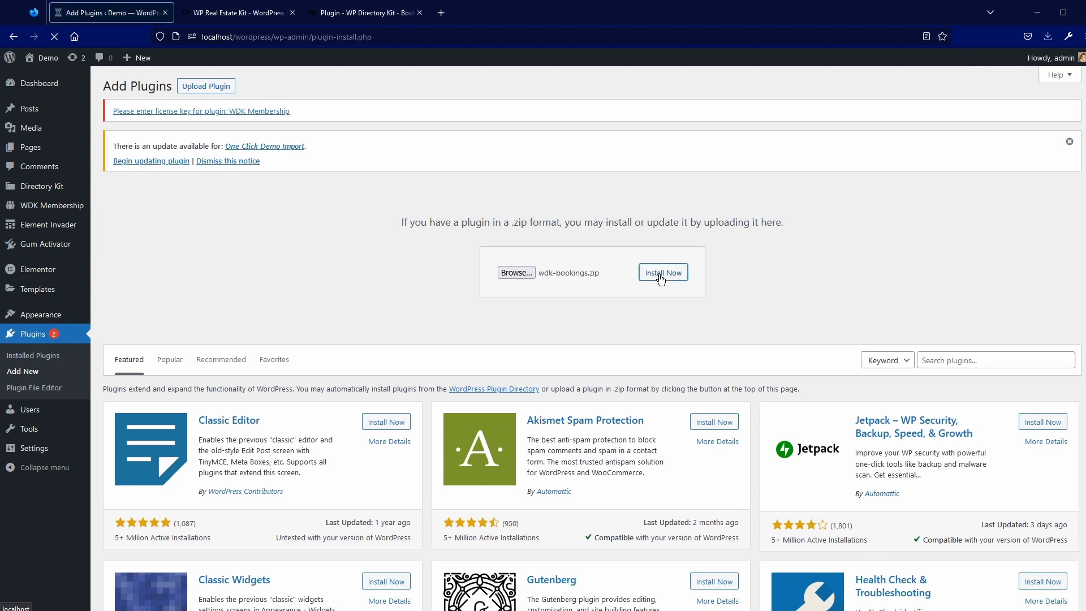
left_click(663, 272)
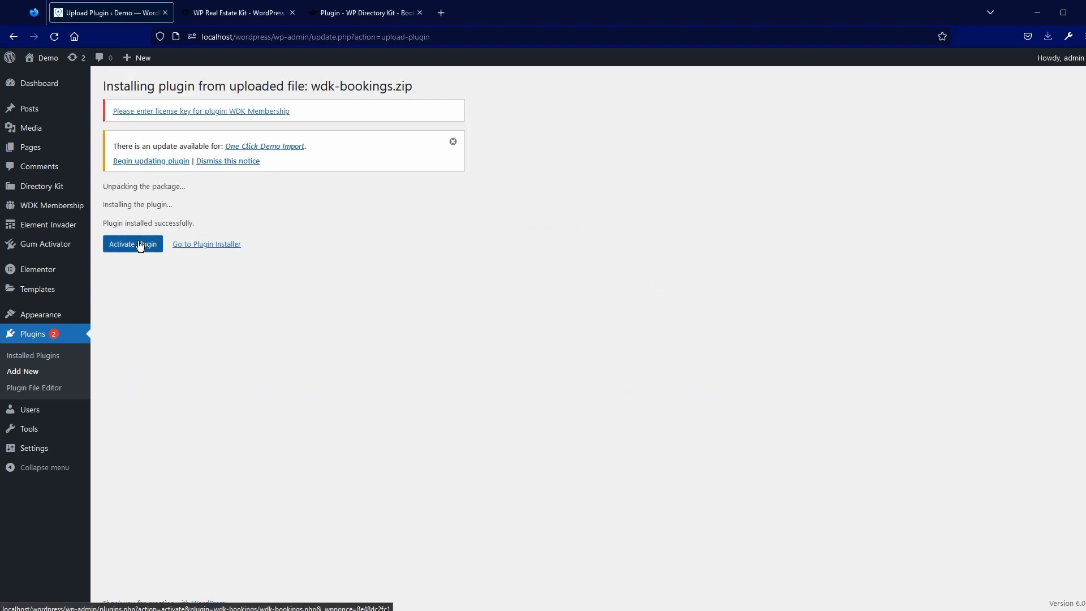
left_click(132, 244)
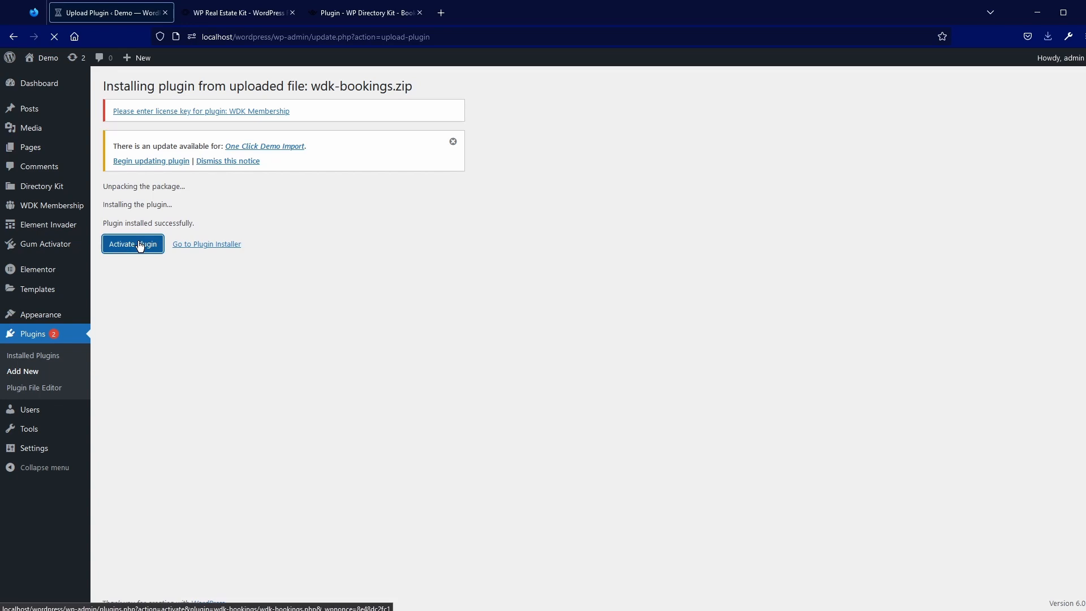
left_click(133, 243)
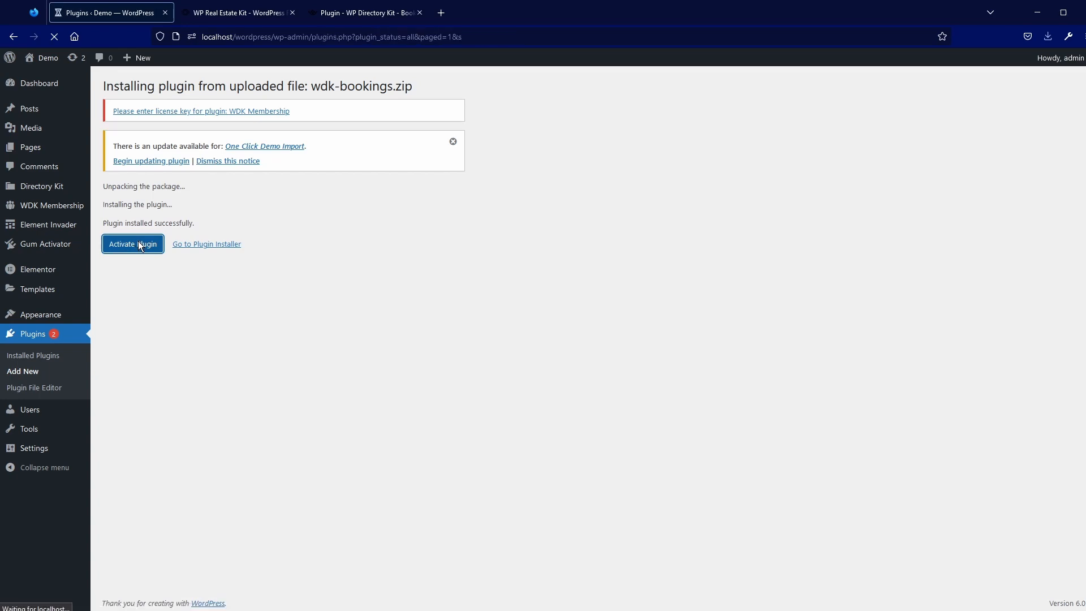
left_click(132, 244)
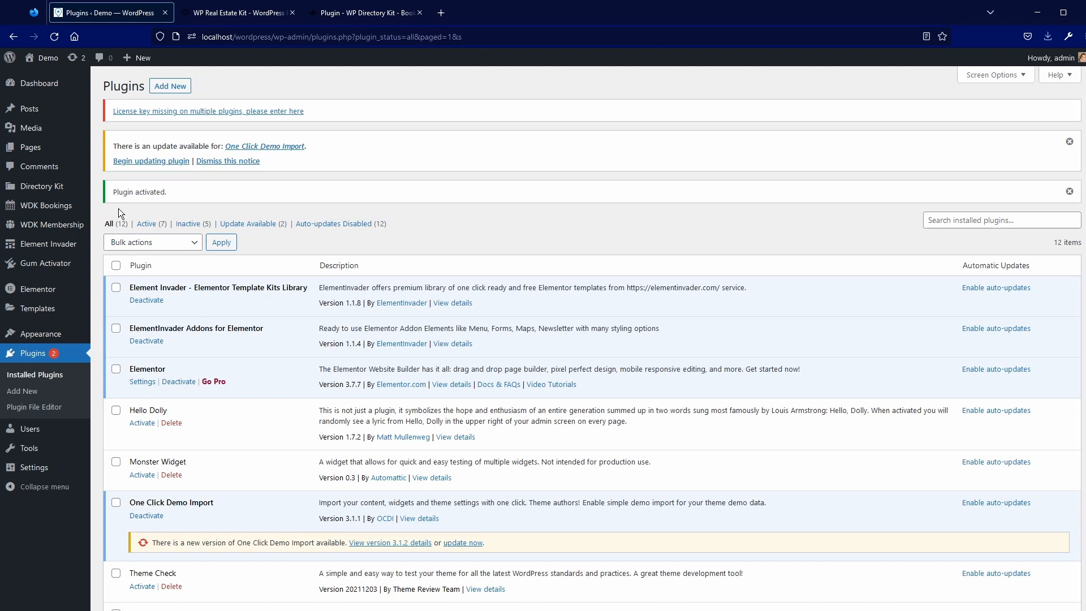
mouse_move(240, 134)
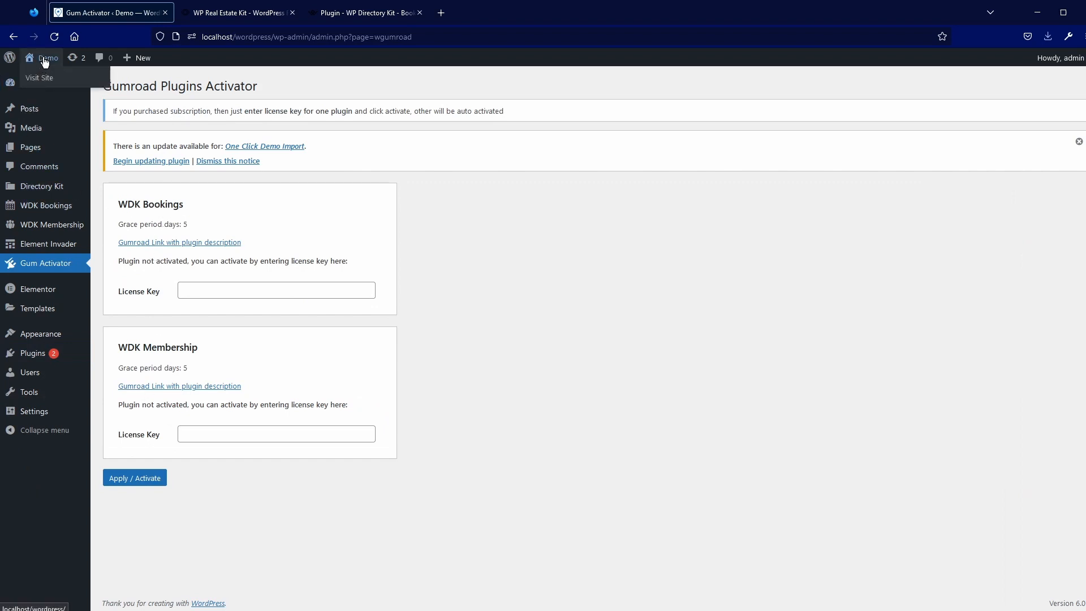
Visit the site's front end, then go back to the Booking documentation tab
left_click(39, 77)
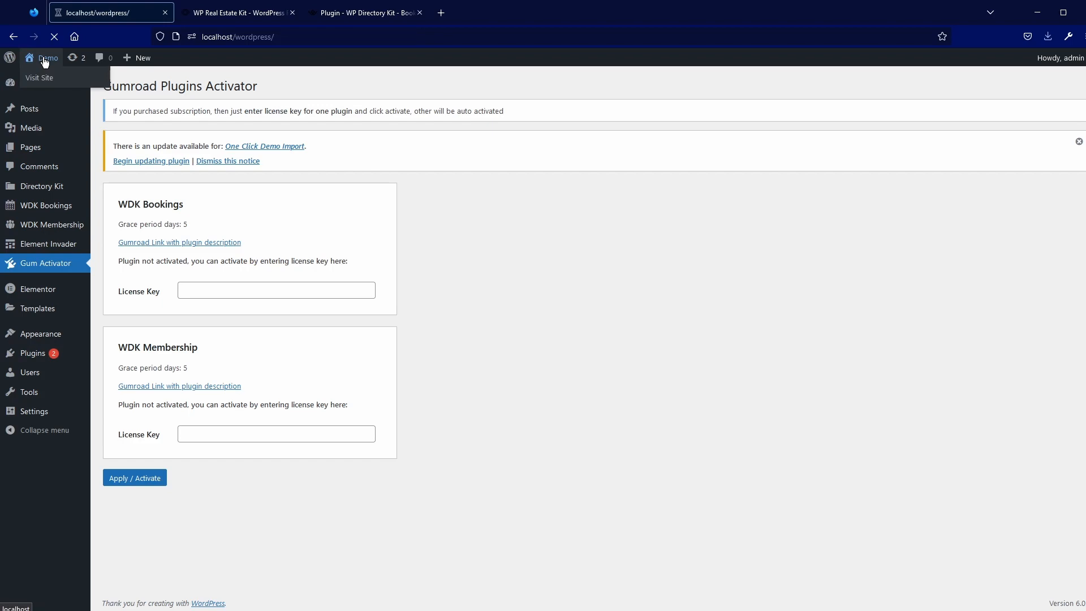
left_click(238, 12)
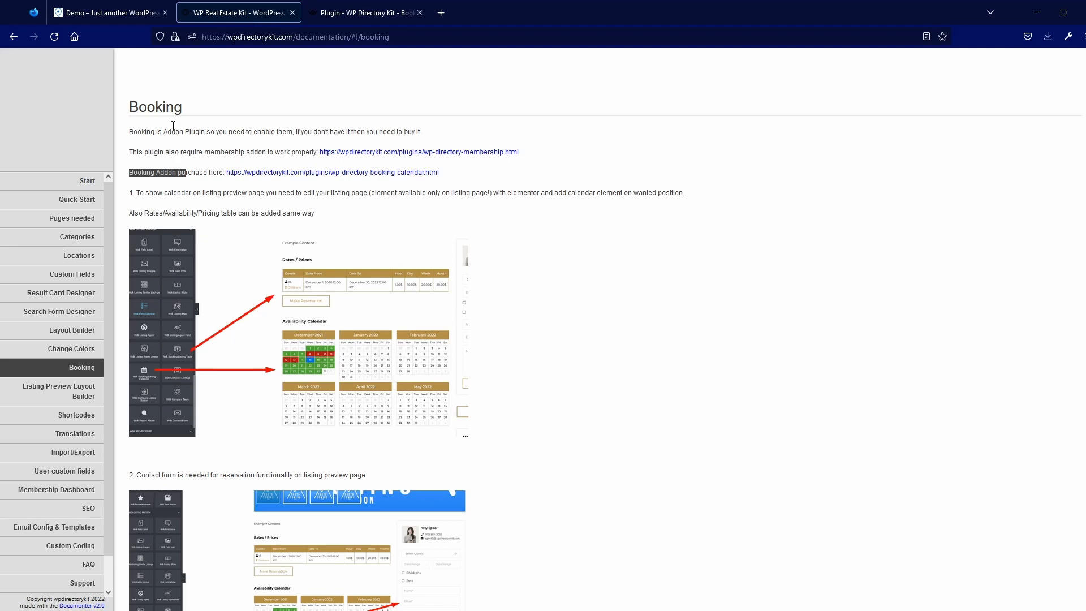
Open the Kingston House listing from the Rent page, then bring back the Booking docs
left_click(102, 13)
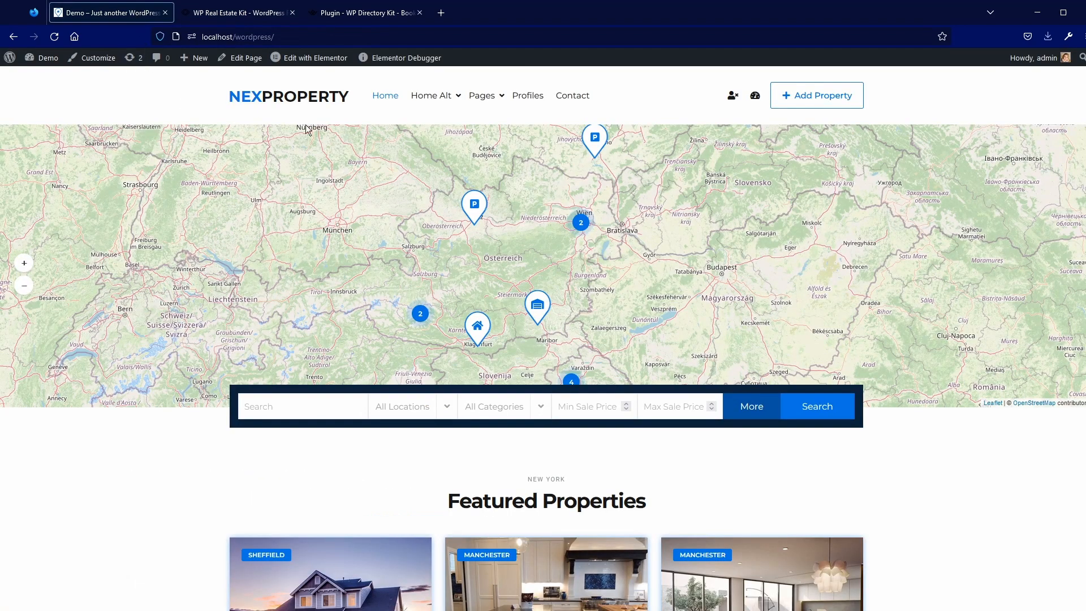
left_click(431, 95)
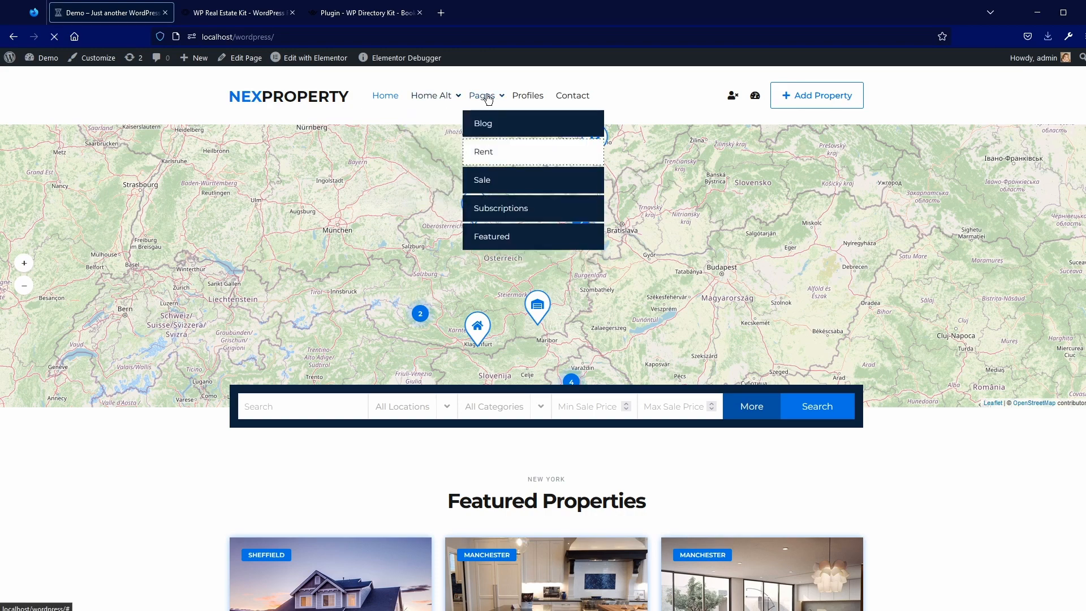
left_click(483, 152)
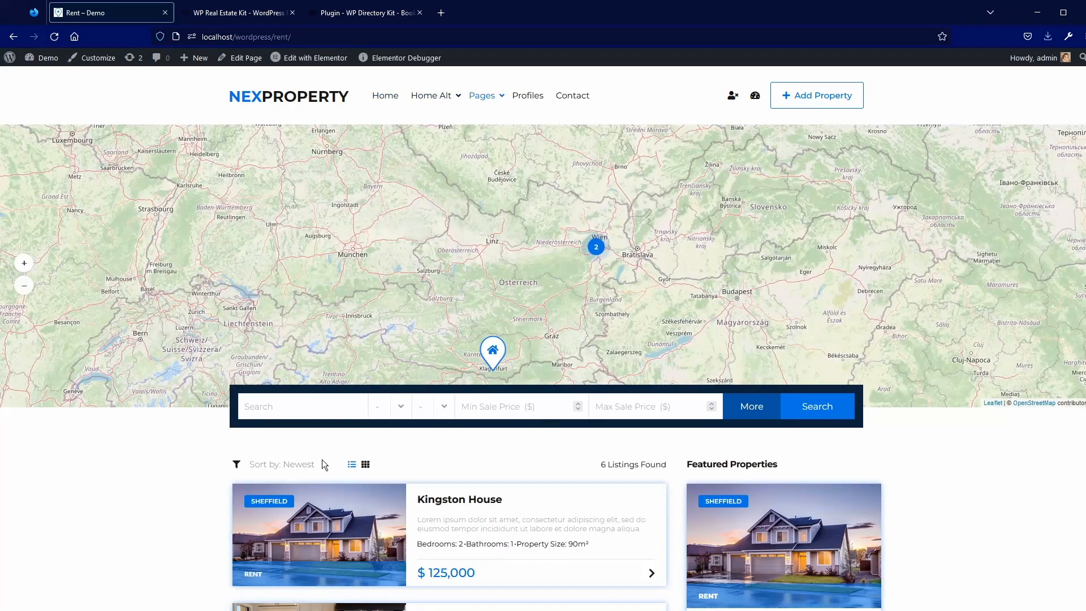
scroll("down", 3)
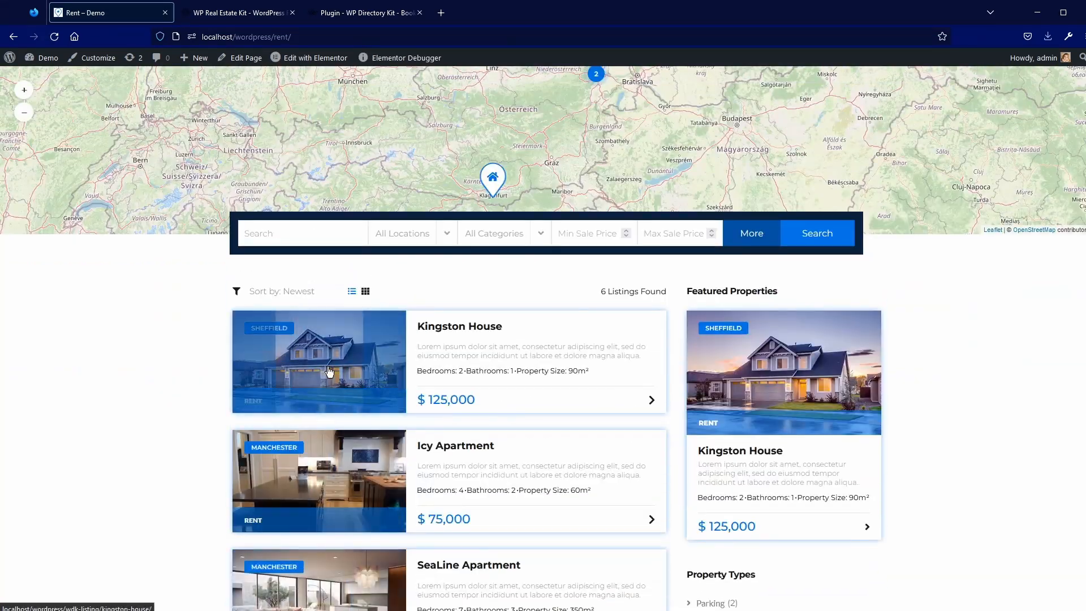
left_click(329, 362)
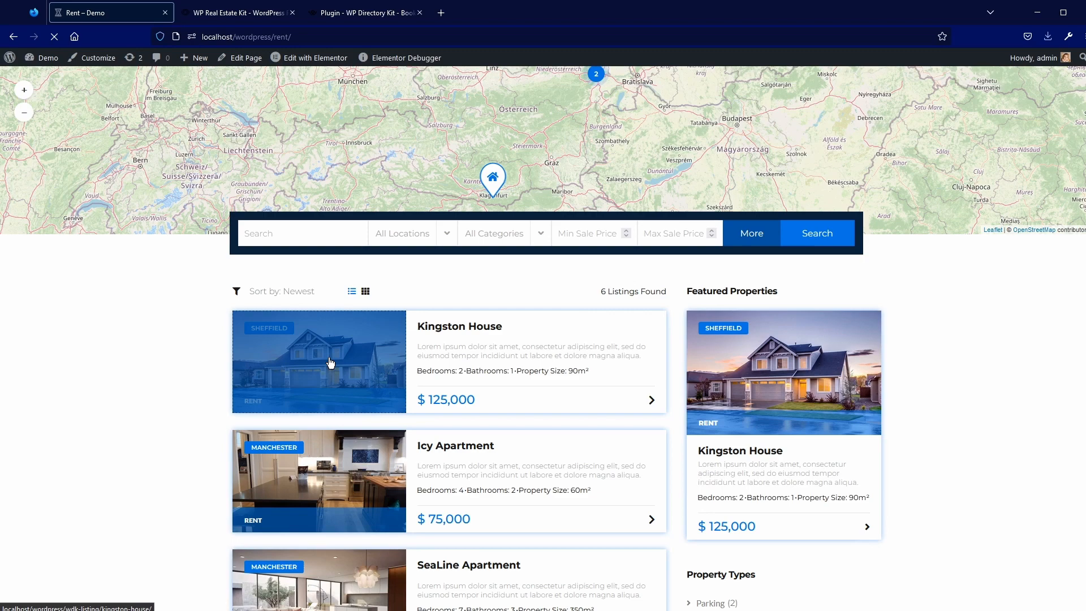
mouse_move(337, 338)
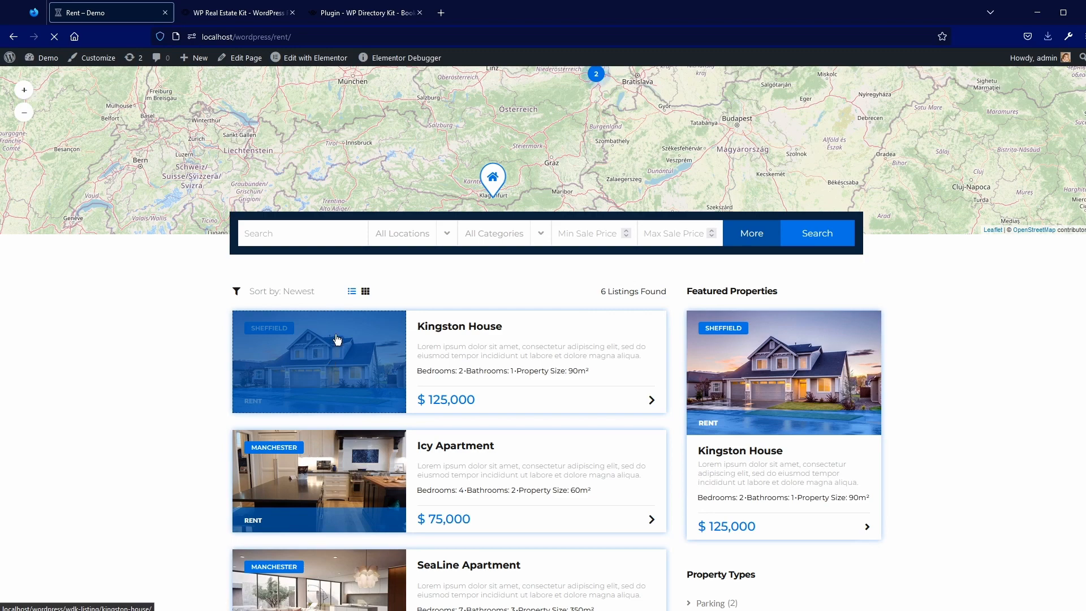
left_click(337, 340)
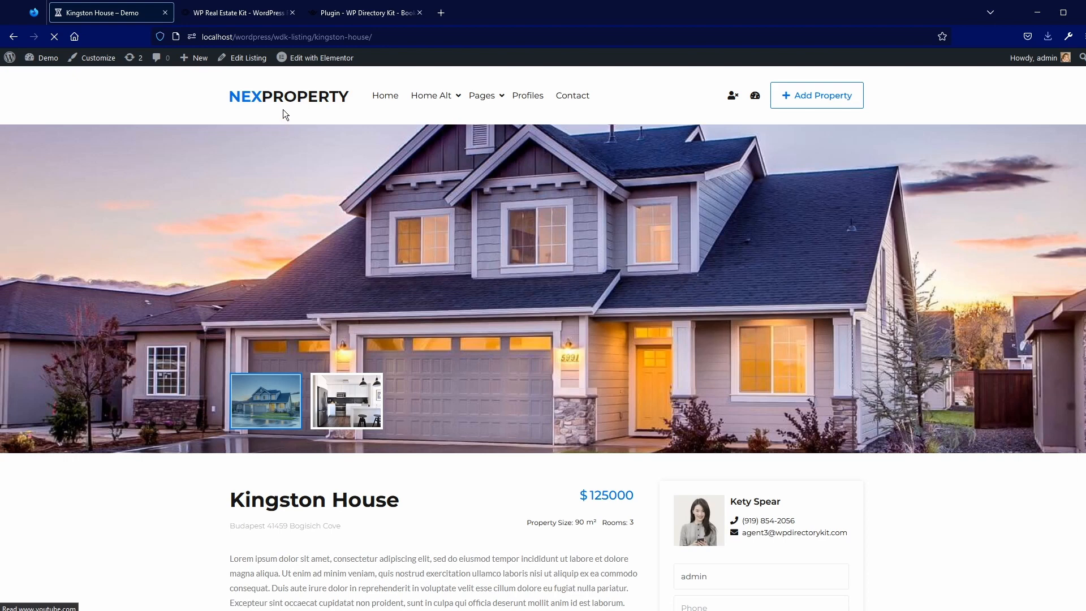
left_click(322, 57)
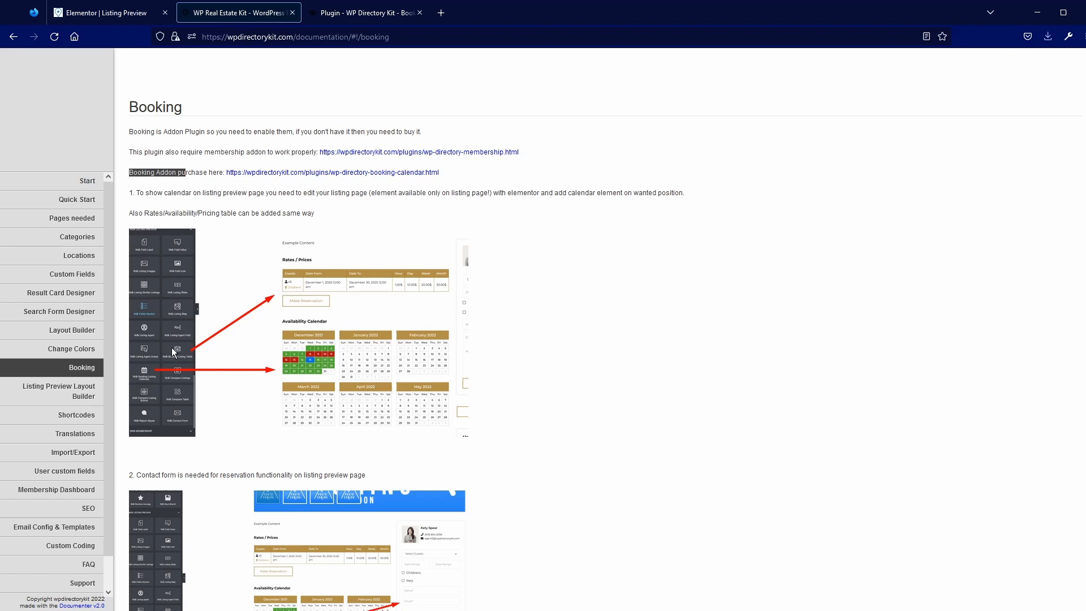
Search Elementor widgets for 'book' and compare the template with the Booking docs
left_click(101, 12)
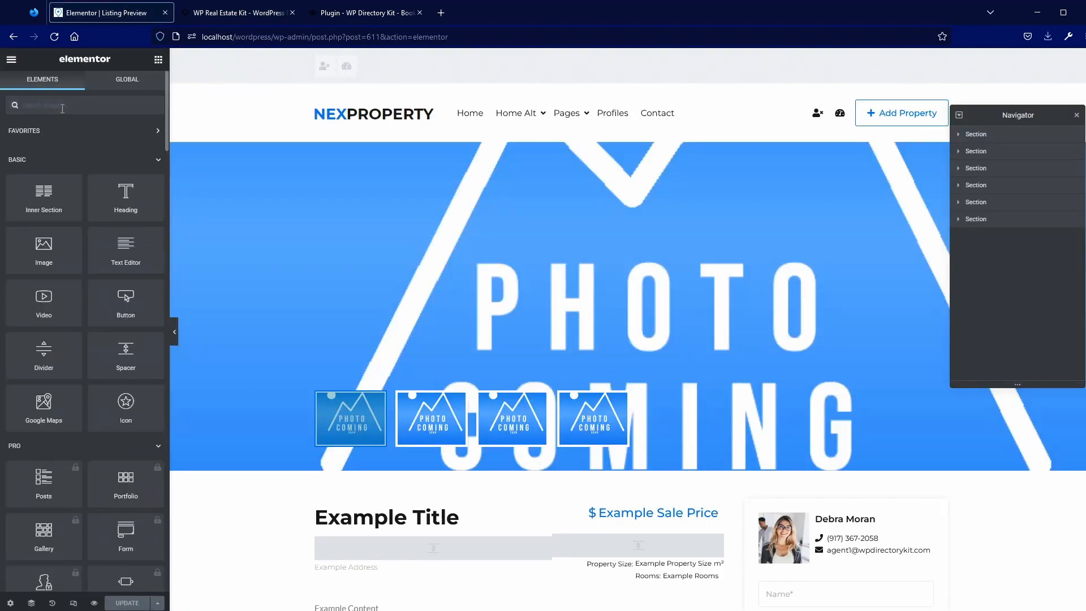
type("book")
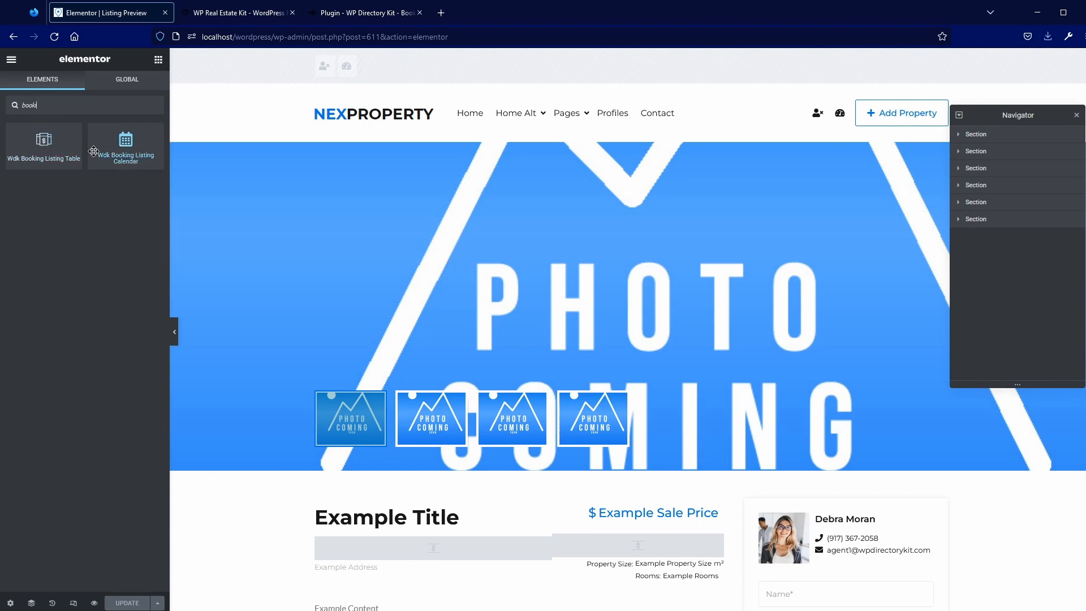
scroll("down", 3)
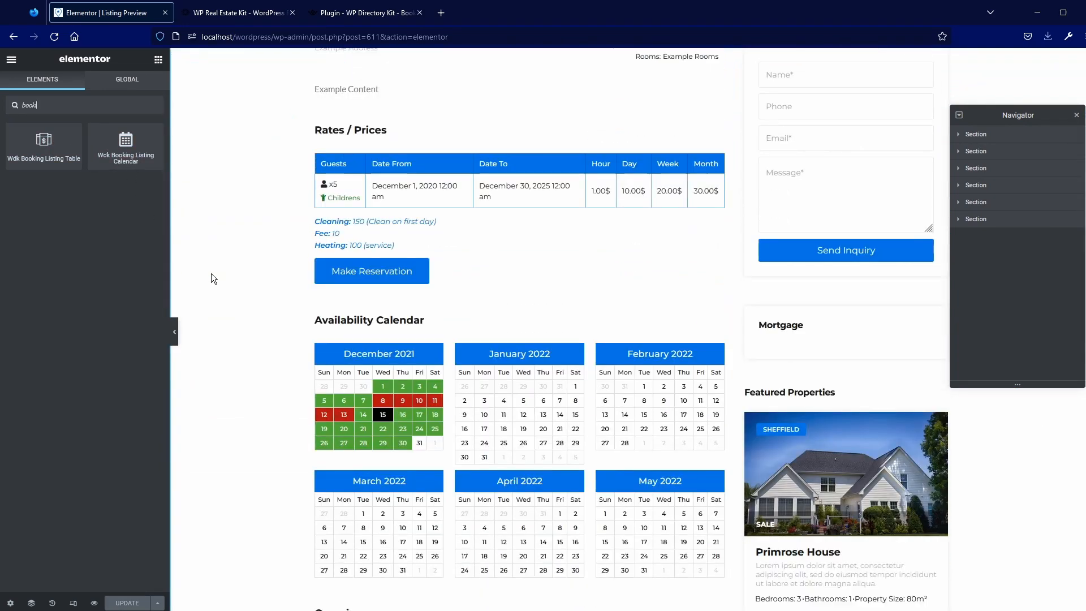
scroll("down", 3)
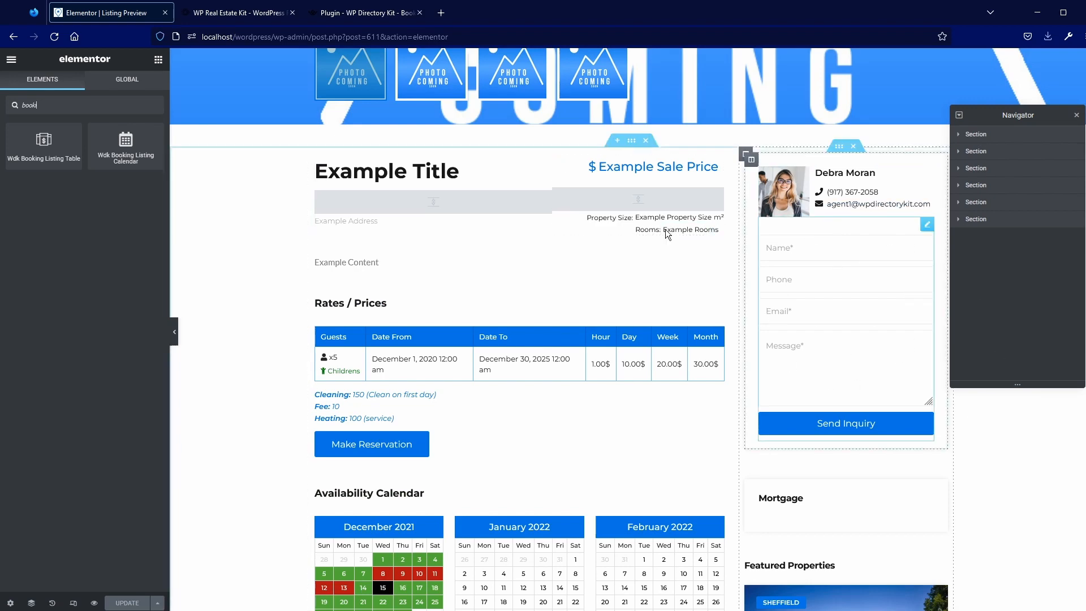
left_click(237, 12)
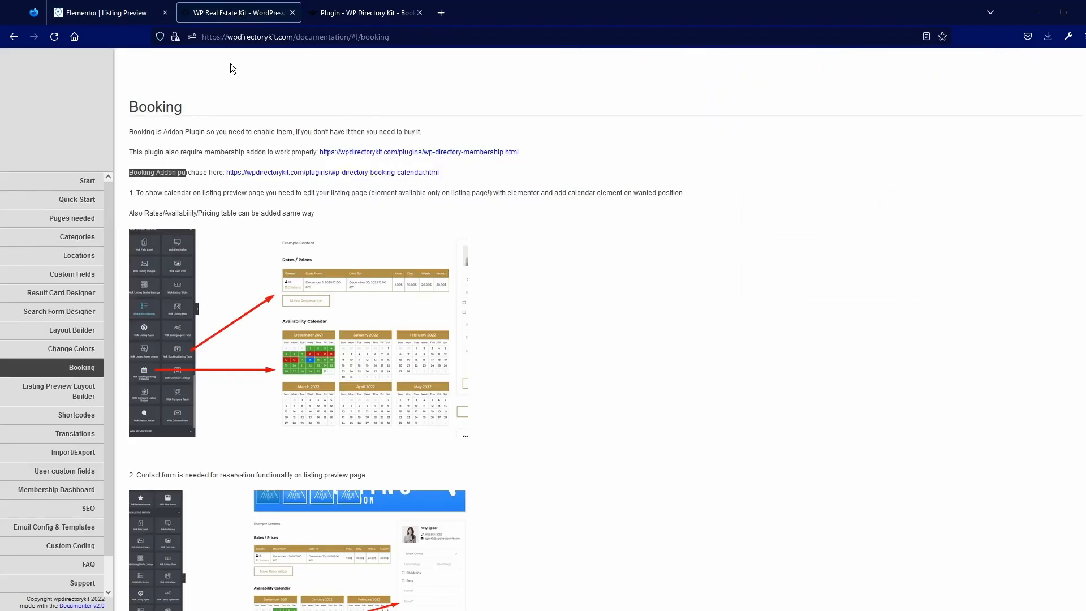
mouse_move(250, 21)
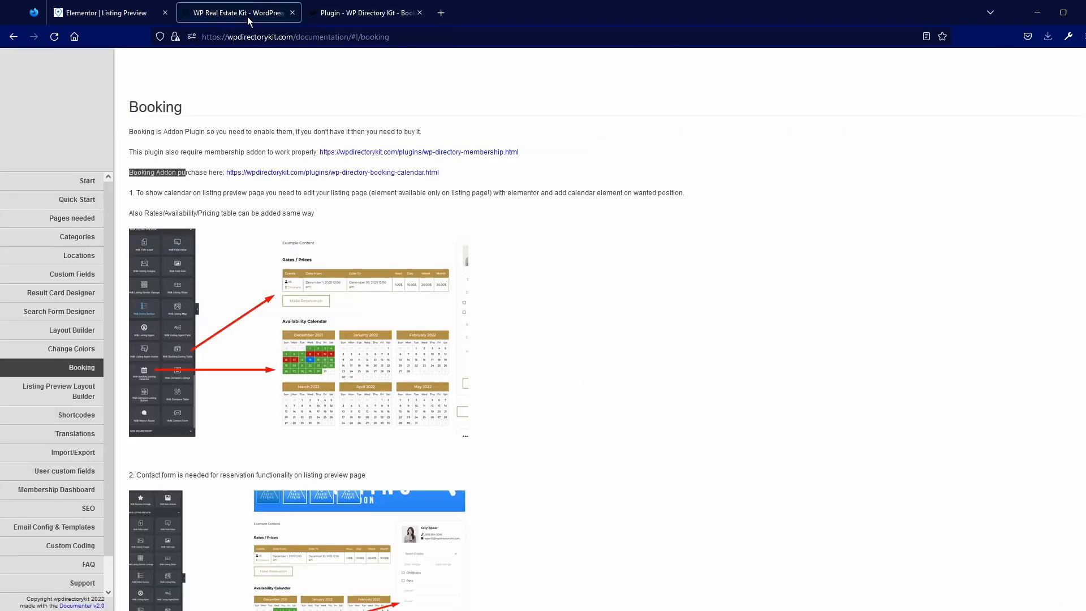
scroll("down", 3)
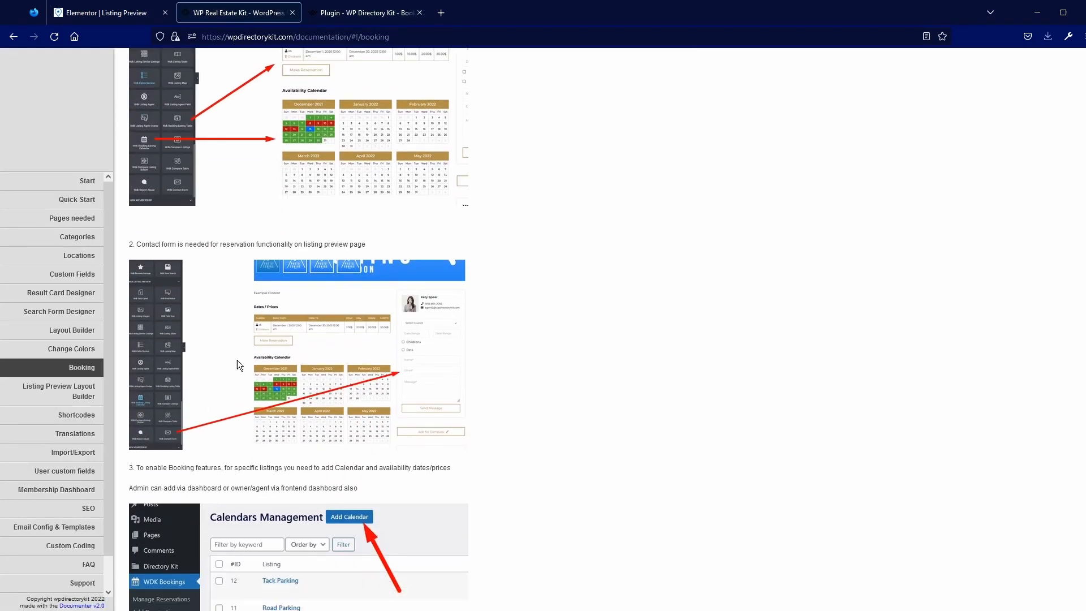
scroll("down", 3)
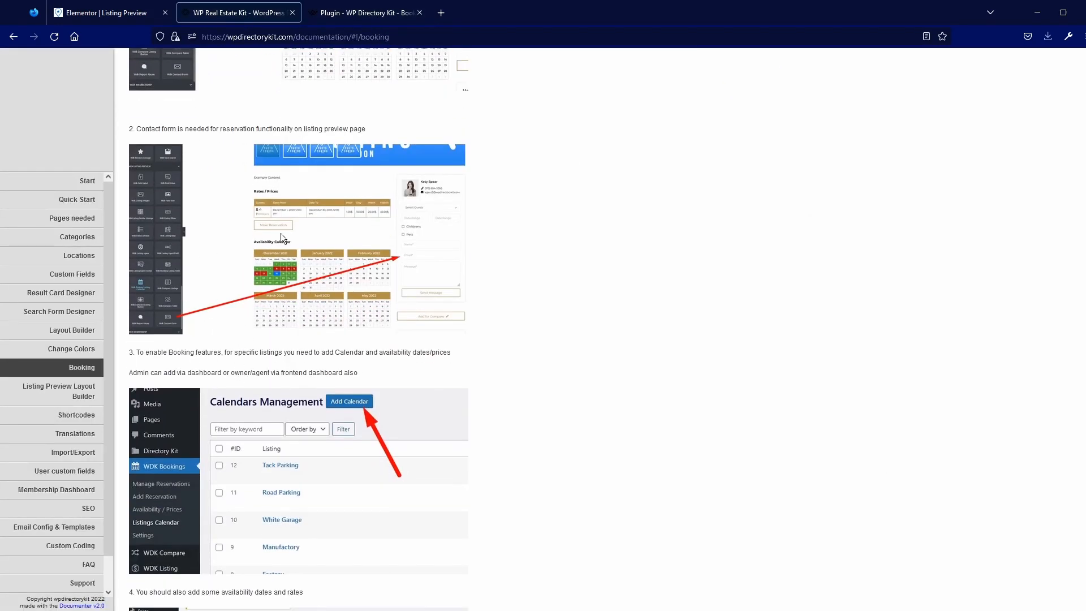
View the listing preview template live on the site, then go to the admin Dashboard
left_click(107, 13)
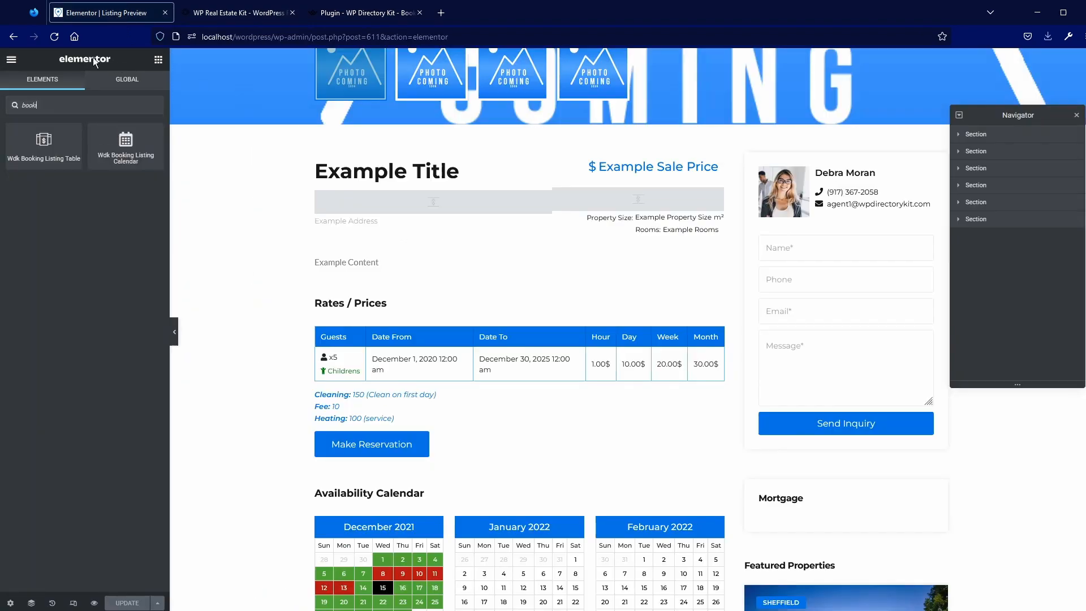
left_click(12, 59)
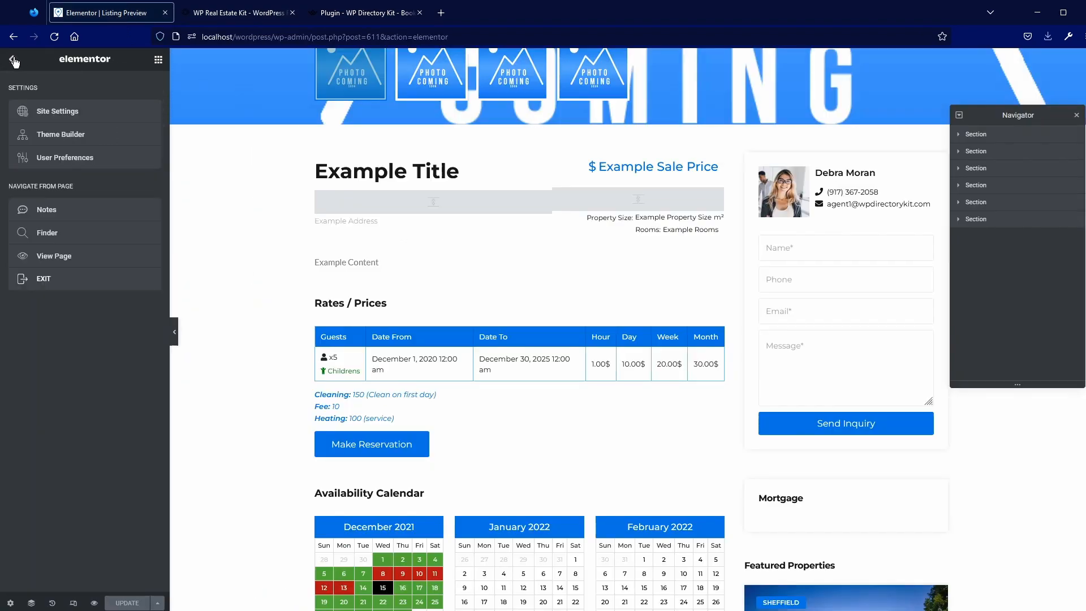
left_click(54, 256)
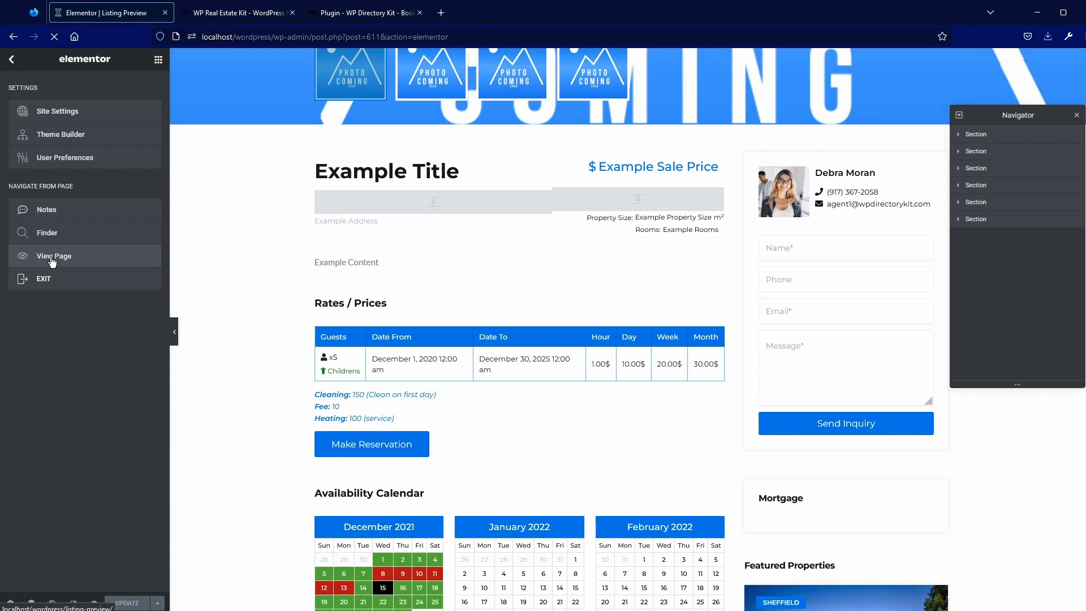
left_click(53, 256)
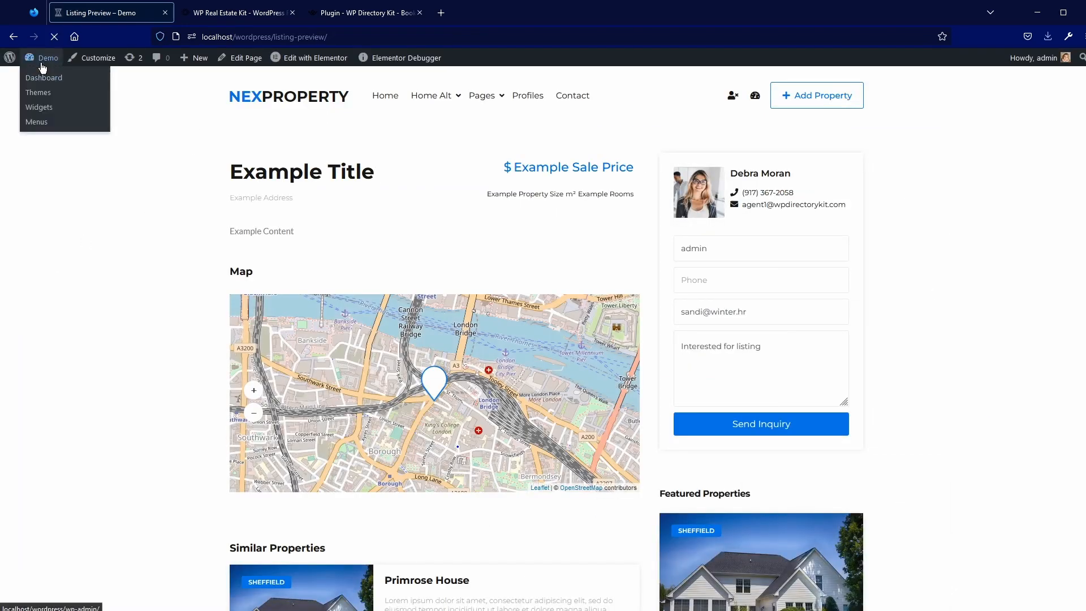
left_click(44, 77)
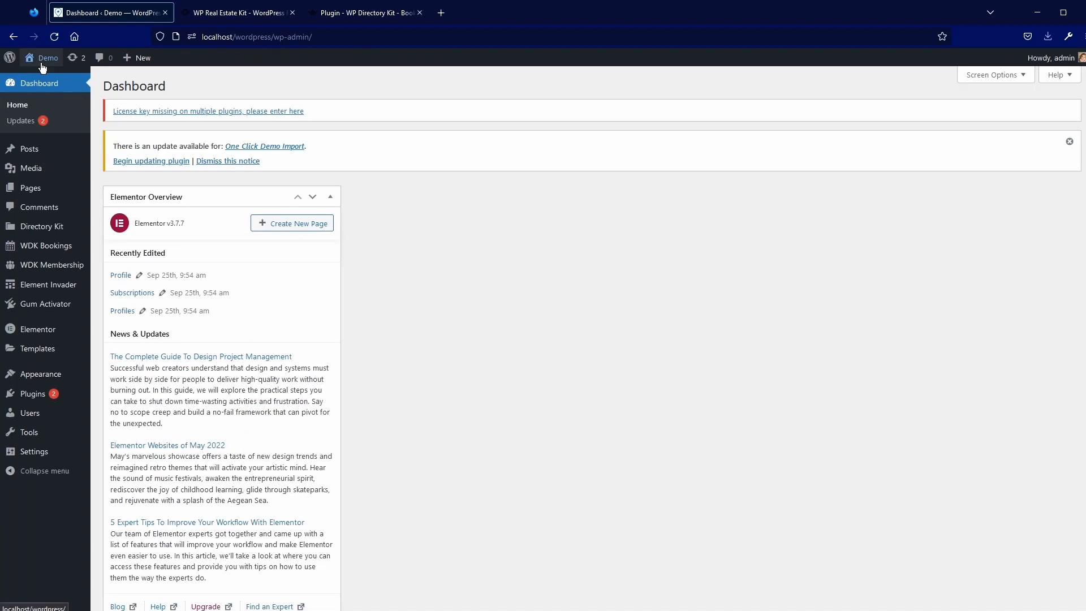
mouse_move(48, 225)
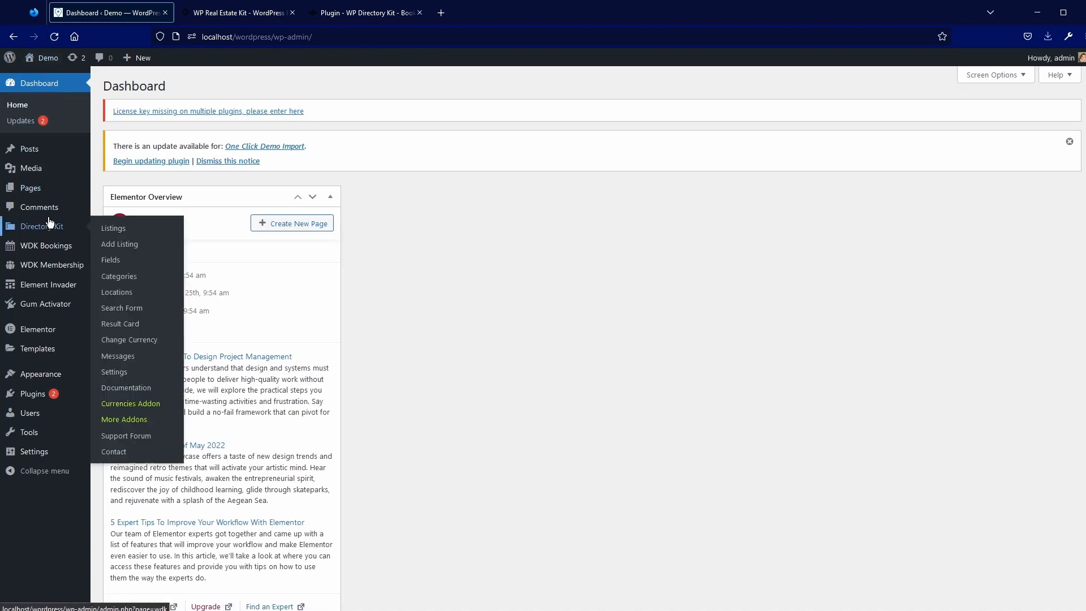
mouse_move(52, 225)
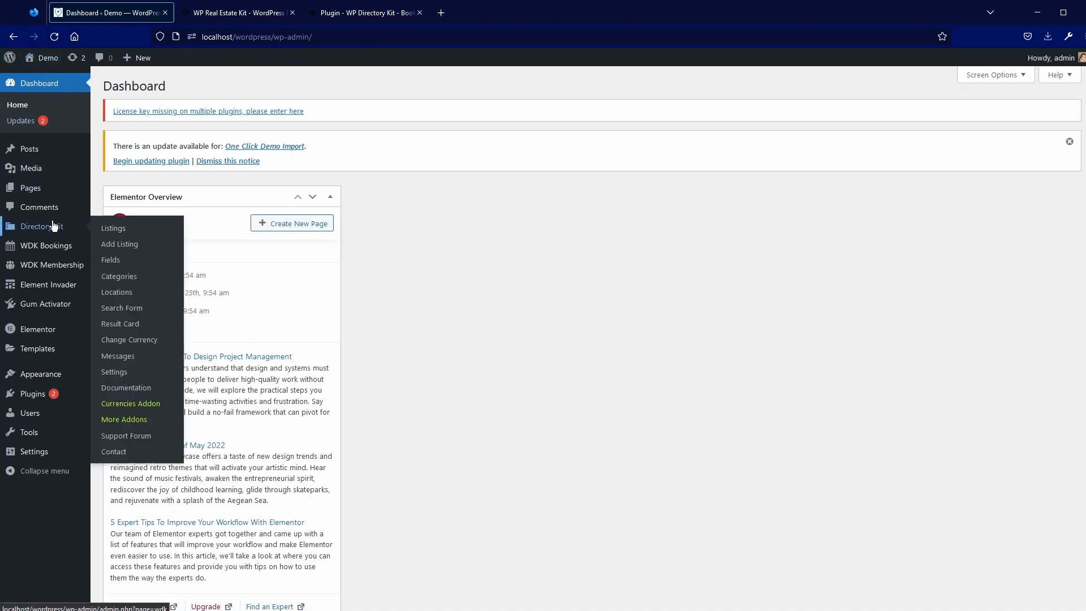
mouse_move(46, 245)
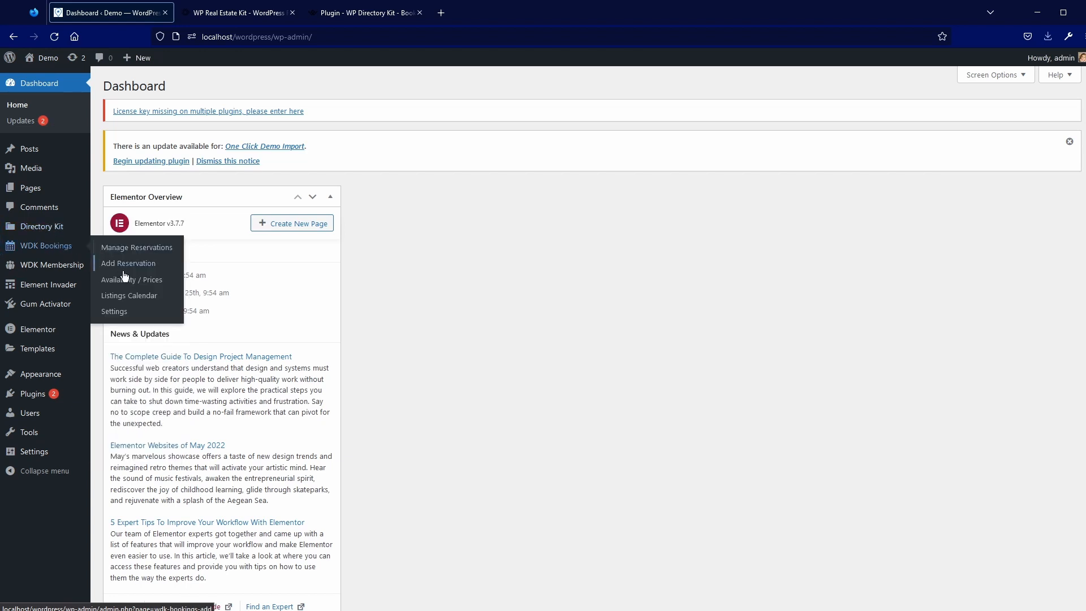
Start a new calendar under WDK Bookings > Listings Calendar and open the Listing chooser
left_click(128, 295)
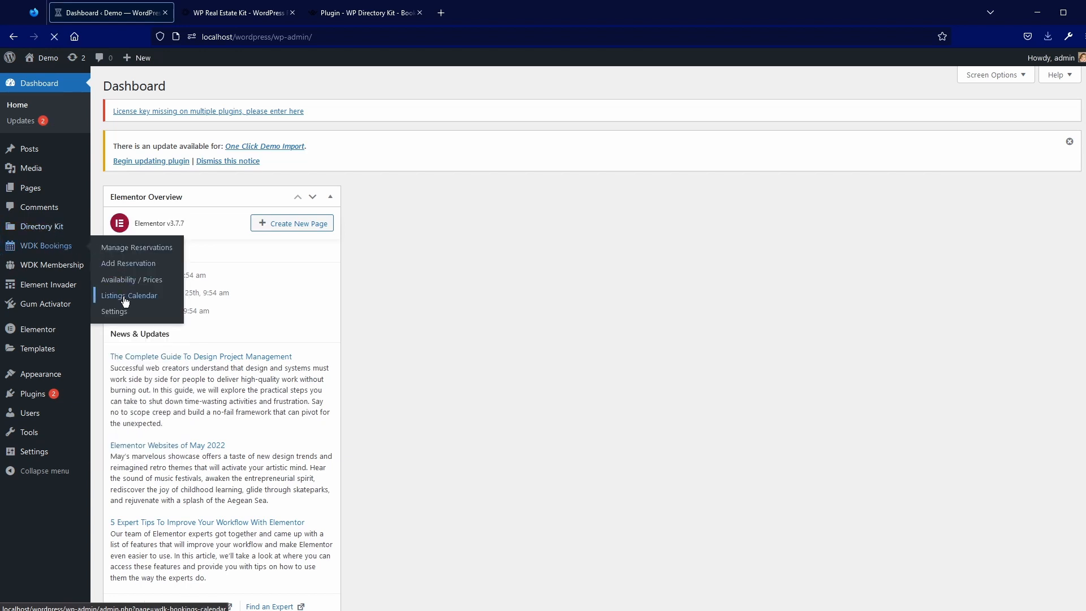
left_click(129, 295)
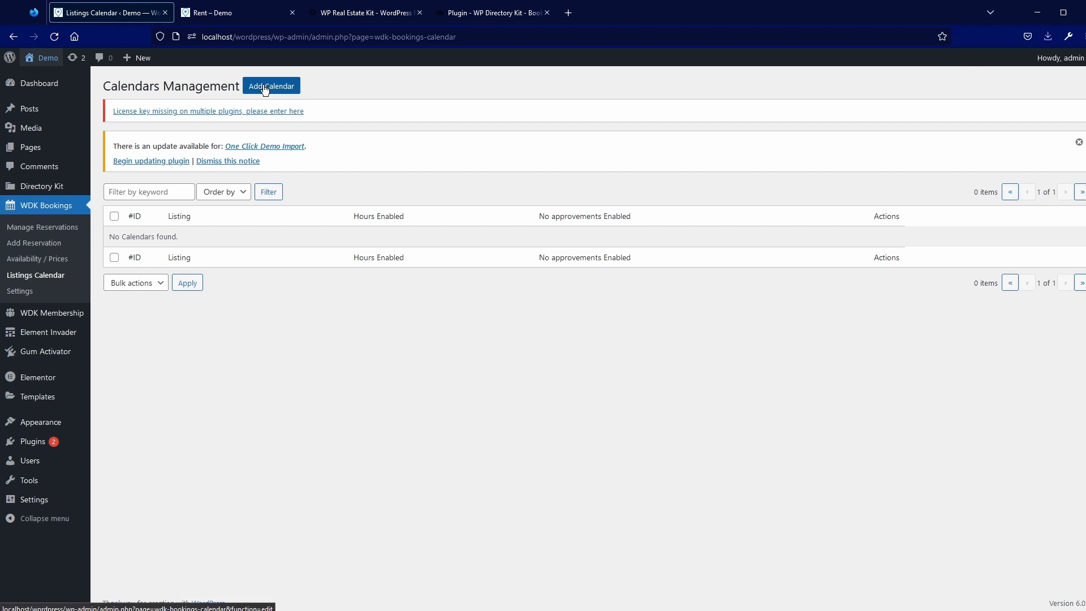
left_click(271, 86)
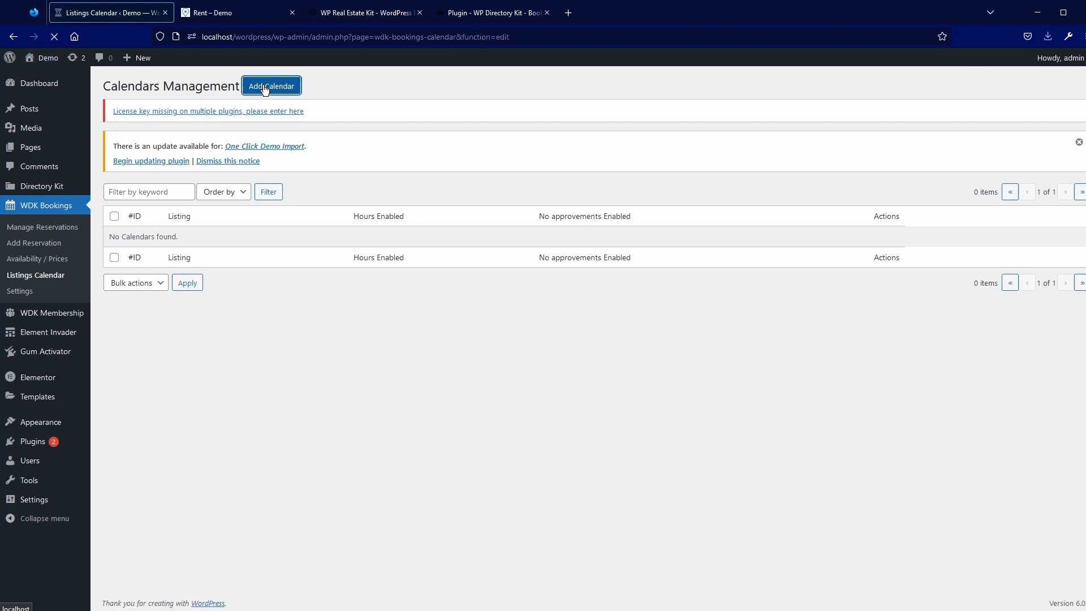
left_click(271, 86)
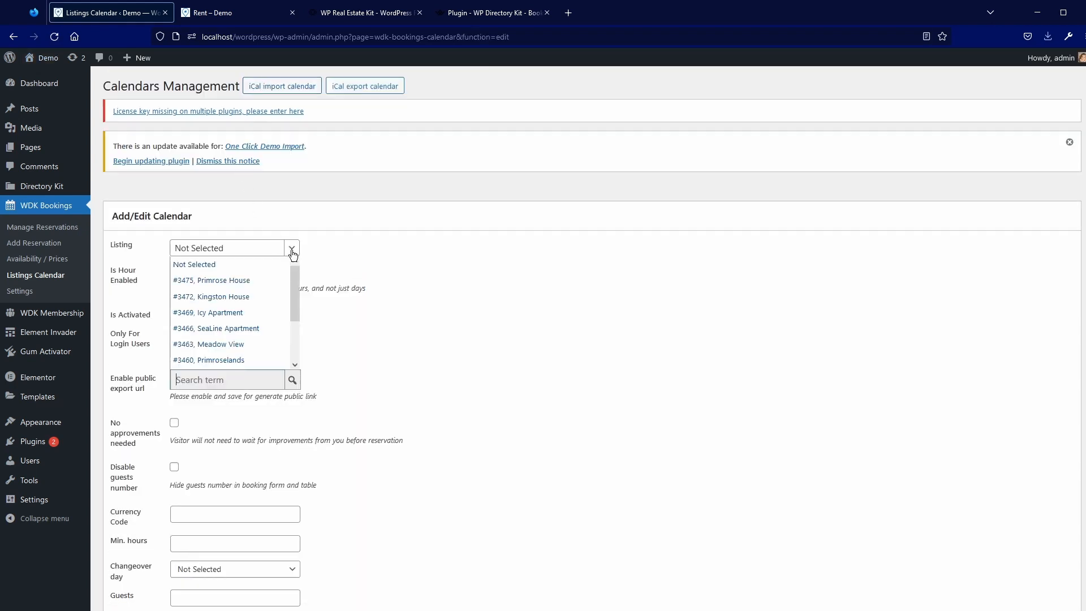
Choose Kingston House as the calendar's listing and tick Is Activated
left_click(211, 296)
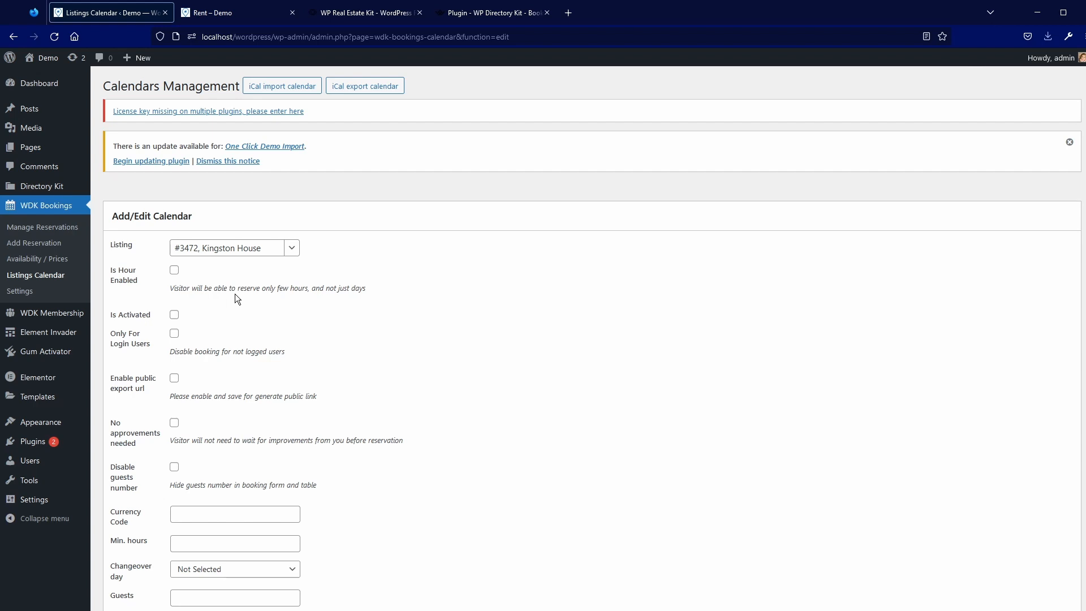
mouse_move(240, 315)
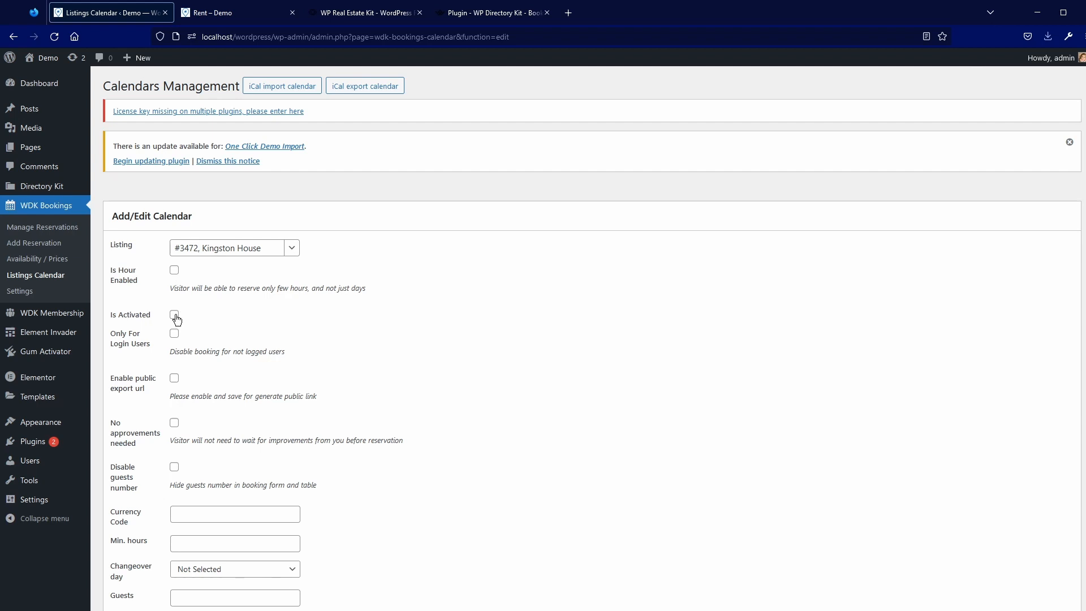
left_click(174, 314)
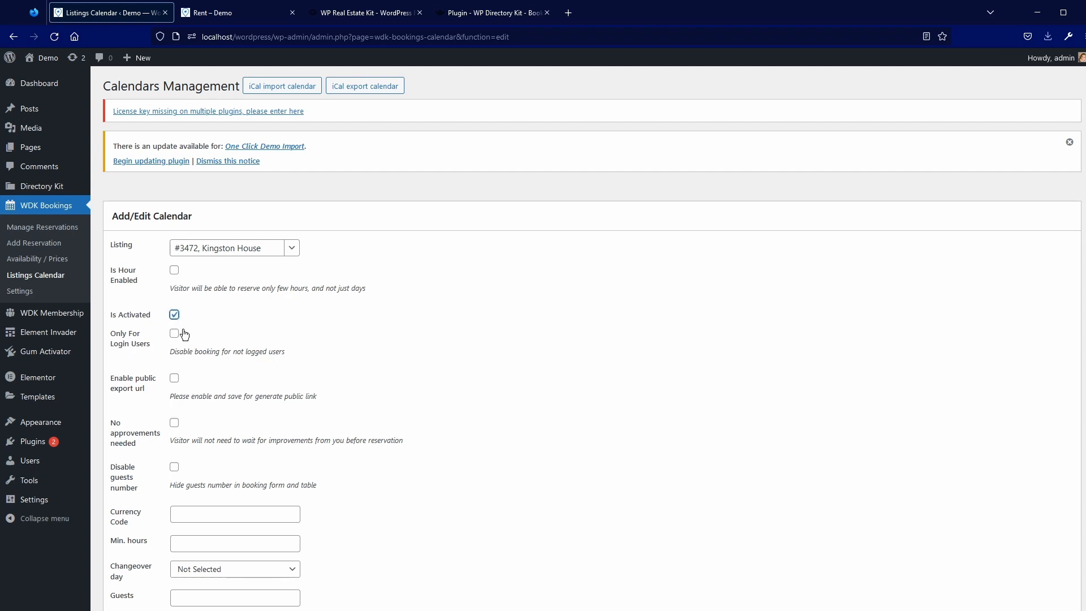
mouse_move(153, 348)
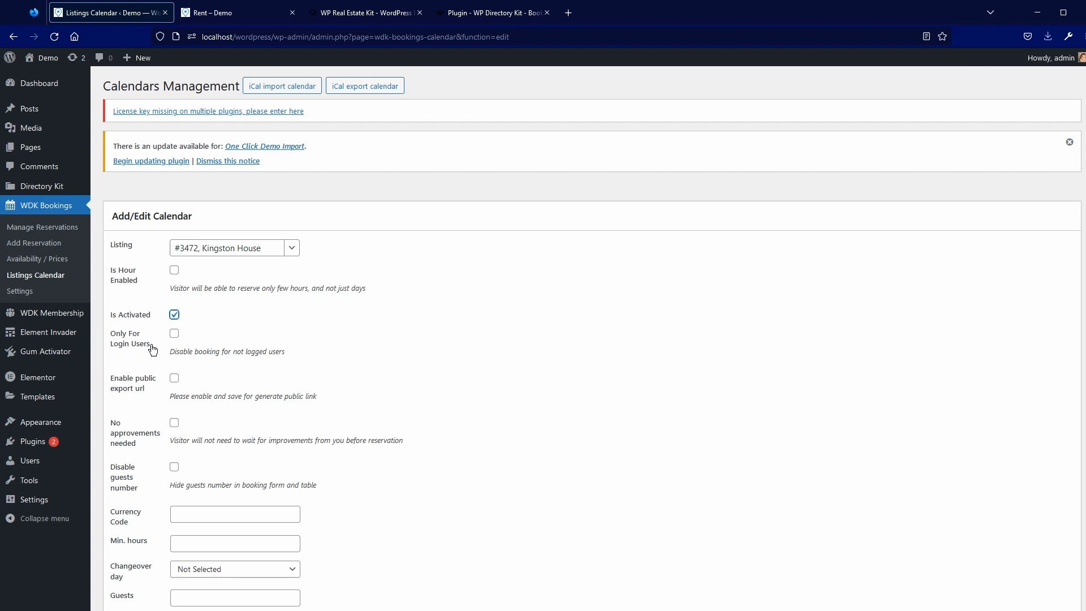
mouse_move(134, 353)
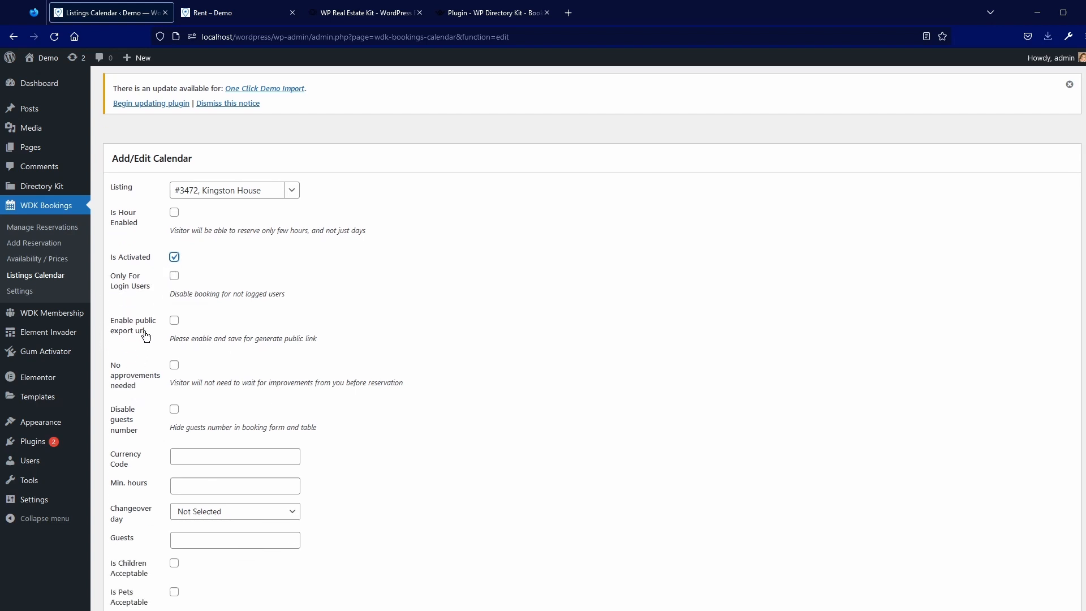
mouse_move(183, 339)
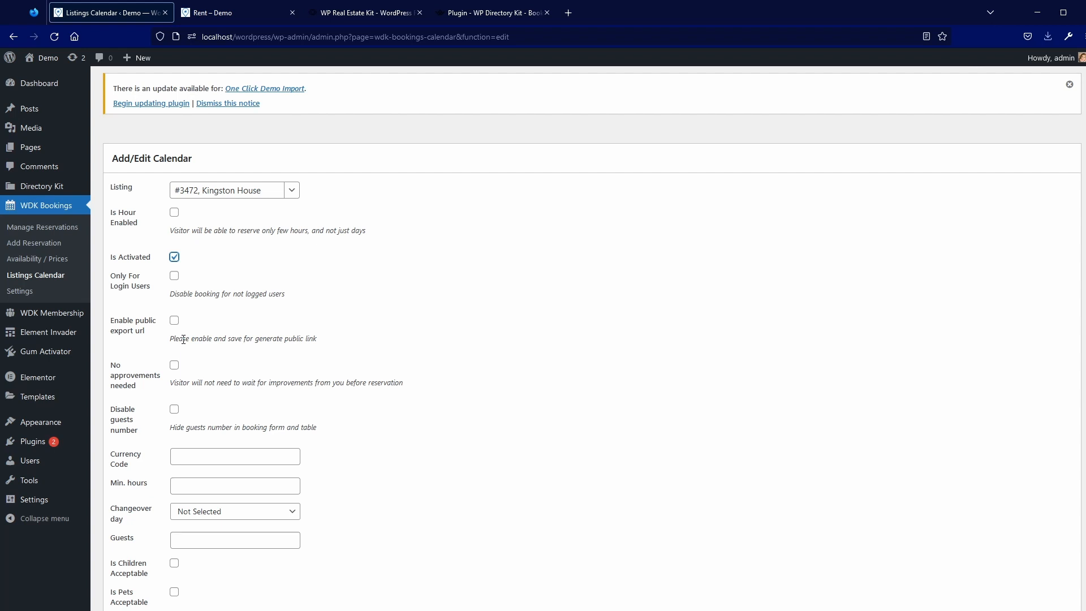
mouse_move(139, 389)
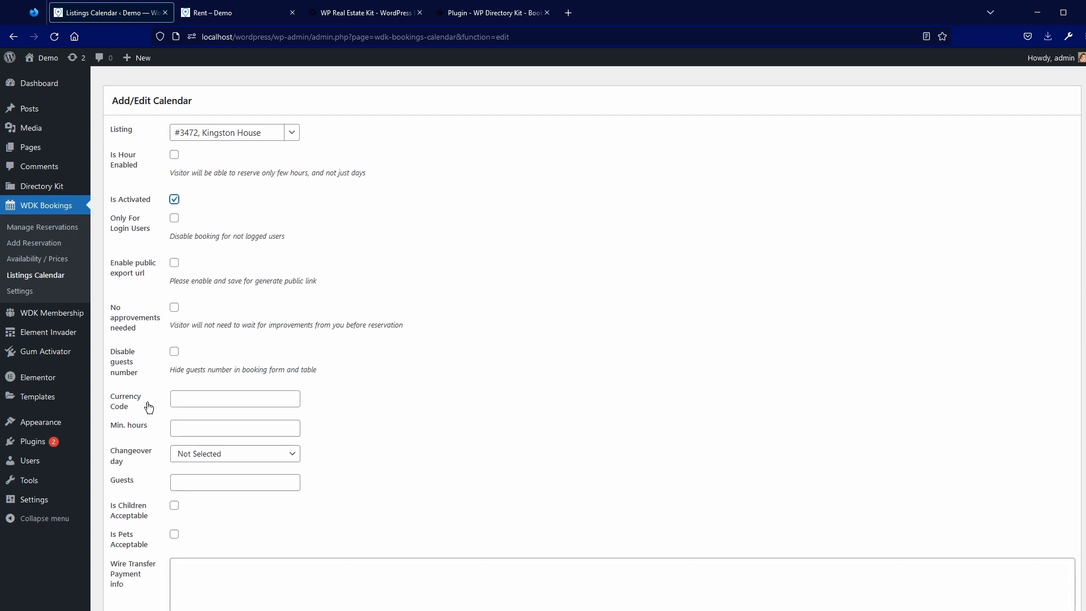
mouse_move(146, 392)
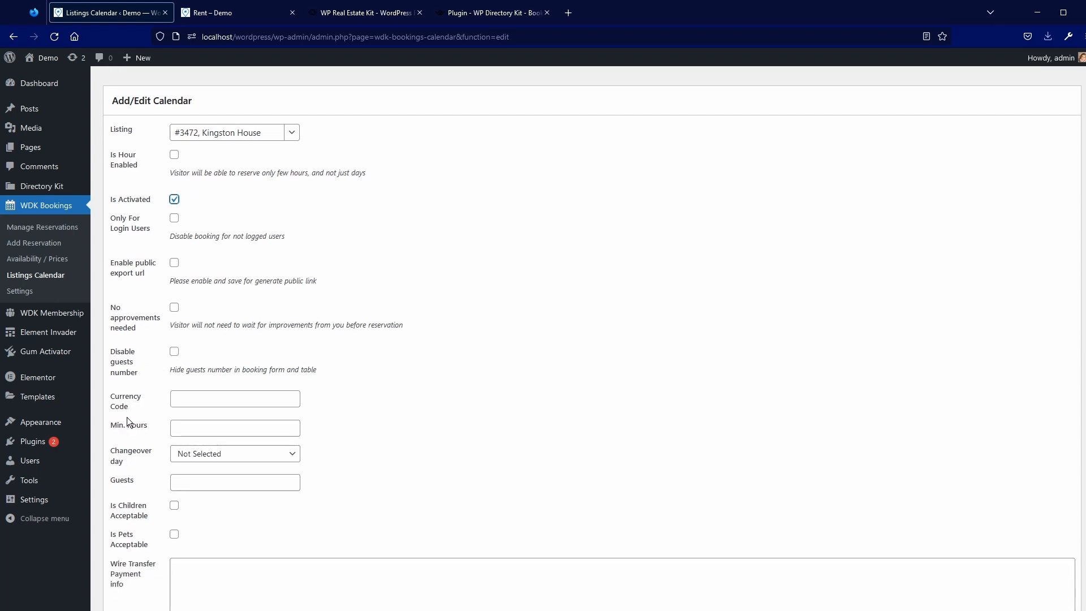
Enter currency USD and wire transfer info 'My test payment info', then save the calendar
left_click(234, 399)
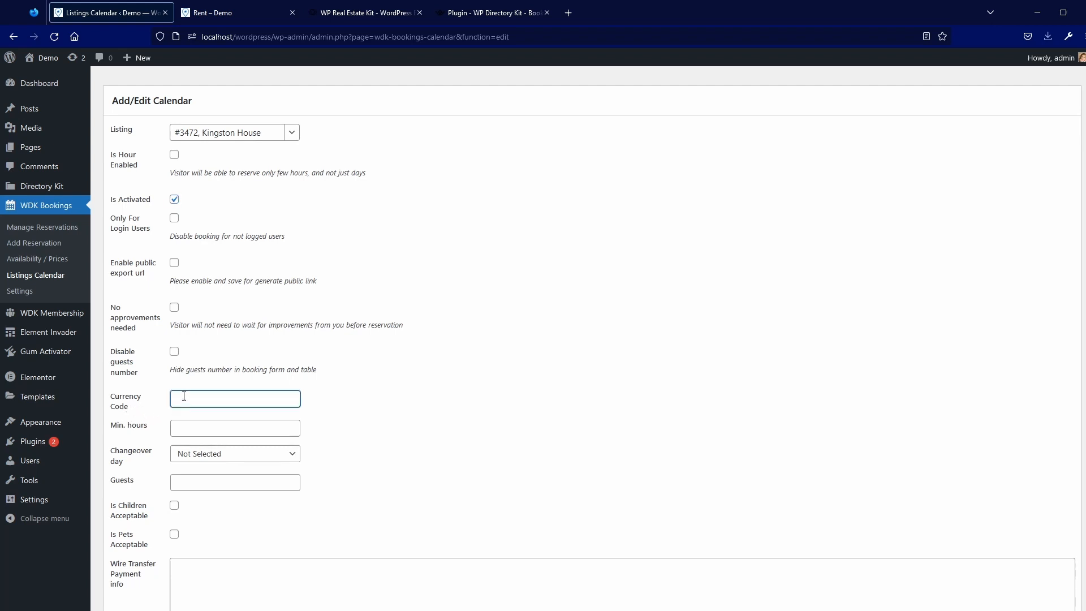
type("USD")
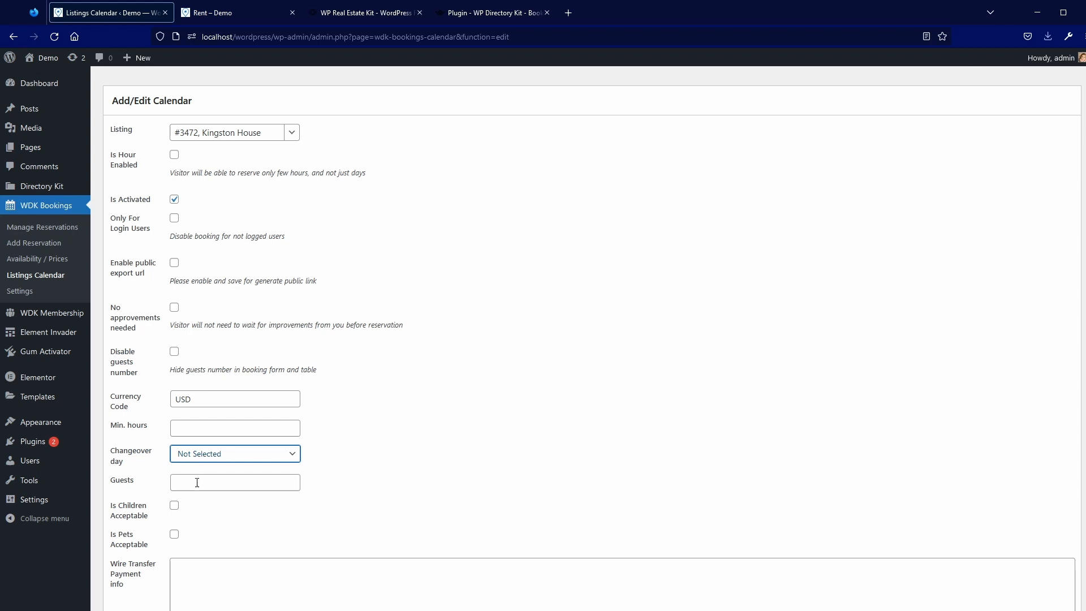
scroll("down", 3)
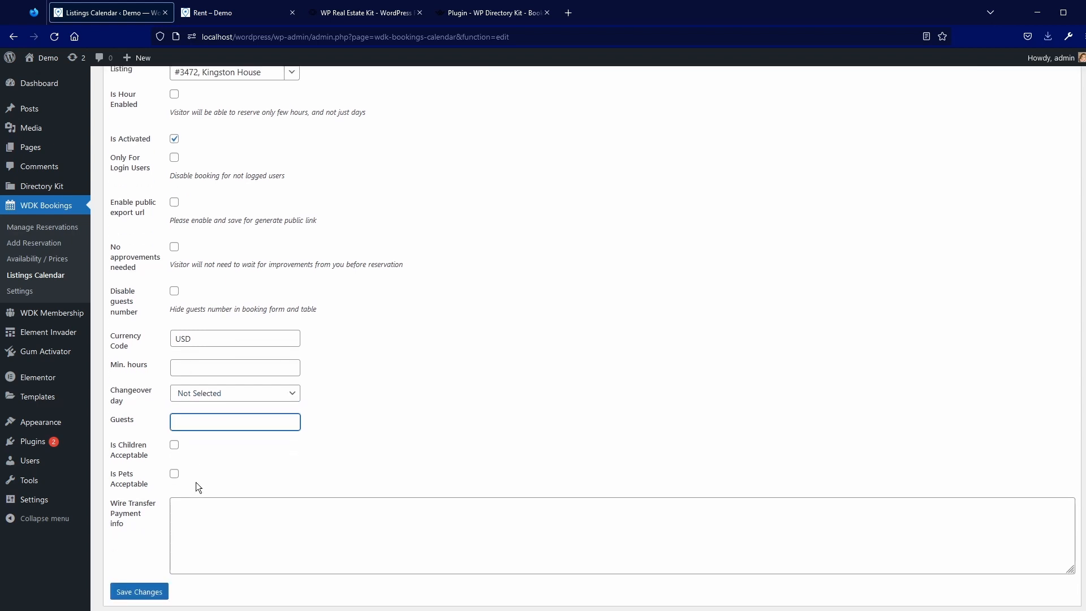
scroll("down", 3)
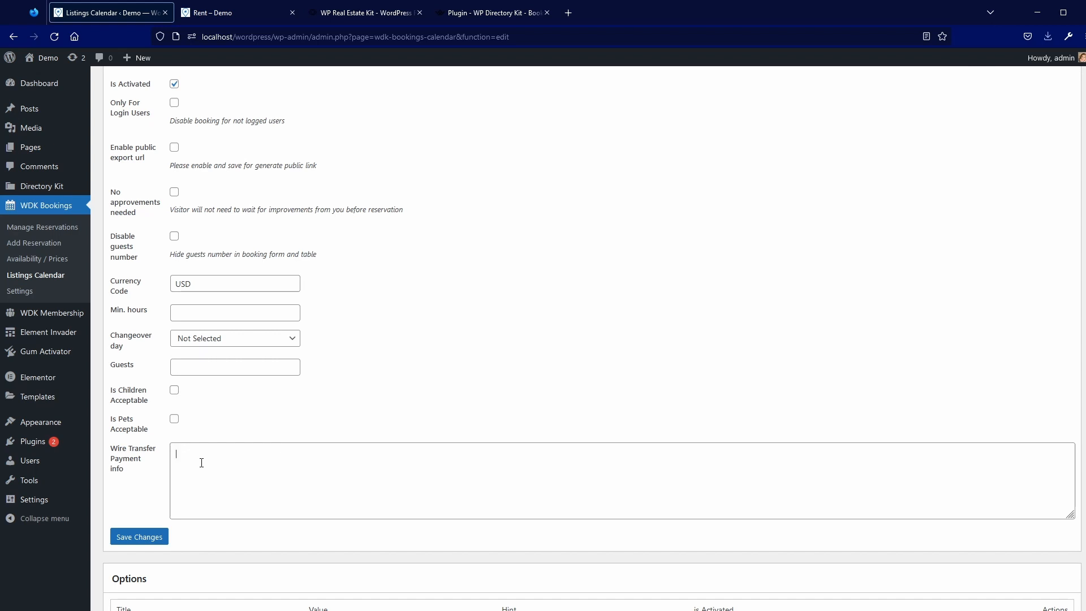
type("My test paym")
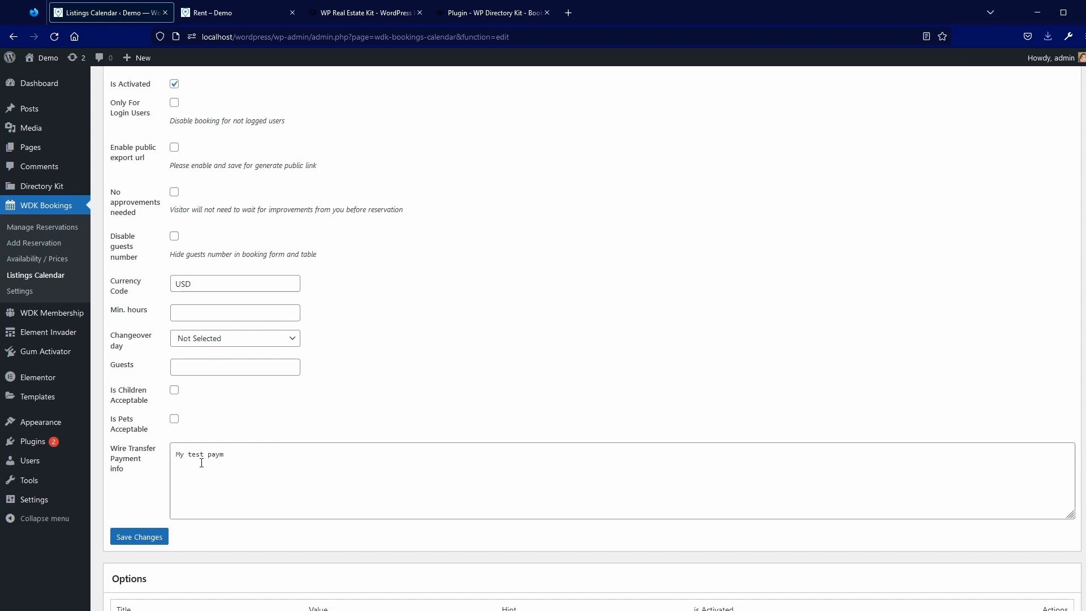
type("ent info here")
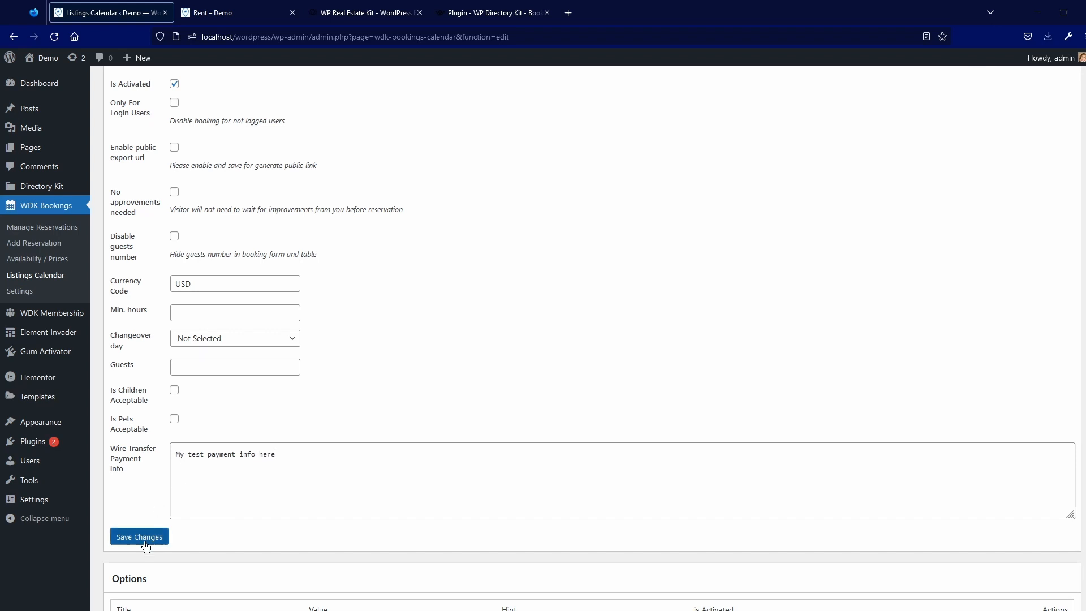
left_click(139, 537)
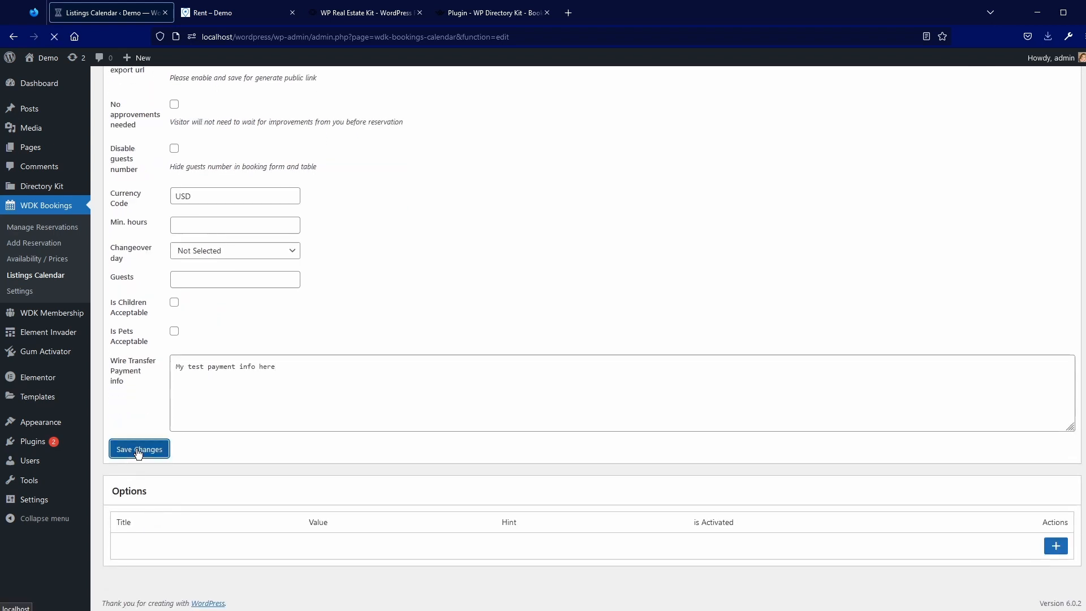
left_click(139, 448)
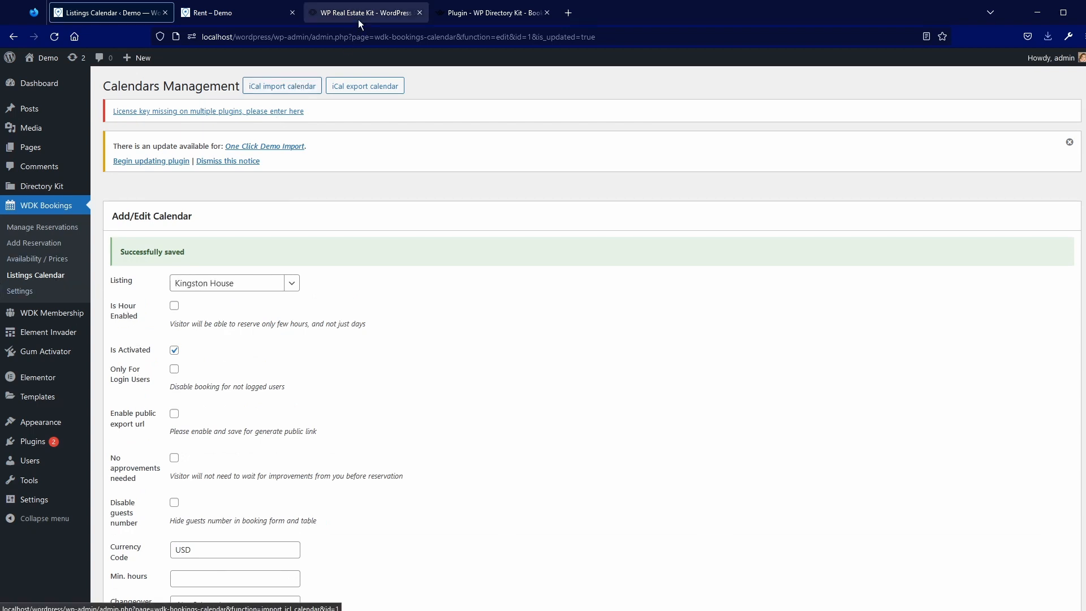
Scroll through the Booking documentation, then return to the admin Calendars Management list
left_click(360, 12)
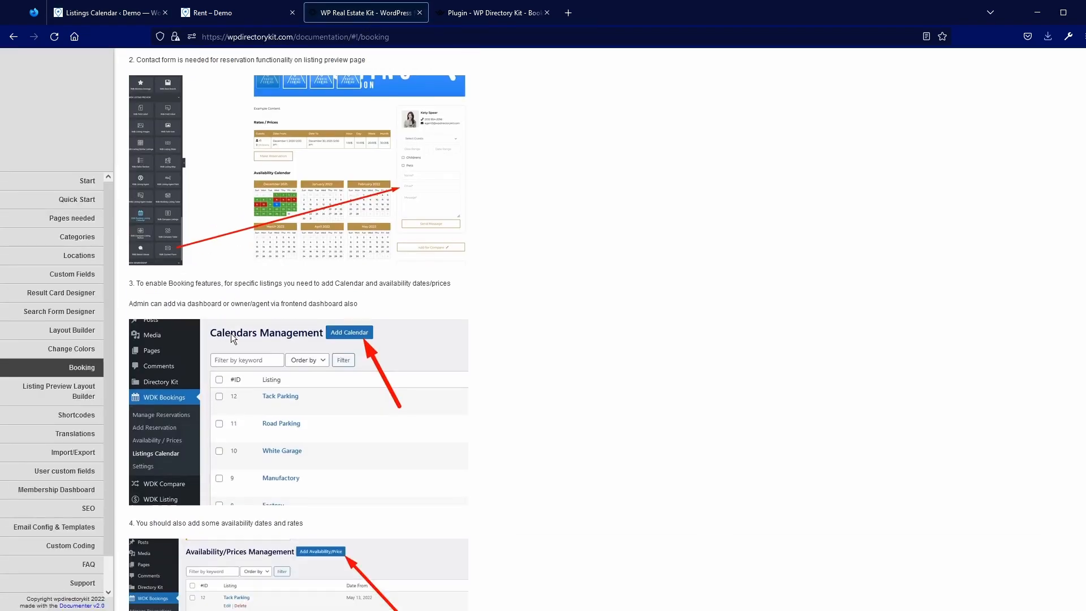
scroll("down", 3)
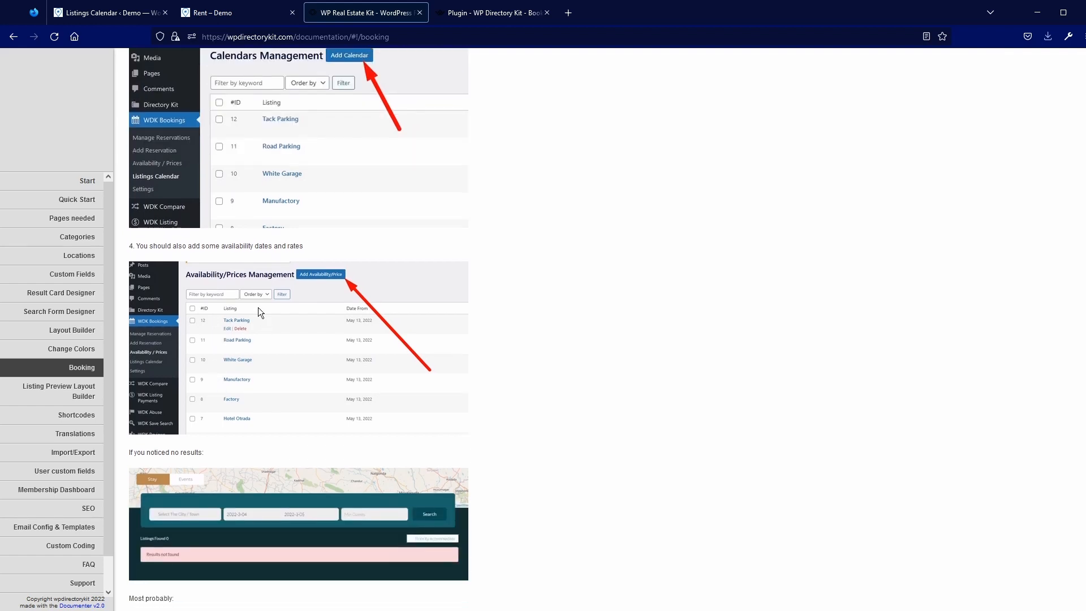
left_click(107, 12)
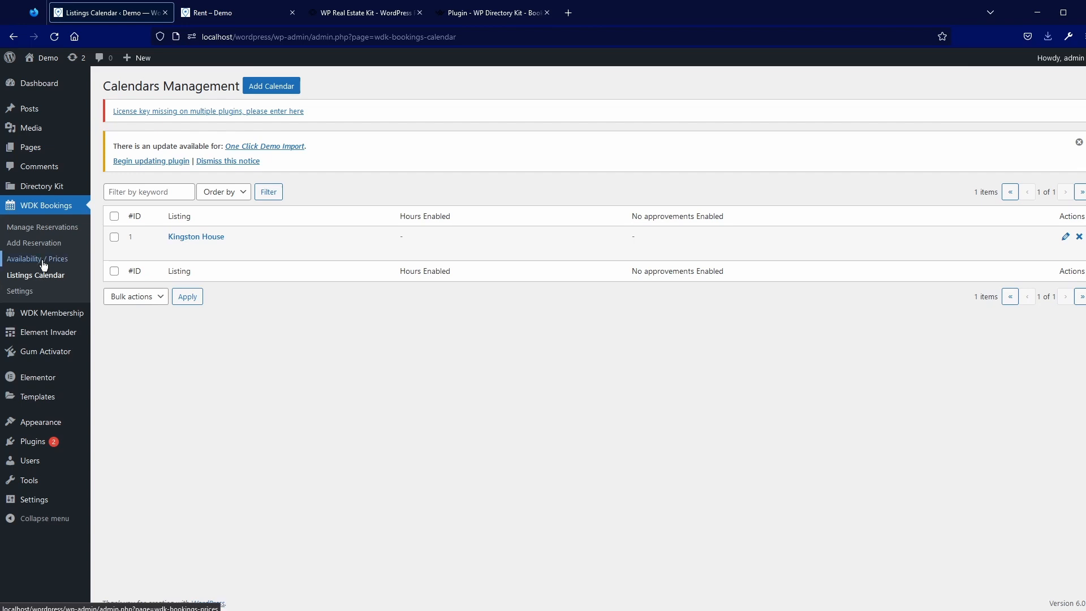
Add an activated Kingston House availability, 2022-09-25 to 2022-12-31, at 100 per day
left_click(36, 258)
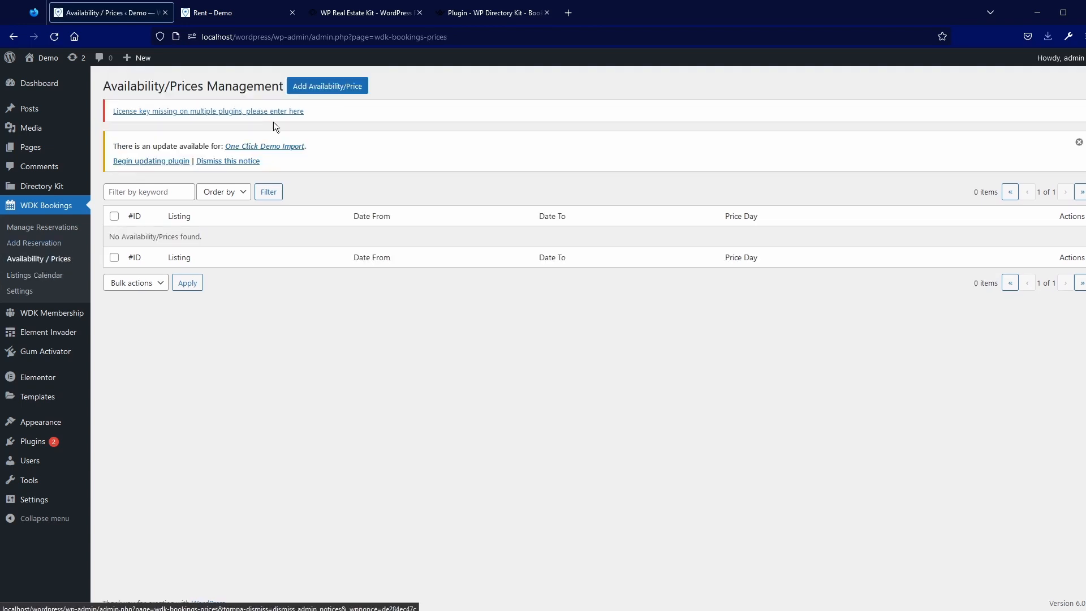
left_click(327, 85)
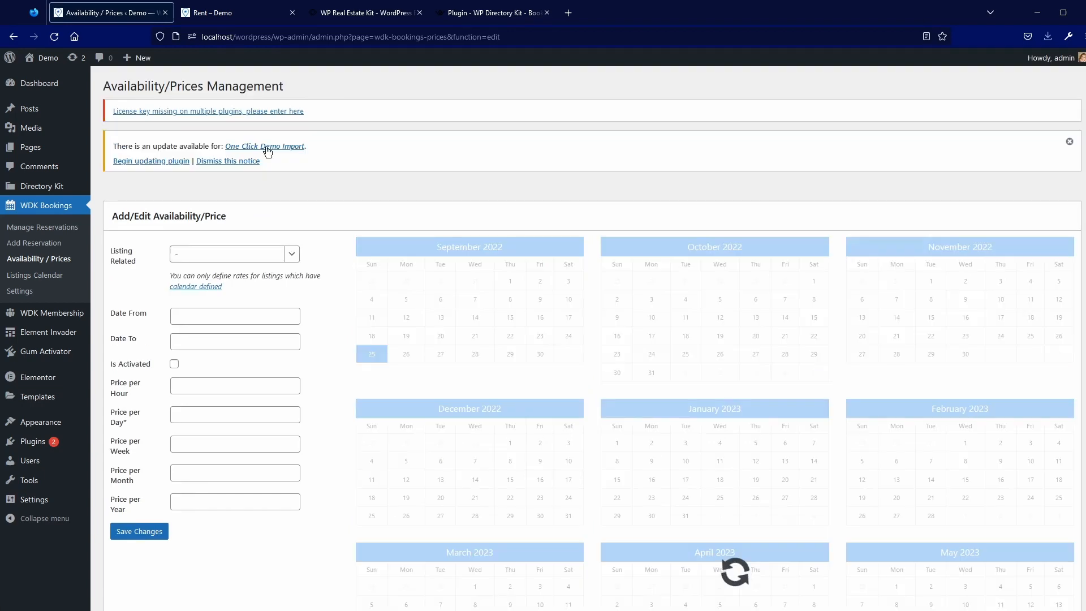
left_click(234, 254)
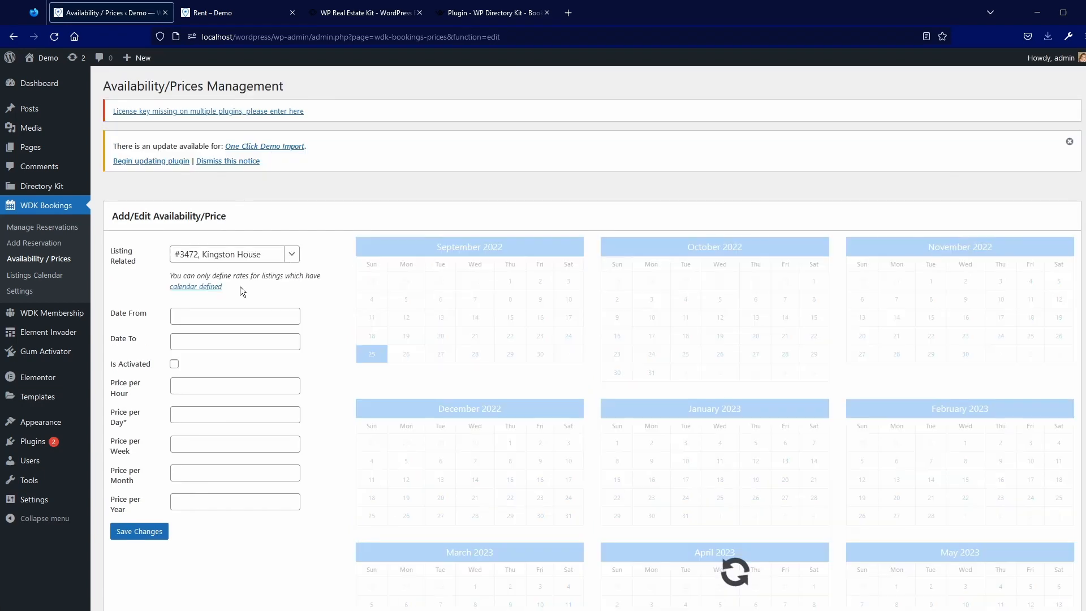
left_click(235, 315)
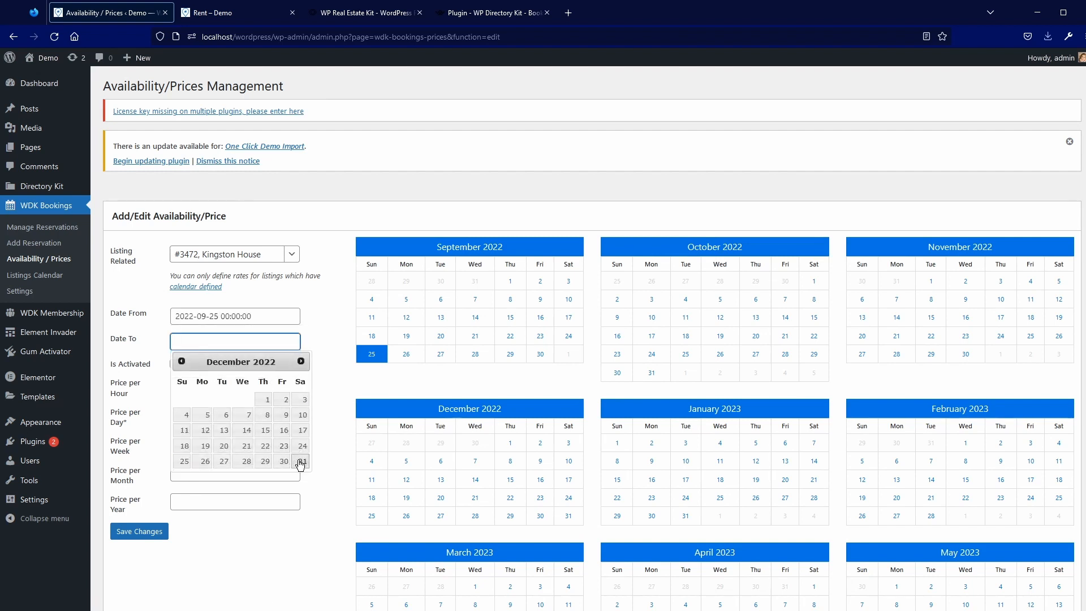
left_click(300, 461)
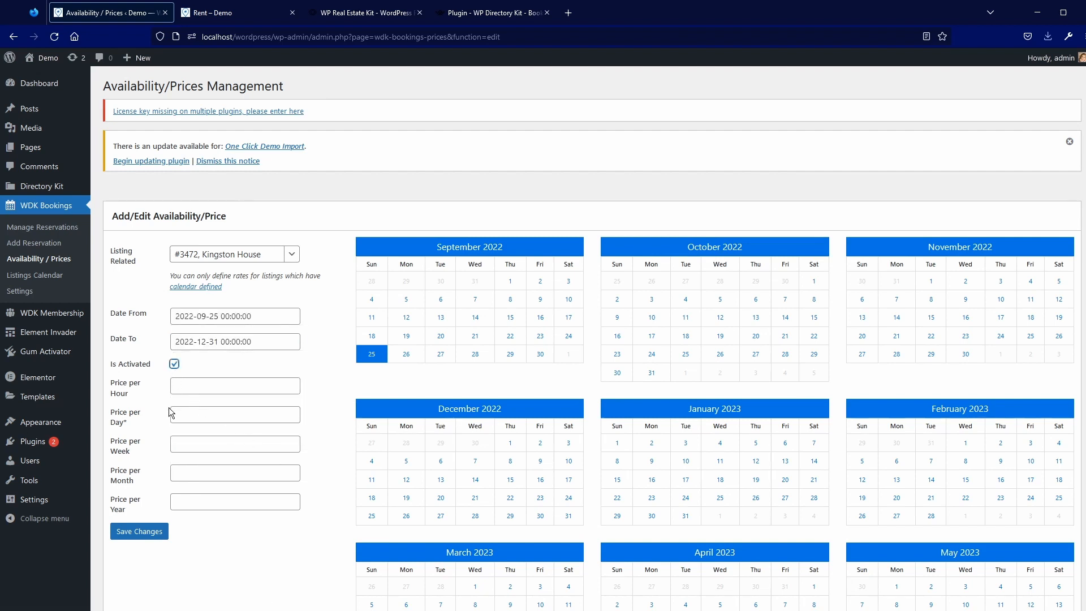
left_click(235, 414)
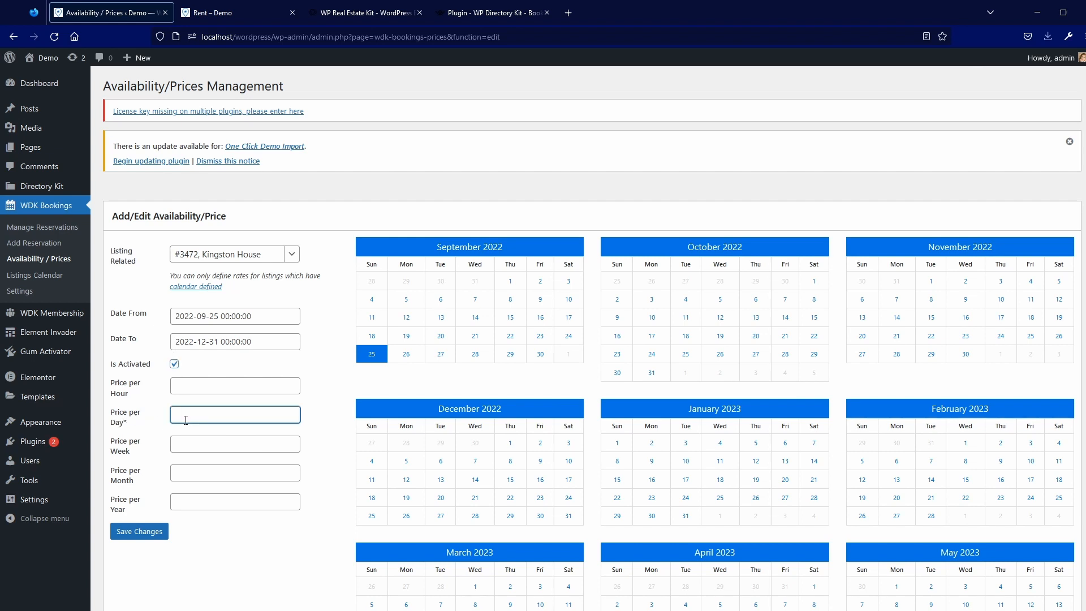
left_click(139, 531)
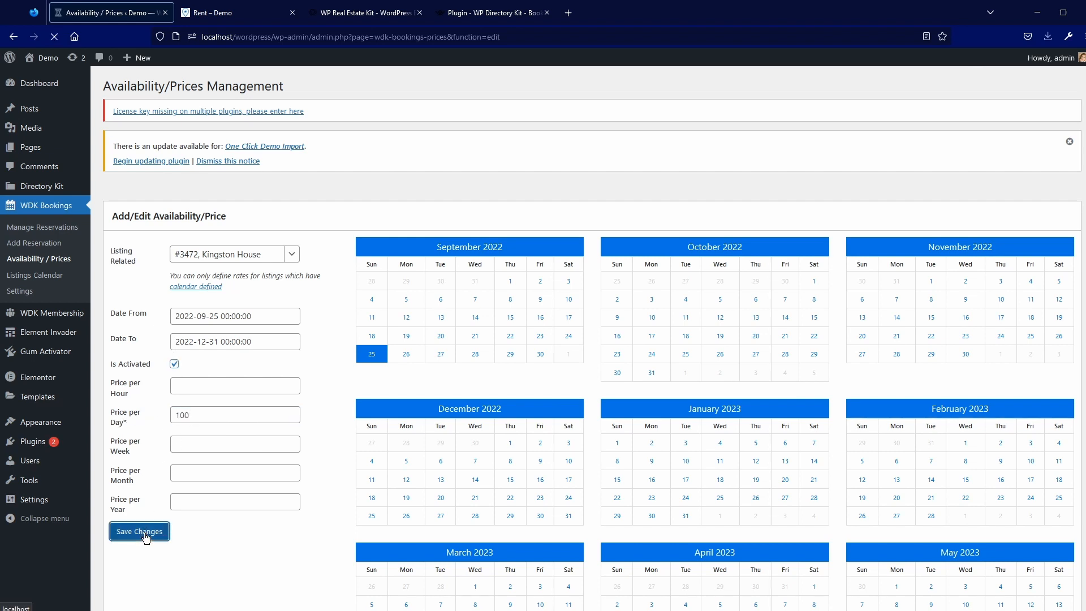
left_click(139, 531)
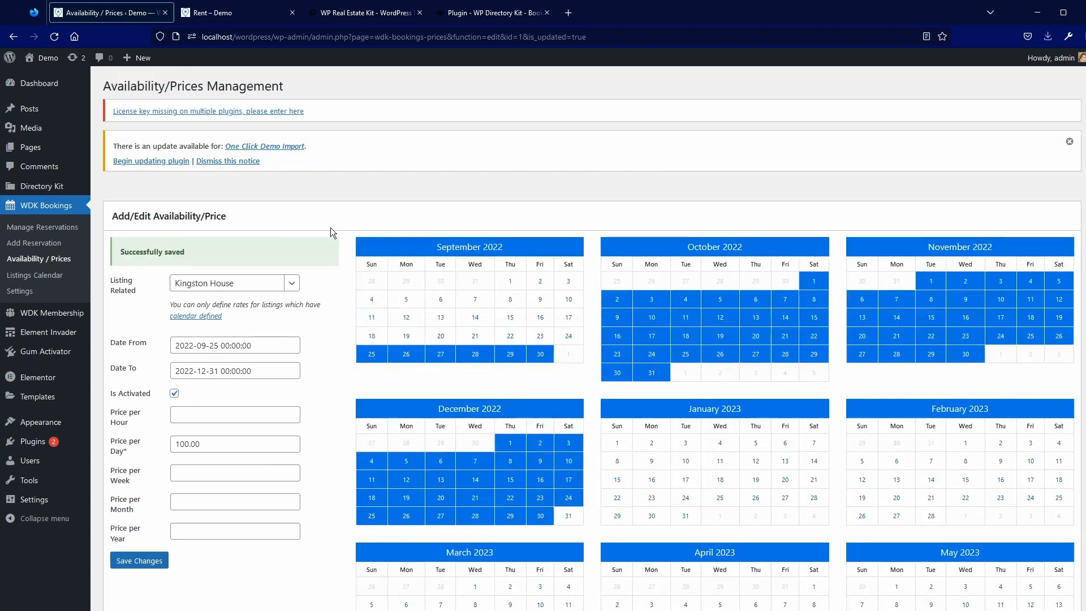
mouse_move(253, 198)
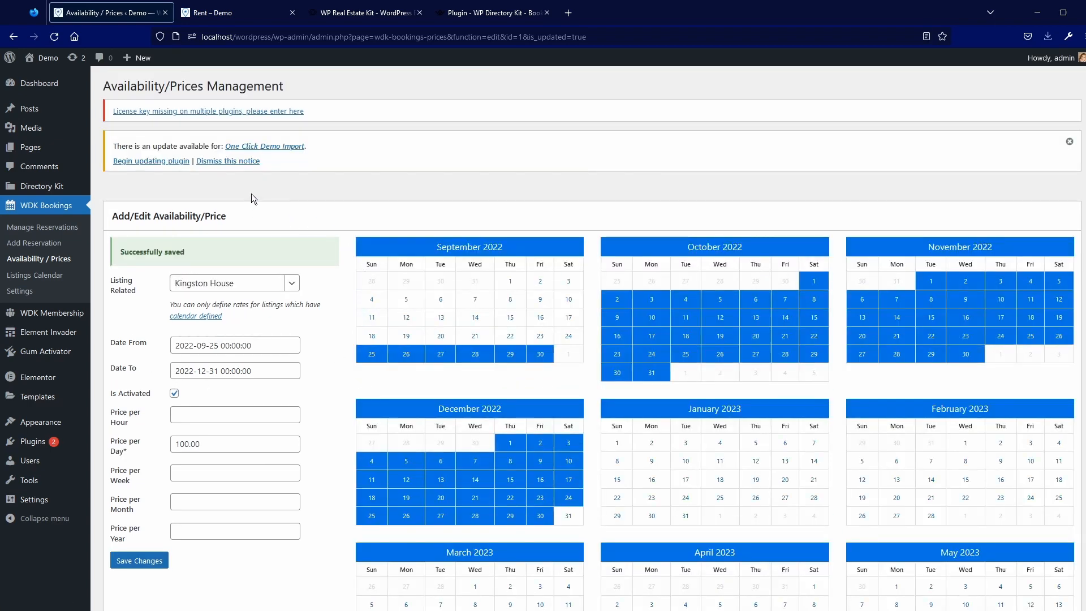
mouse_move(241, 27)
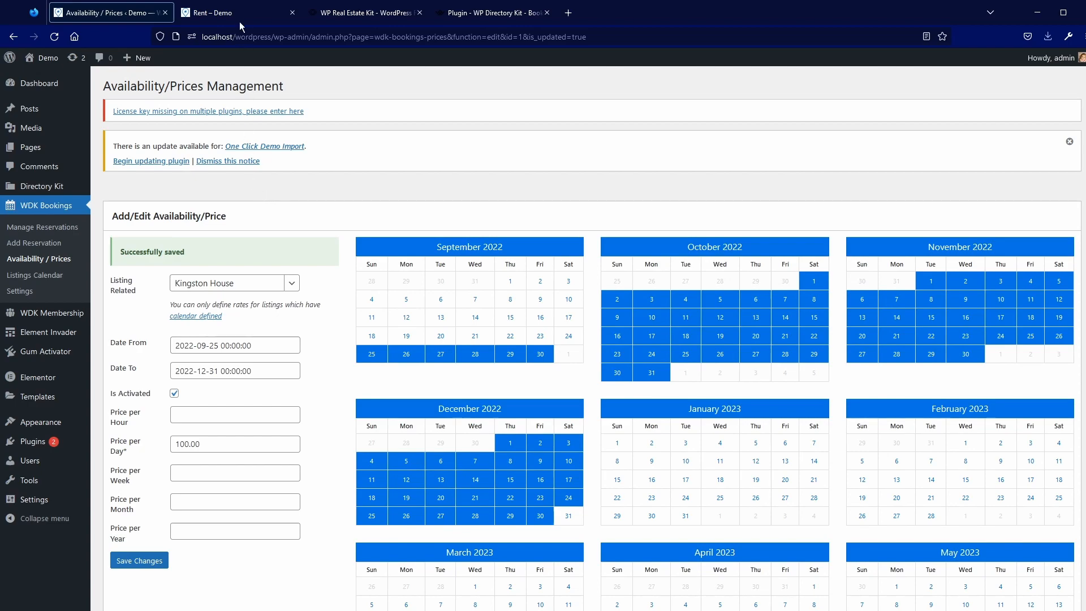
Go from the rent listings page to the frontend dashboard's Booking section
left_click(222, 13)
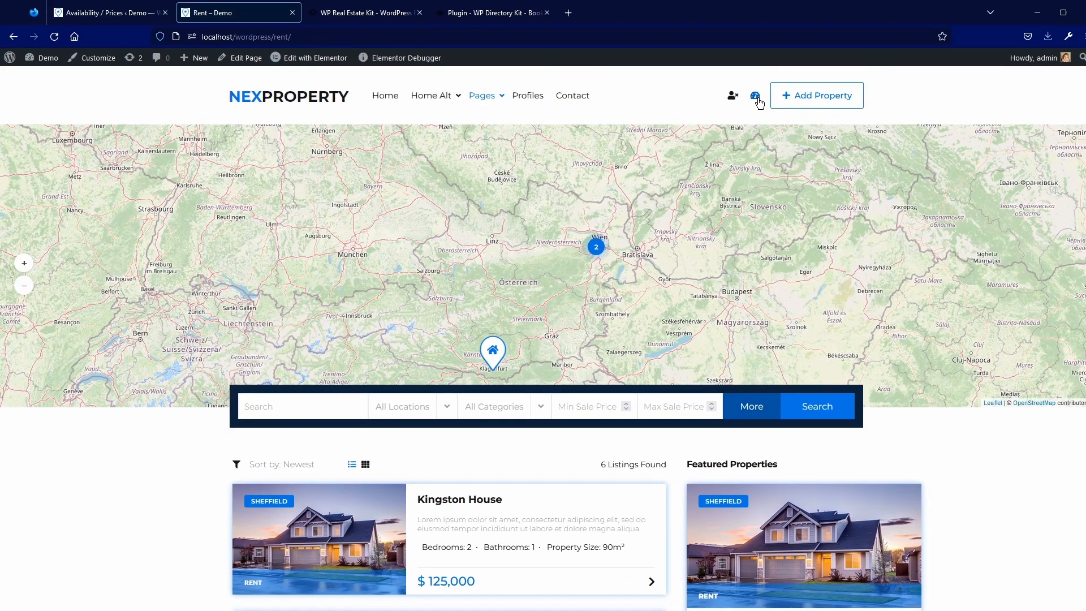
left_click(755, 95)
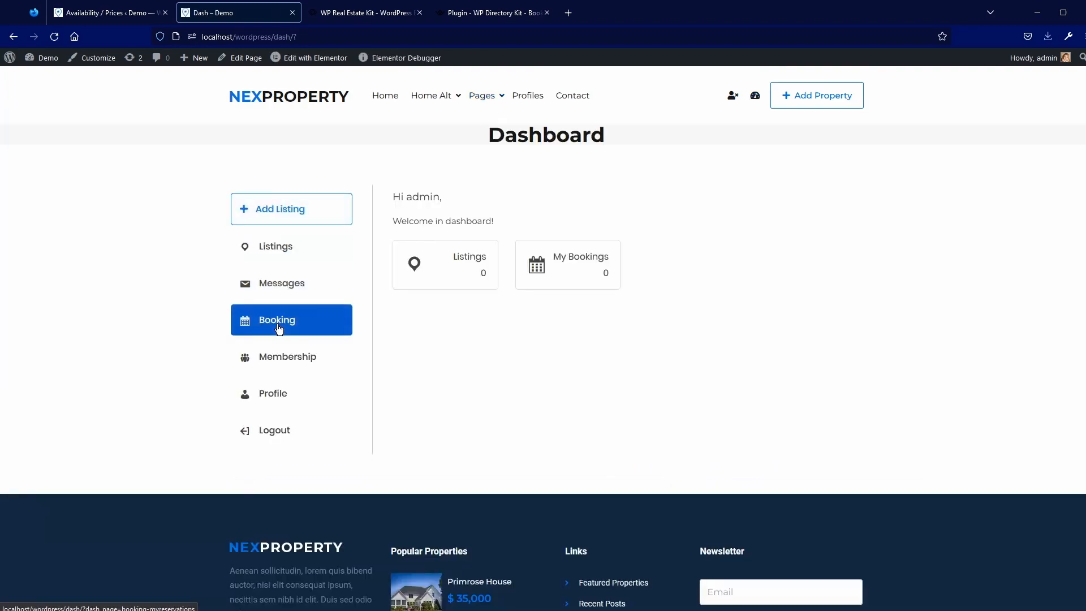
left_click(277, 319)
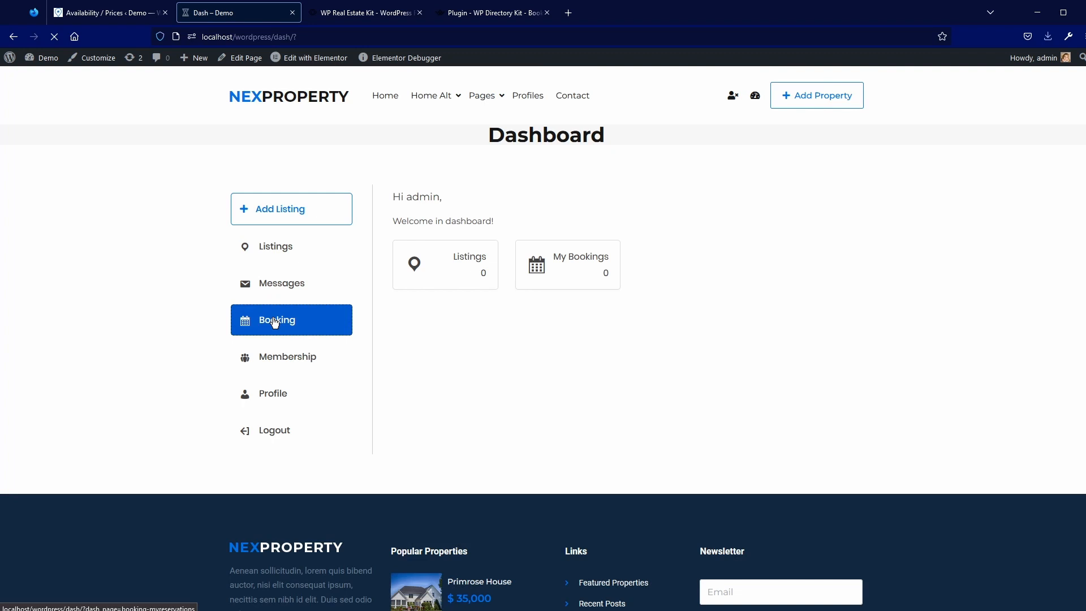
left_click(276, 319)
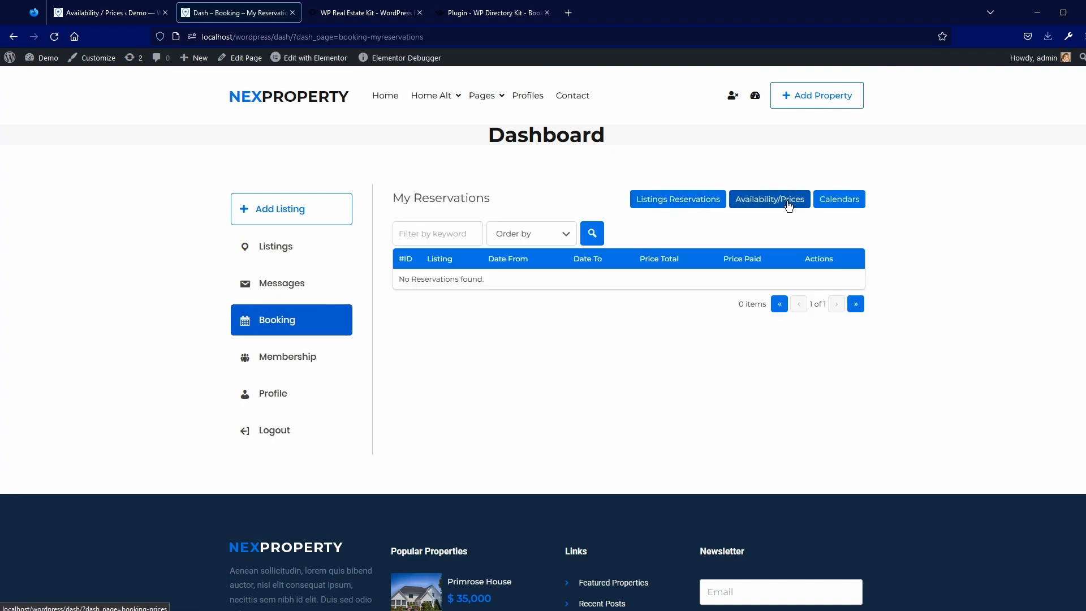
Open the booking Calendars list and start a blank new calendar form
left_click(839, 199)
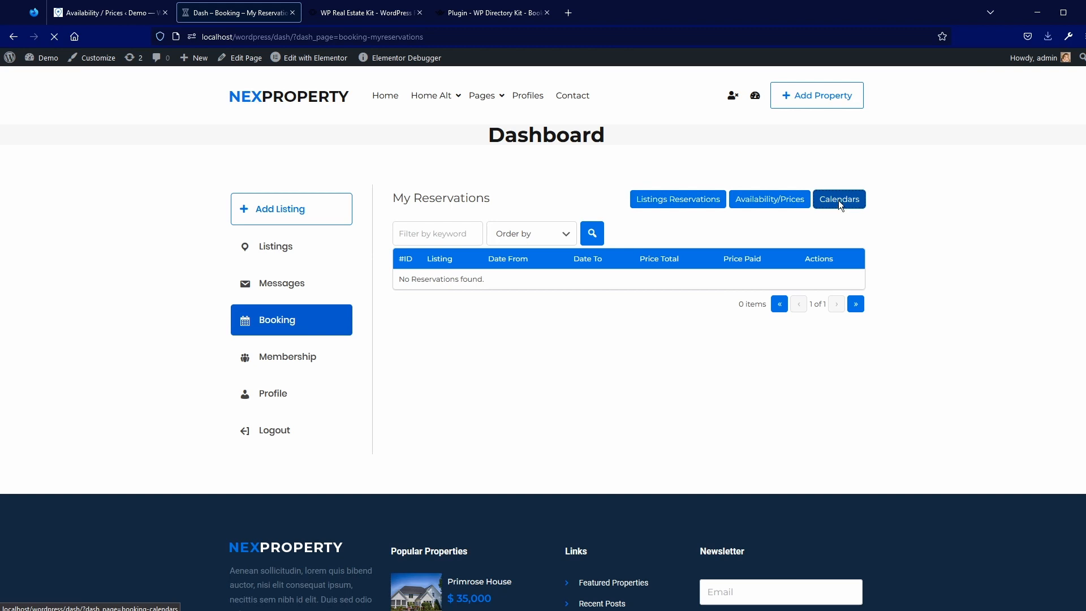
left_click(839, 199)
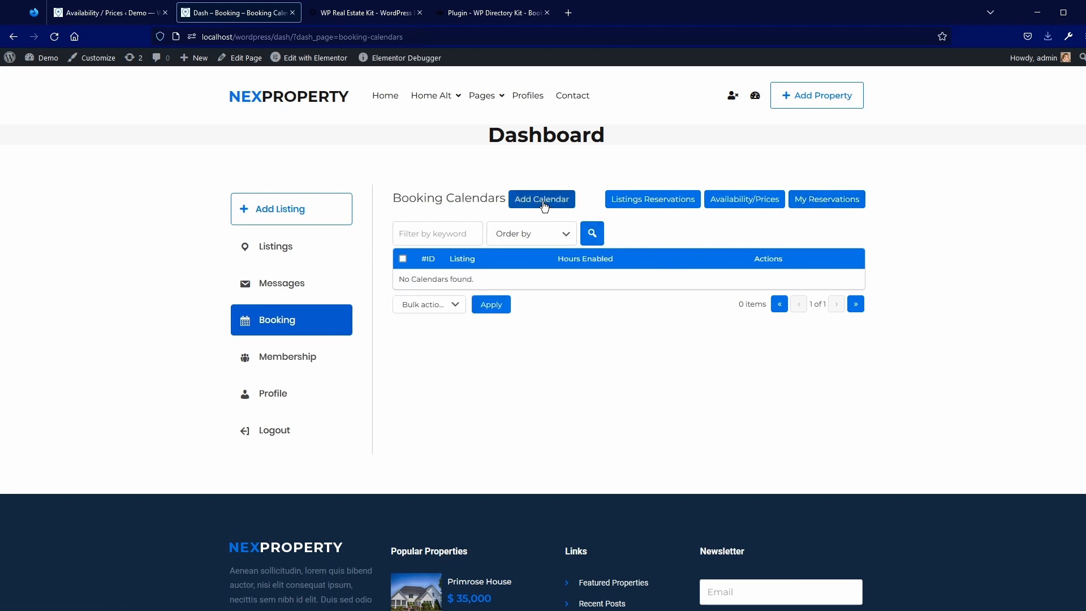
left_click(542, 199)
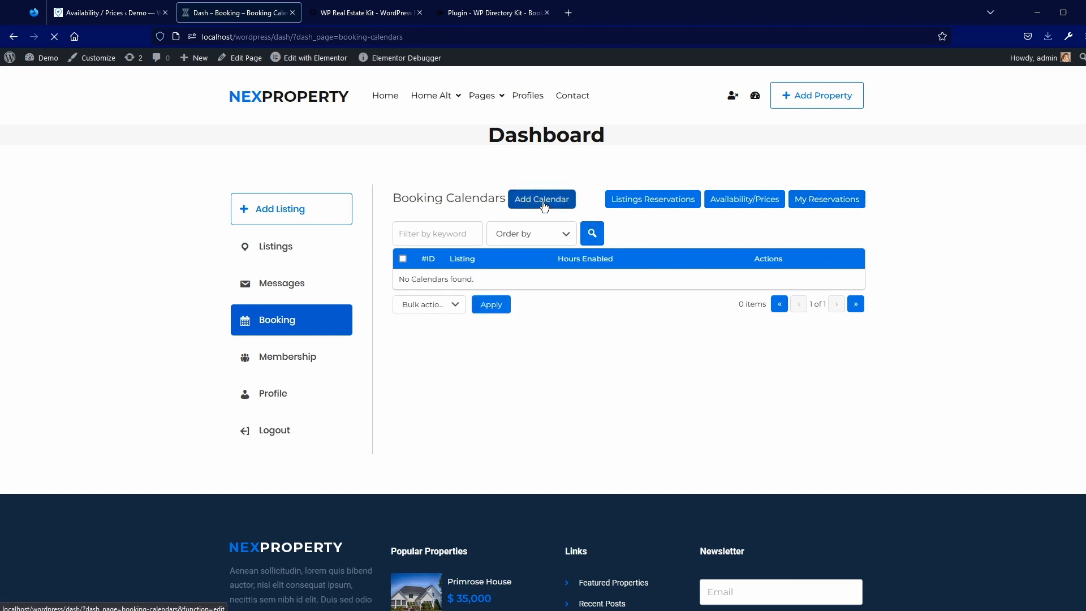
left_click(541, 199)
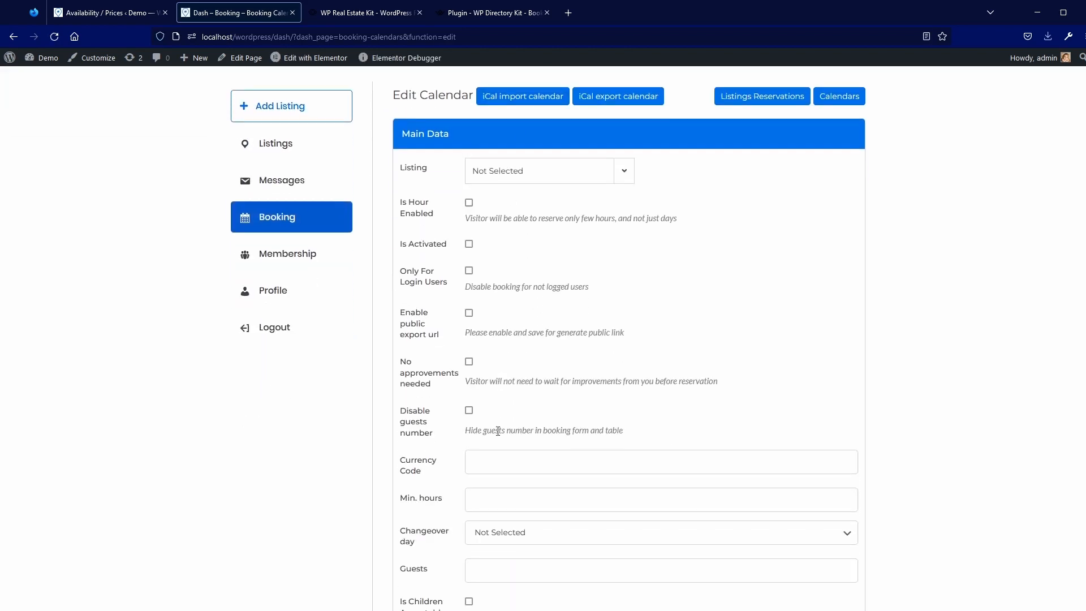
scroll("down", 3)
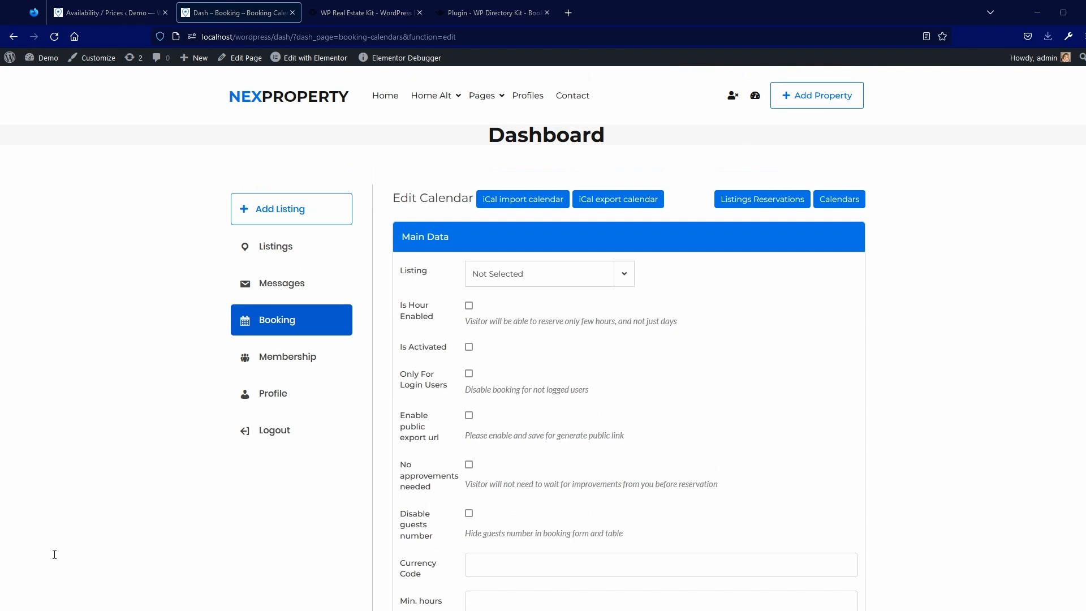
mouse_move(169, 446)
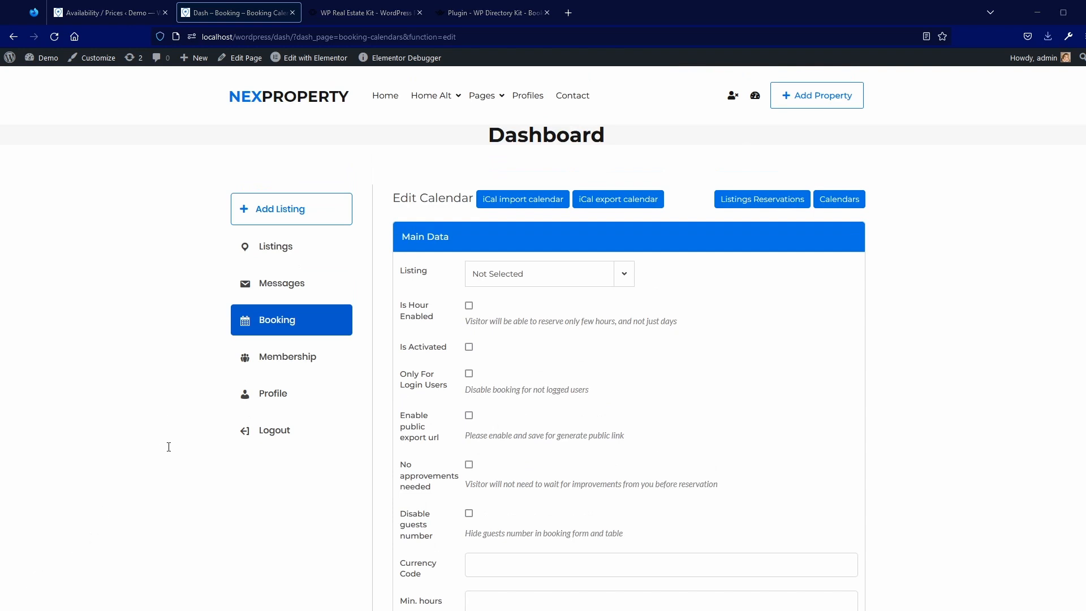
mouse_move(295, 303)
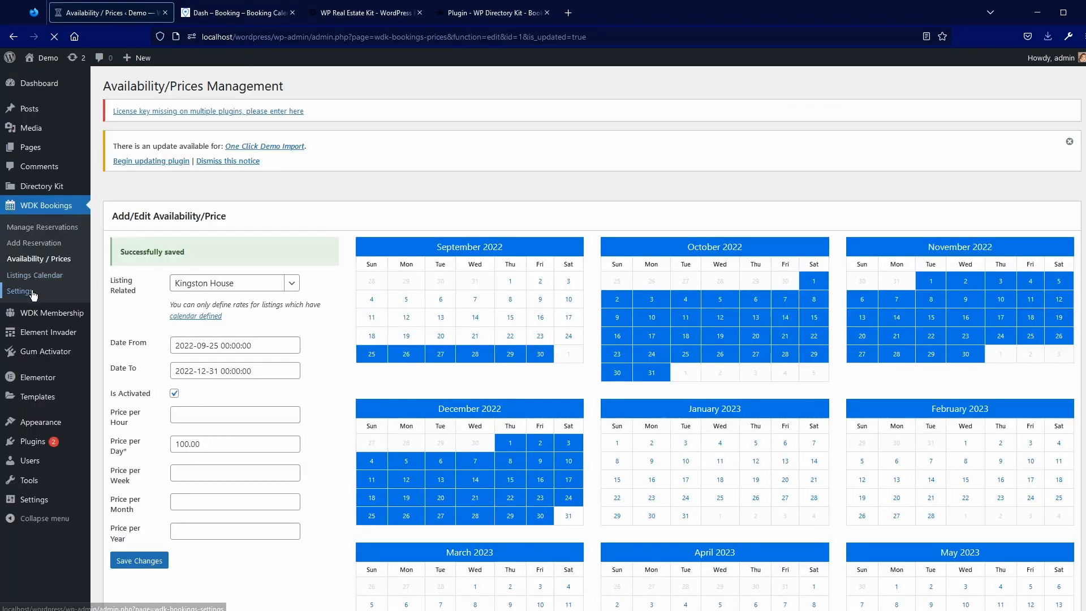
Open WDK Bookings General Settings, glance at the frontend calendar form, and return
left_click(20, 291)
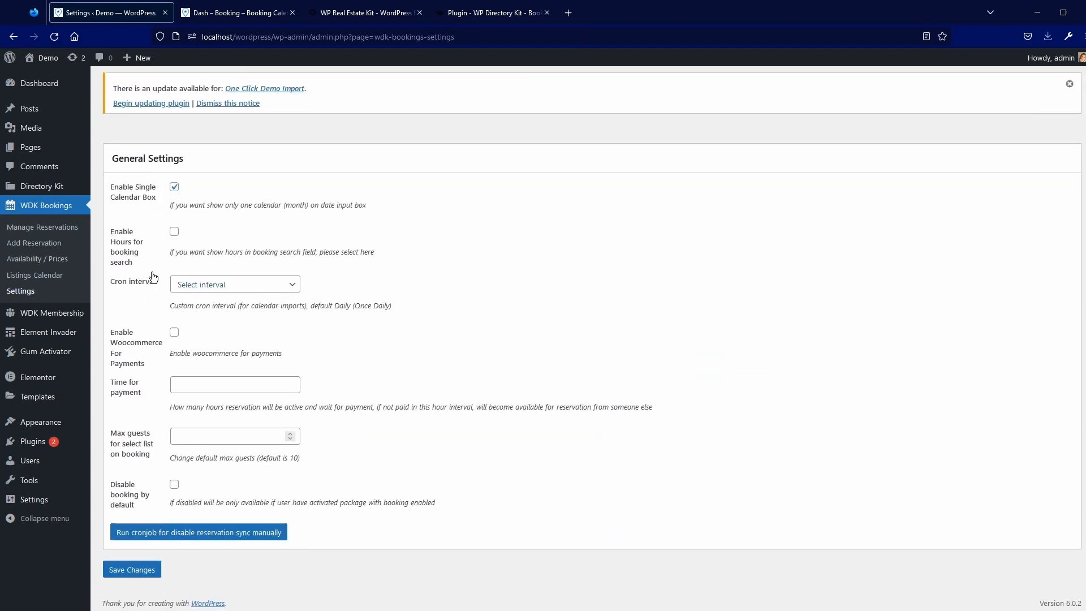
mouse_move(140, 203)
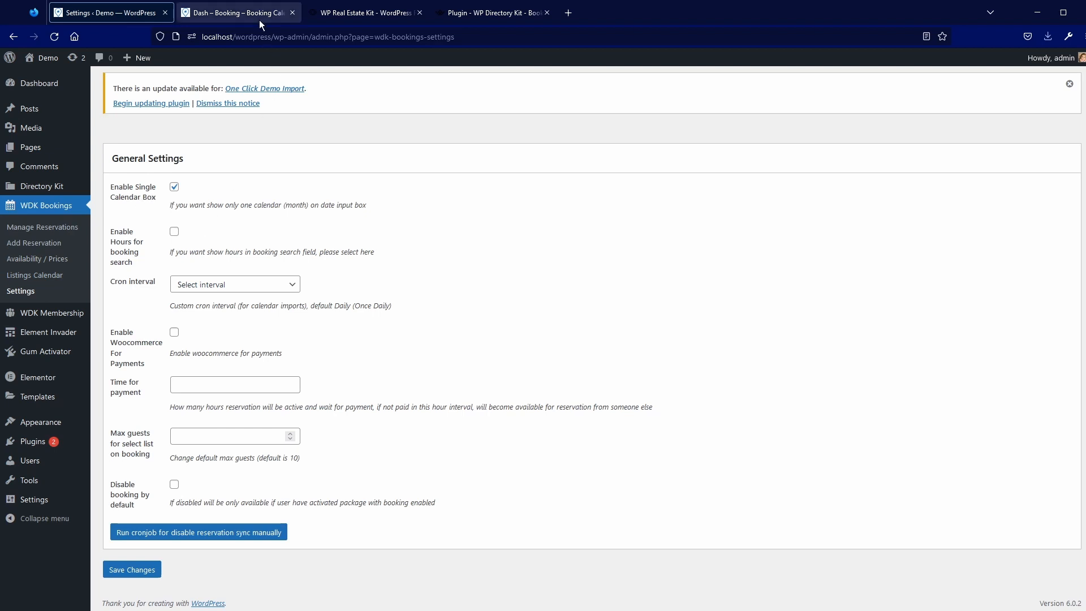
left_click(238, 13)
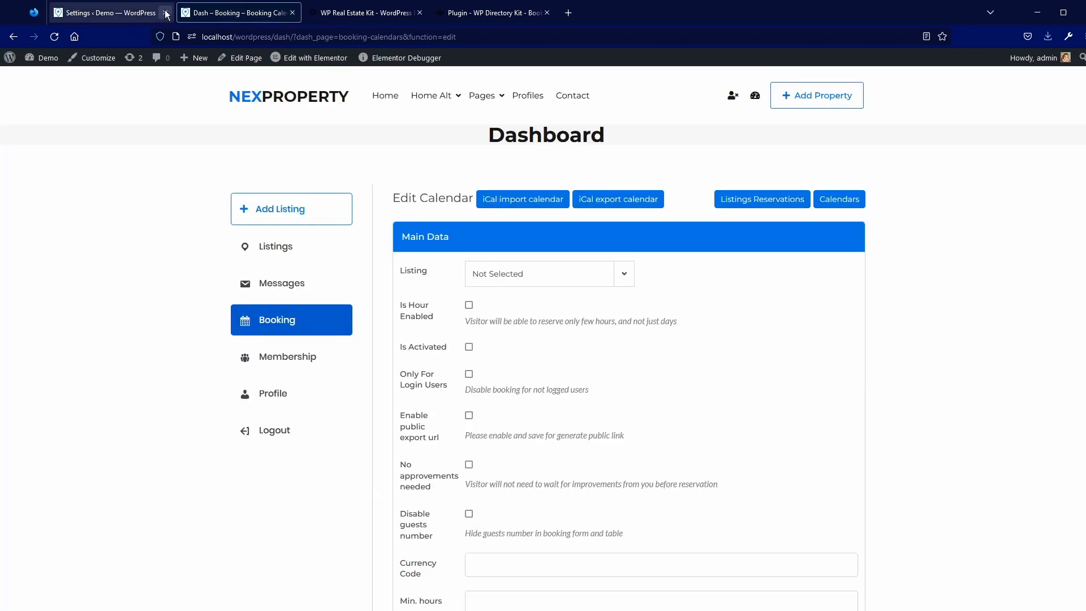
left_click(105, 12)
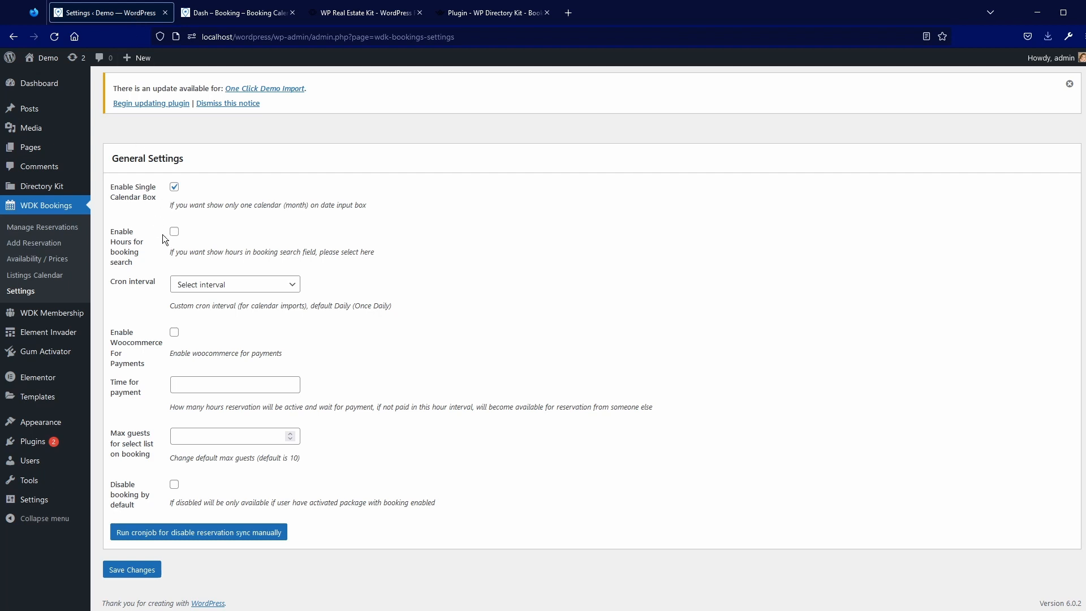
mouse_move(132, 233)
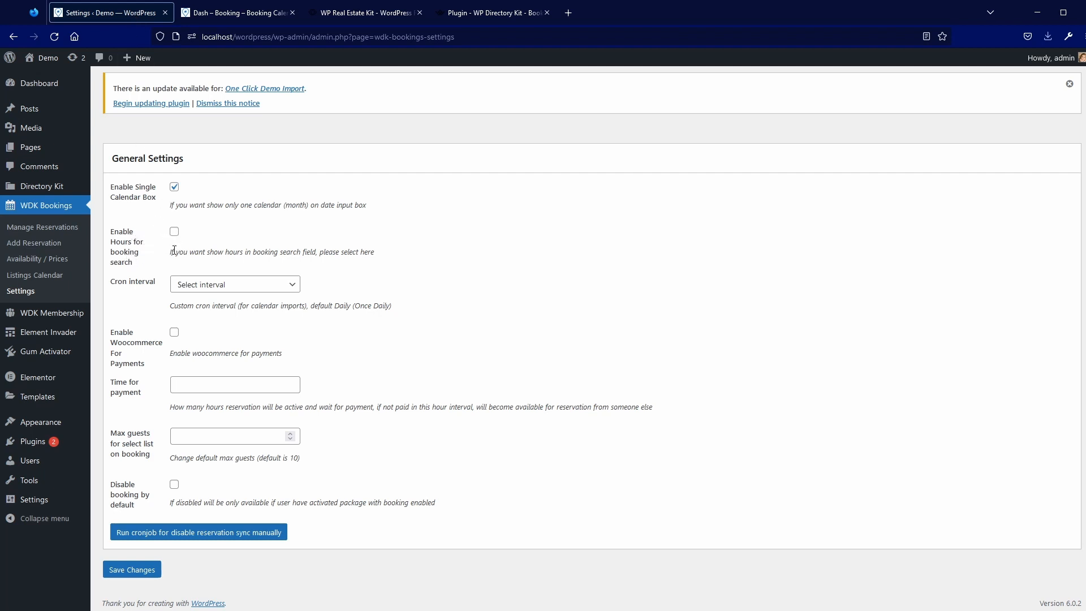
mouse_move(166, 288)
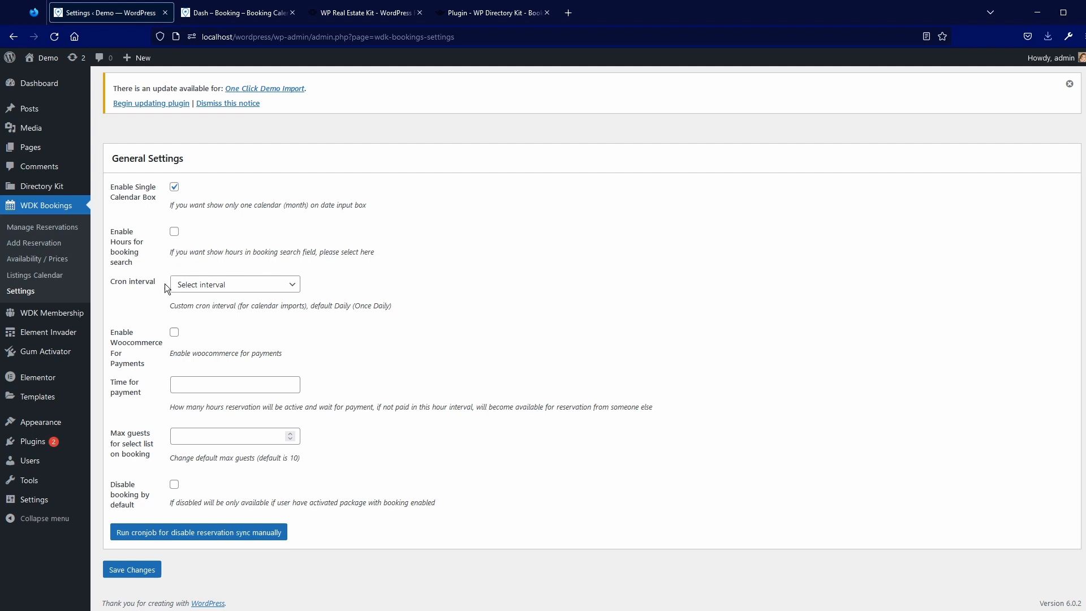
mouse_move(203, 287)
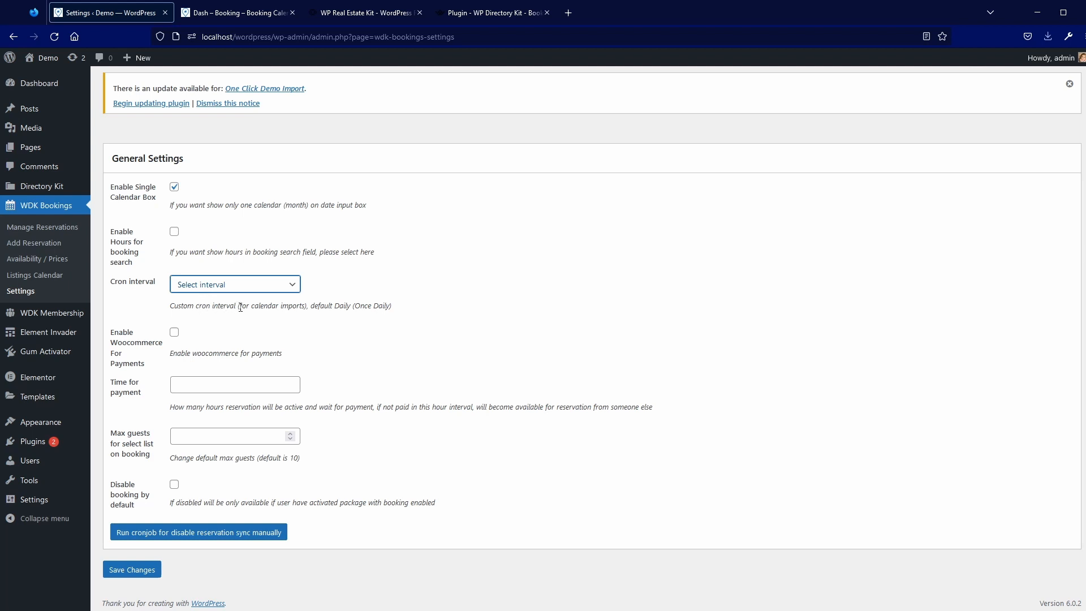
mouse_move(260, 284)
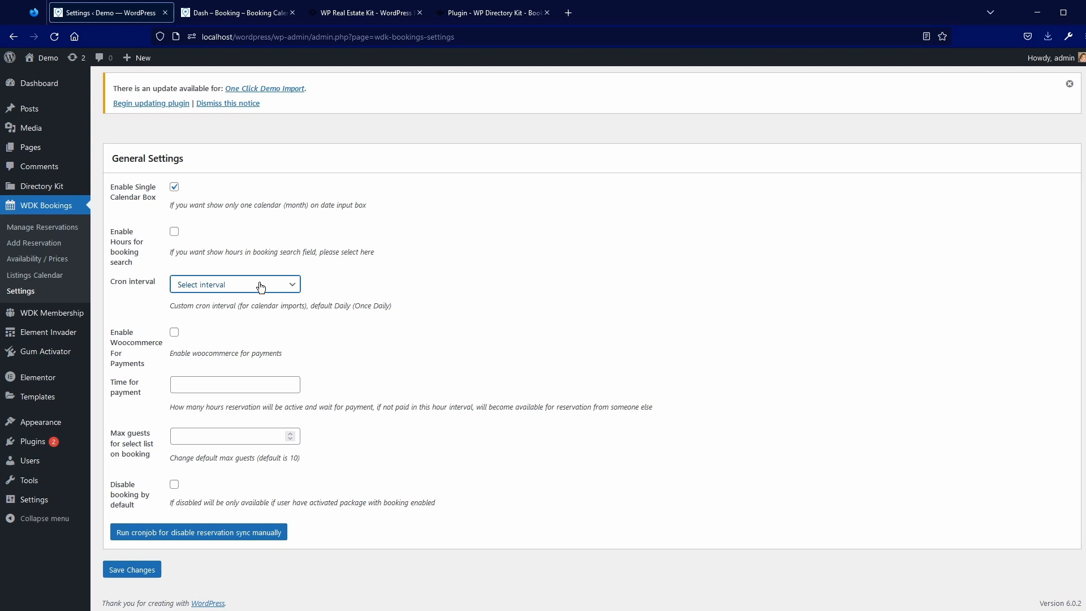
mouse_move(279, 305)
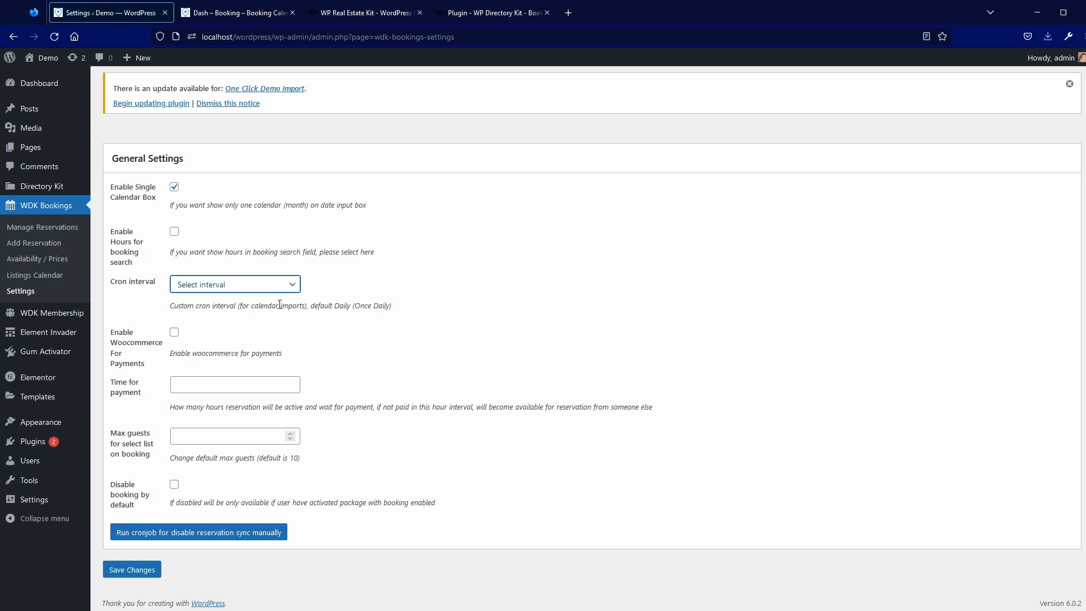
left_click(35, 275)
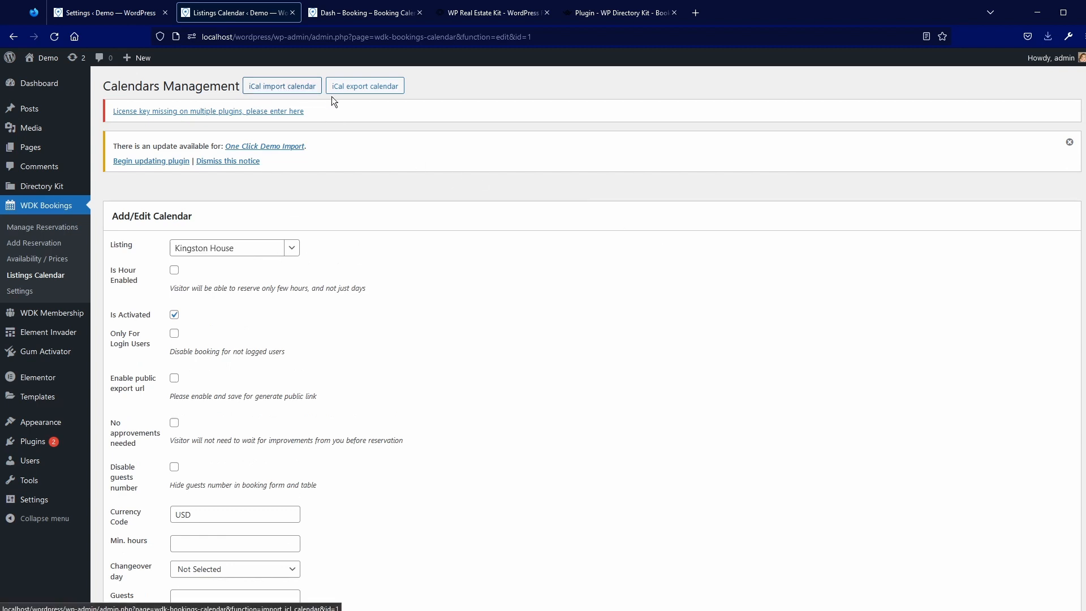
mouse_move(111, 32)
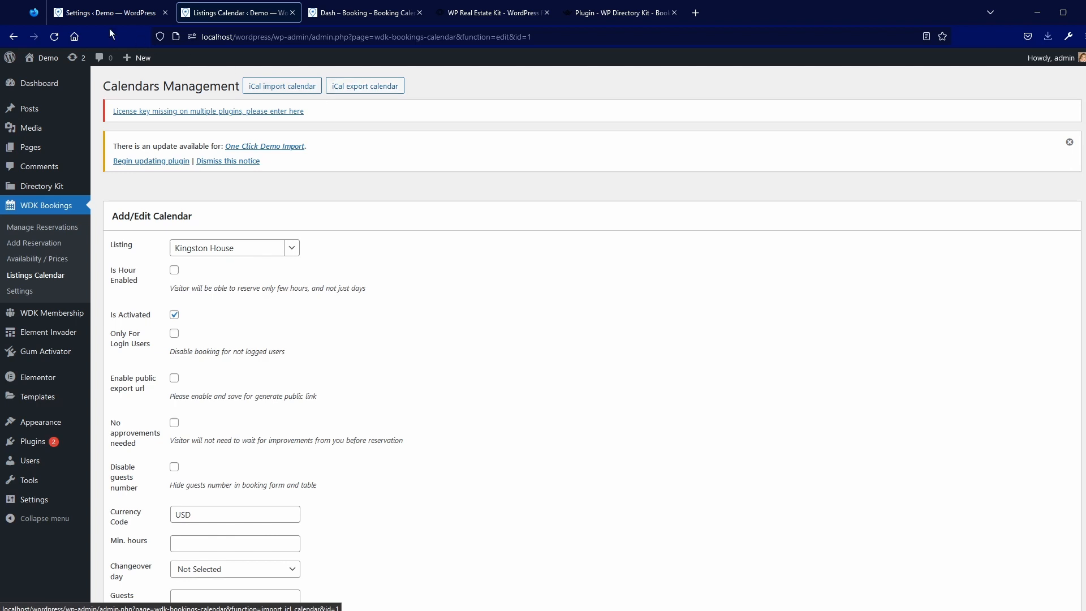
Return to the WDK Bookings General Settings page, with the import interval still unset
left_click(20, 291)
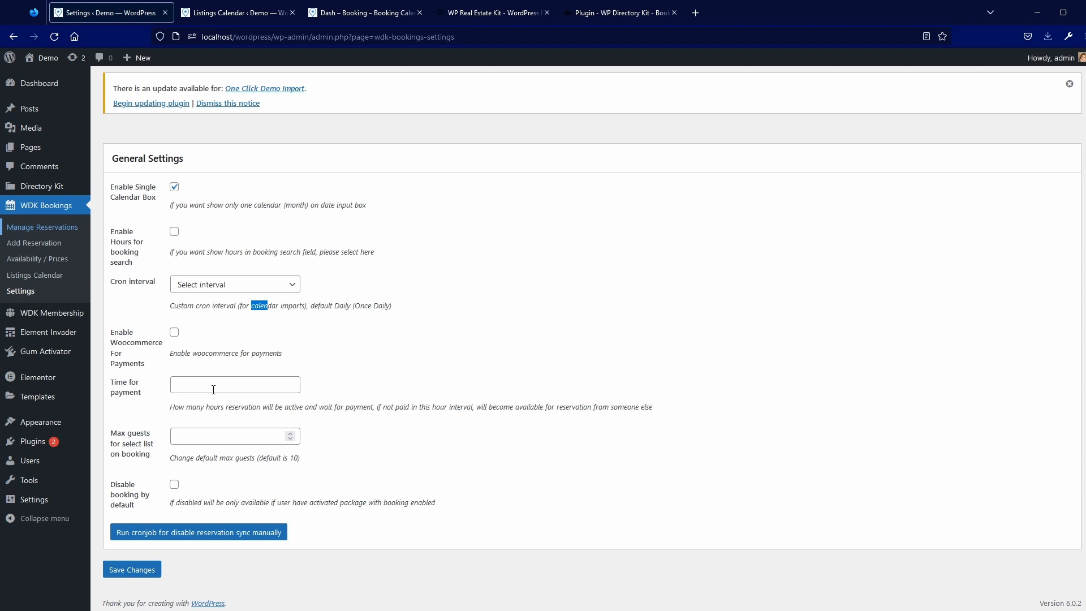
mouse_move(174, 460)
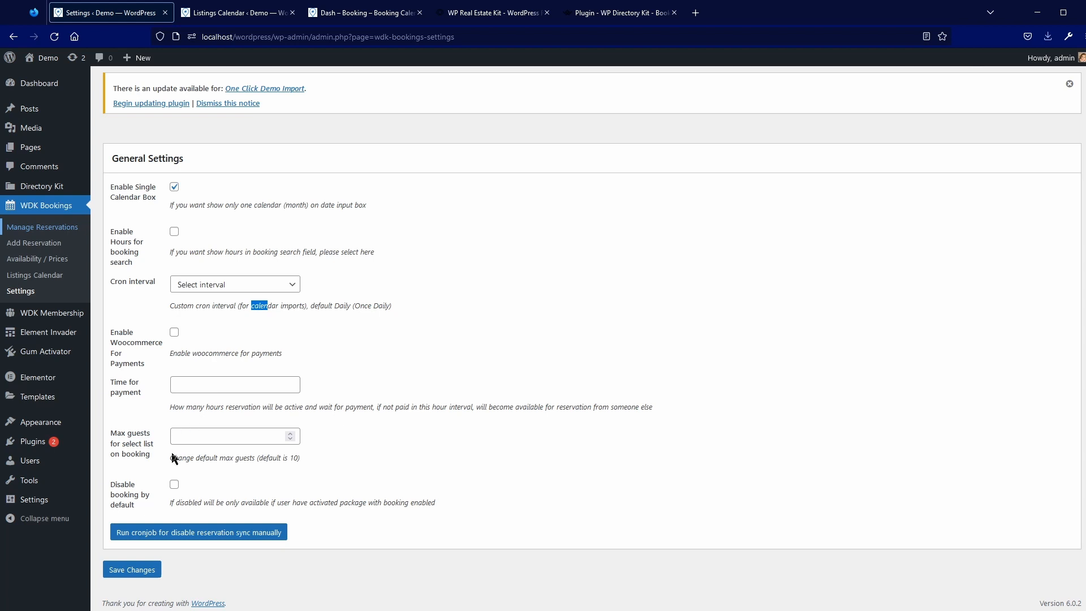
mouse_move(129, 463)
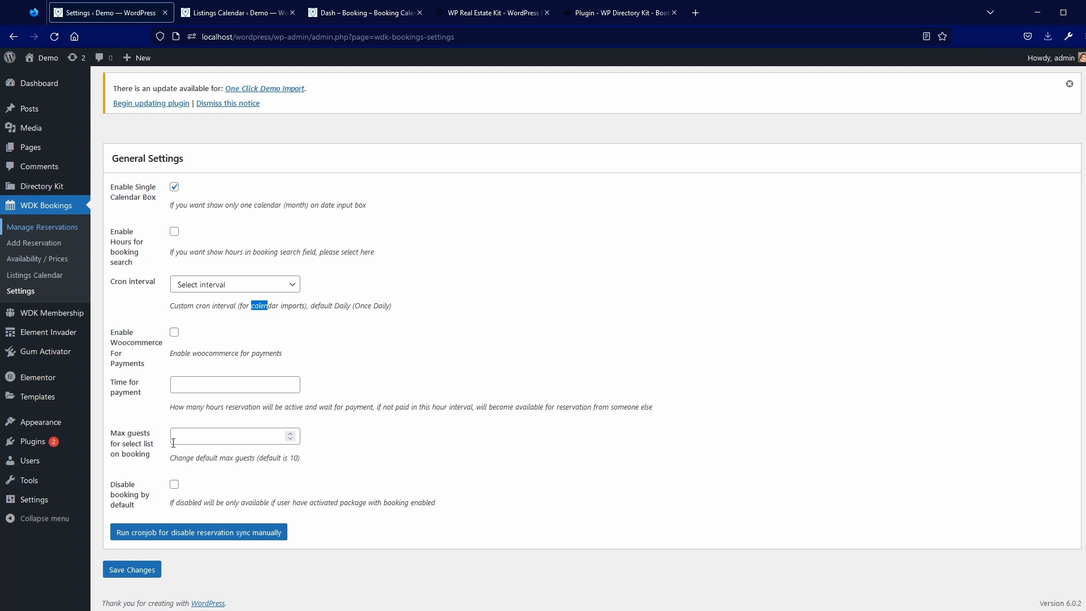
mouse_move(220, 227)
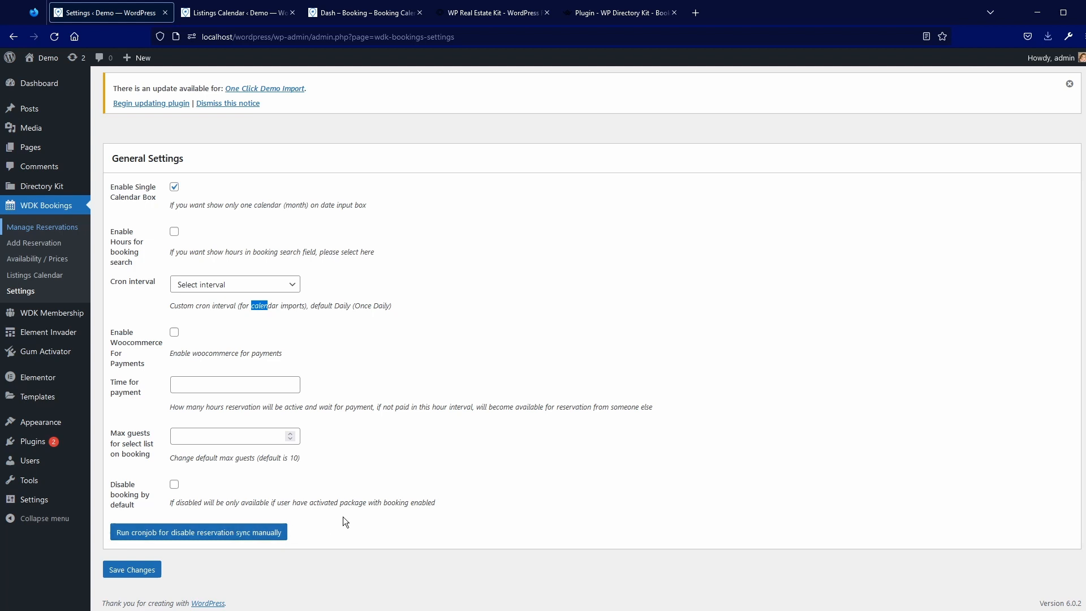
mouse_move(137, 477)
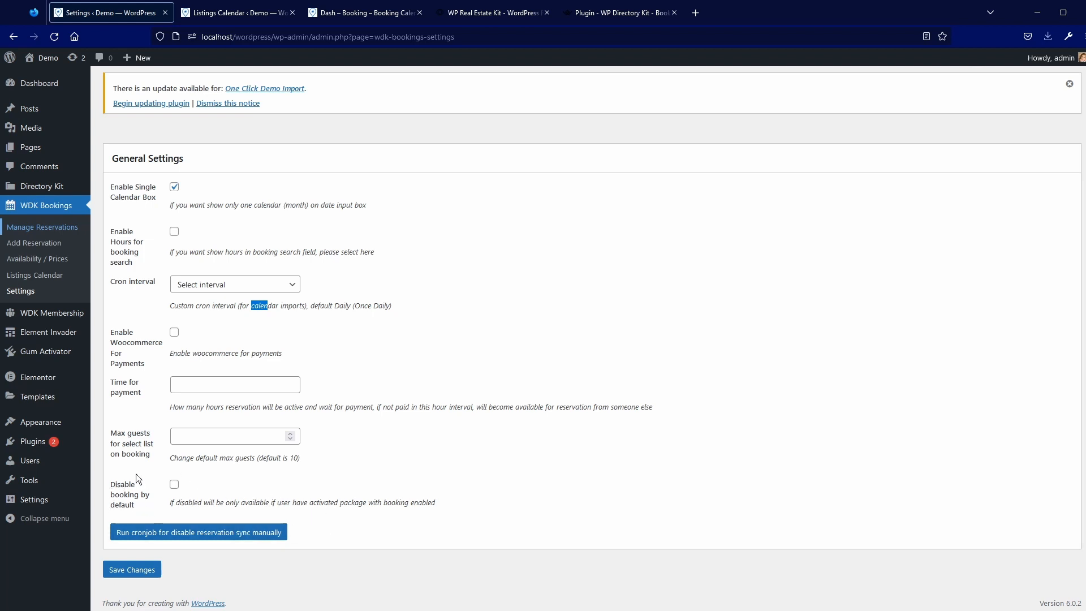
mouse_move(51, 313)
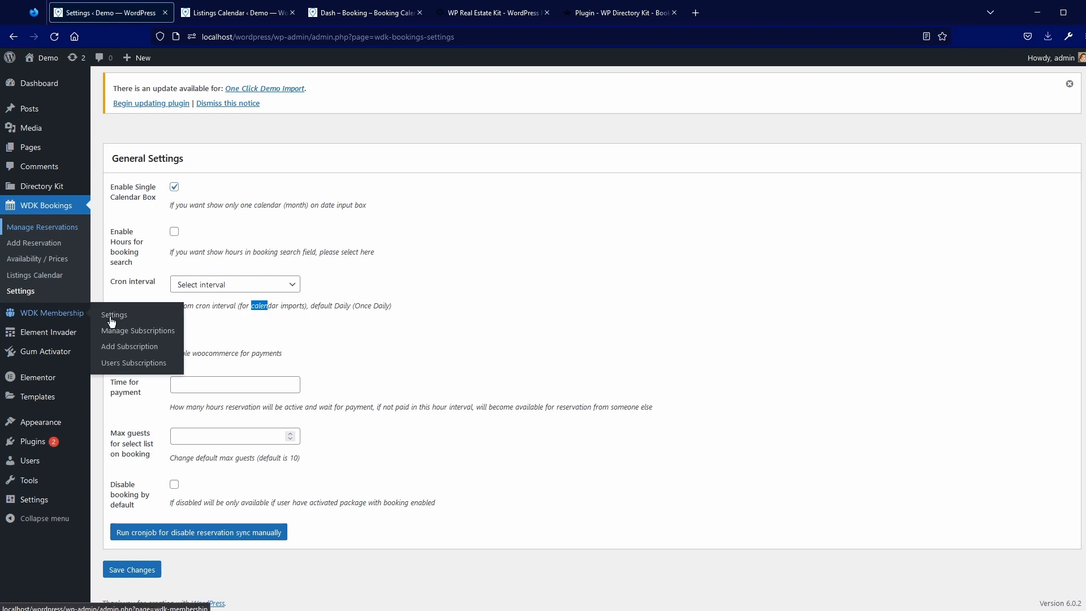
mouse_move(130, 350)
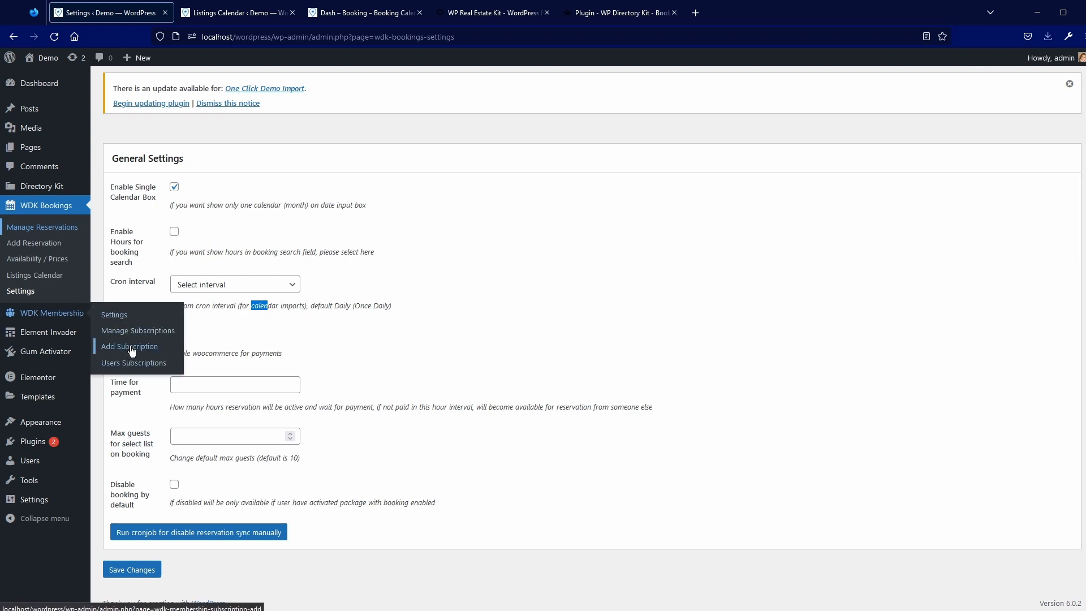